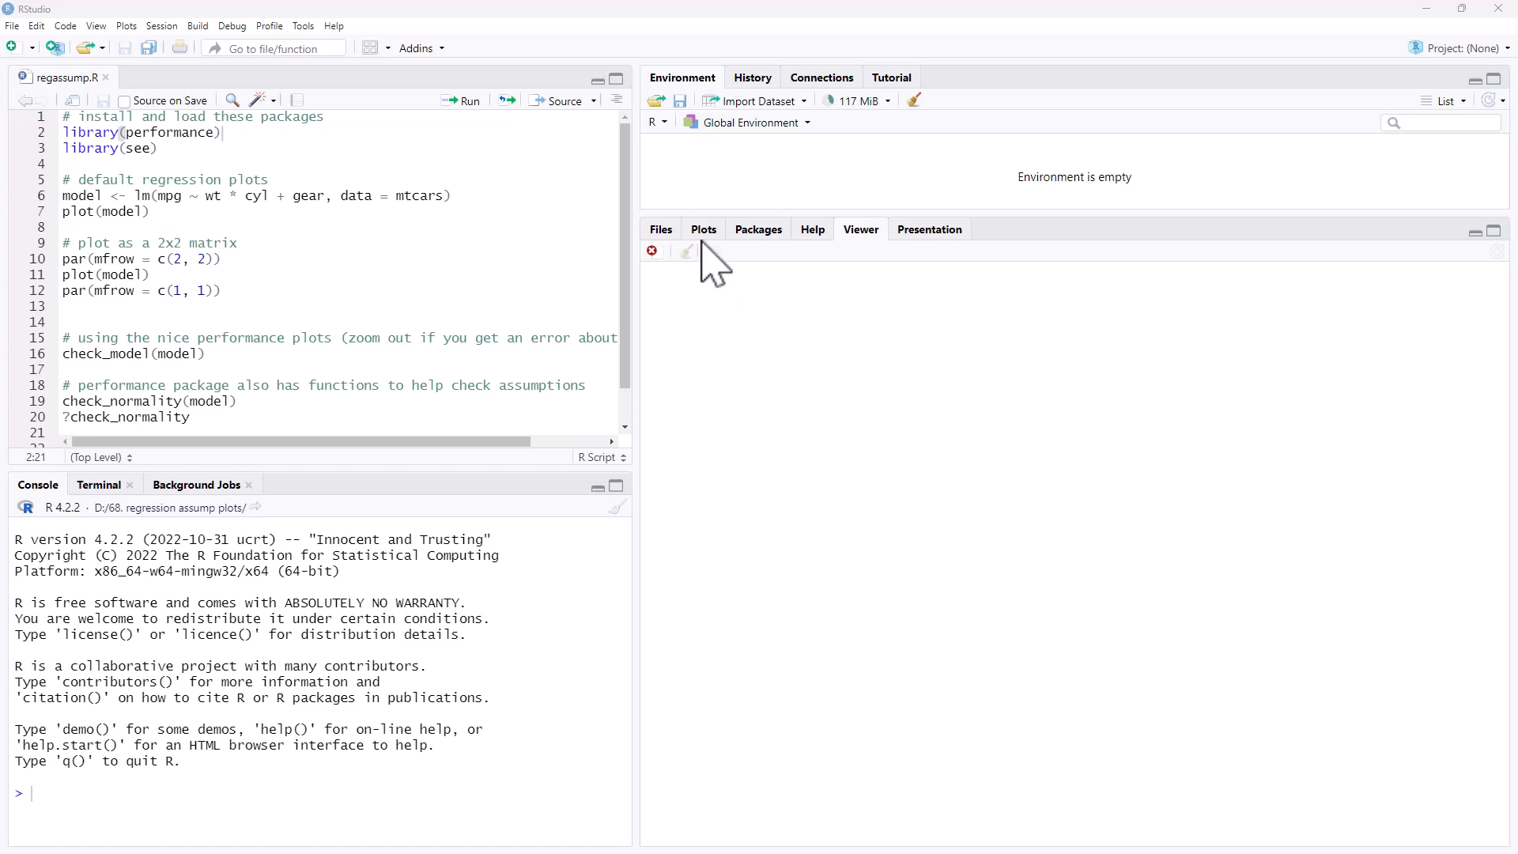
{"action": "mouse_move", "coordinate": [721, 281]}
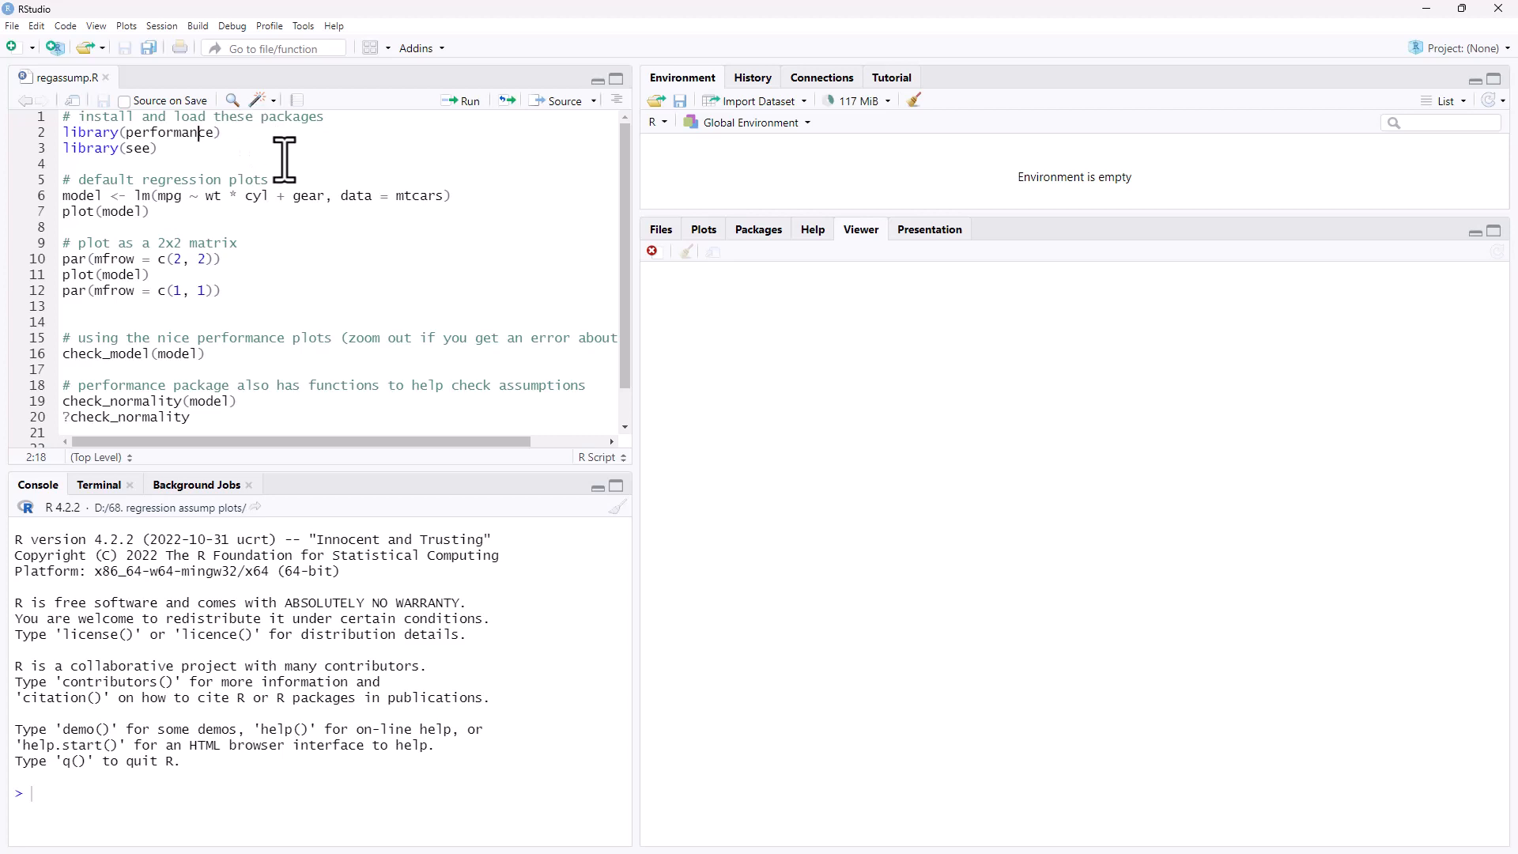
{"action": "mouse_move", "coordinate": [223, 150]}
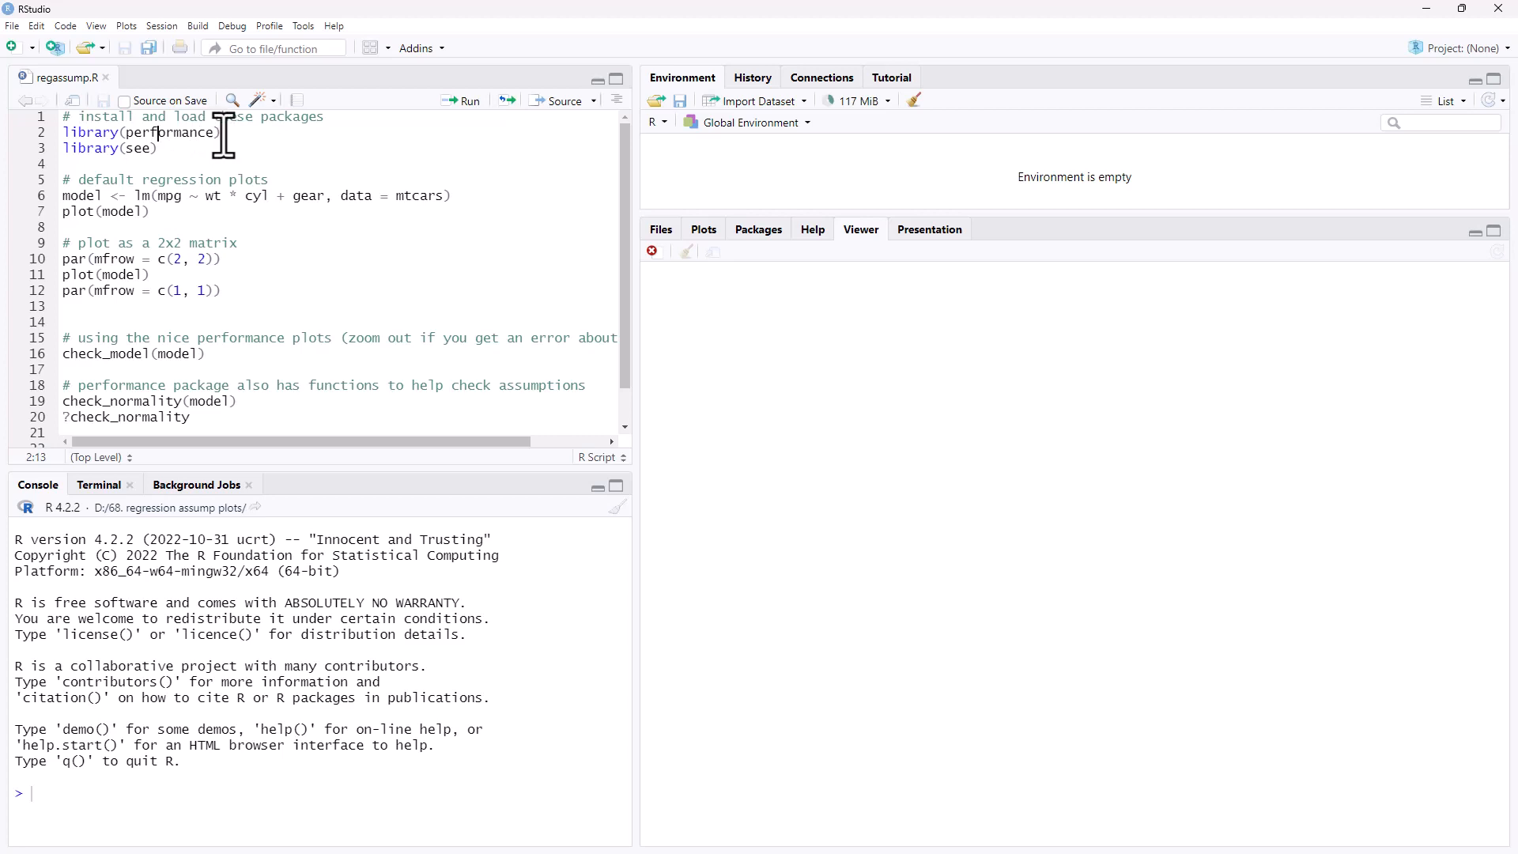
{"action": "mouse_move", "coordinate": [224, 215]}
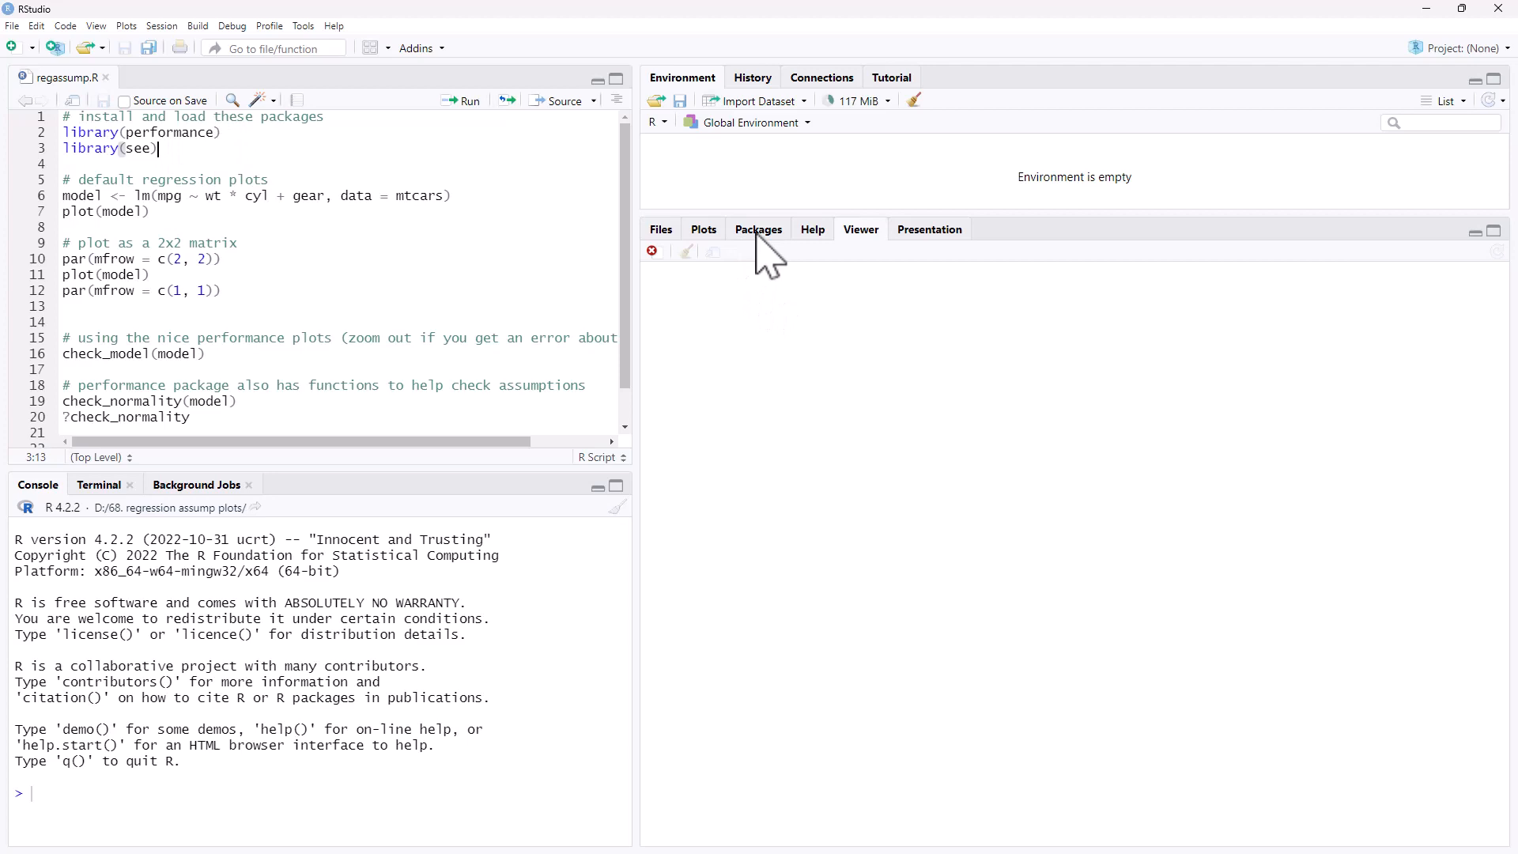
List the installed packages, dismiss Install Packages, and select the two library() lines
{"action": "left_click", "coordinate": [682, 253]}
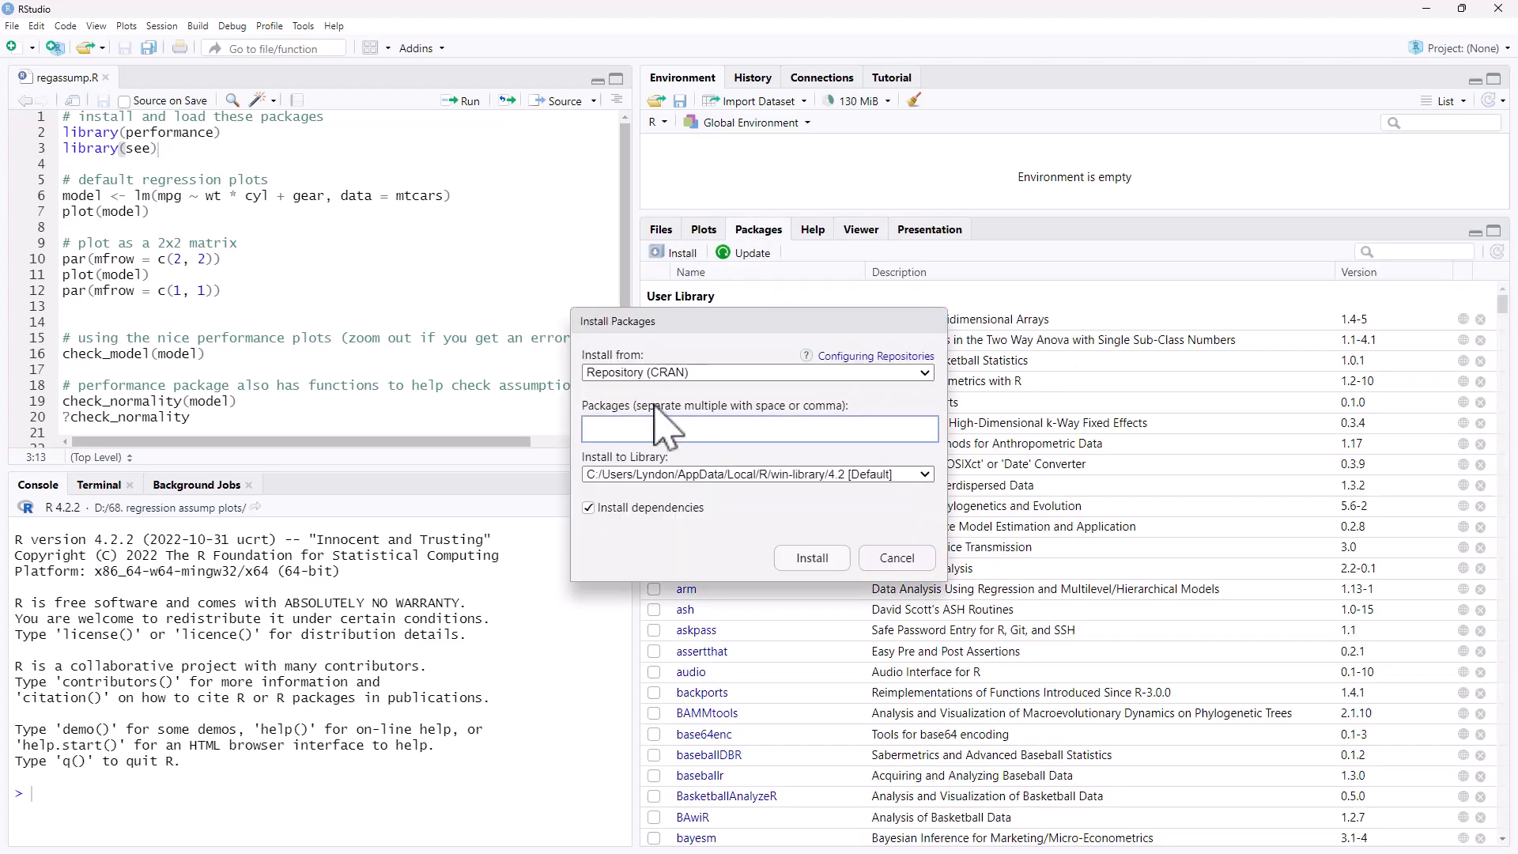
{"action": "left_click", "coordinate": [894, 557]}
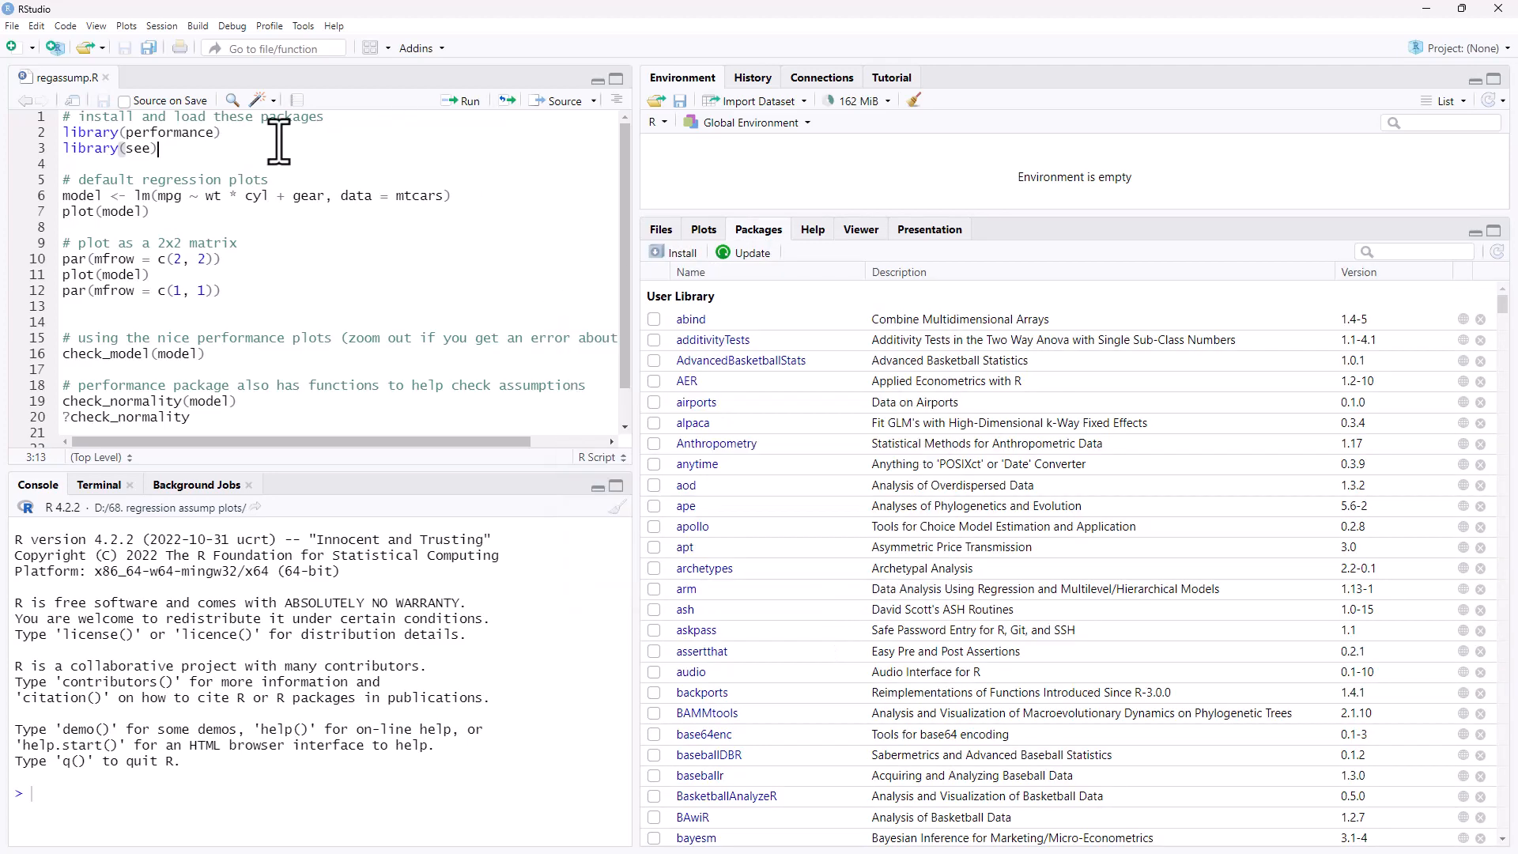
{"action": "left_click_drag", "start_coordinate": [158, 148], "coordinate": [63, 132]}
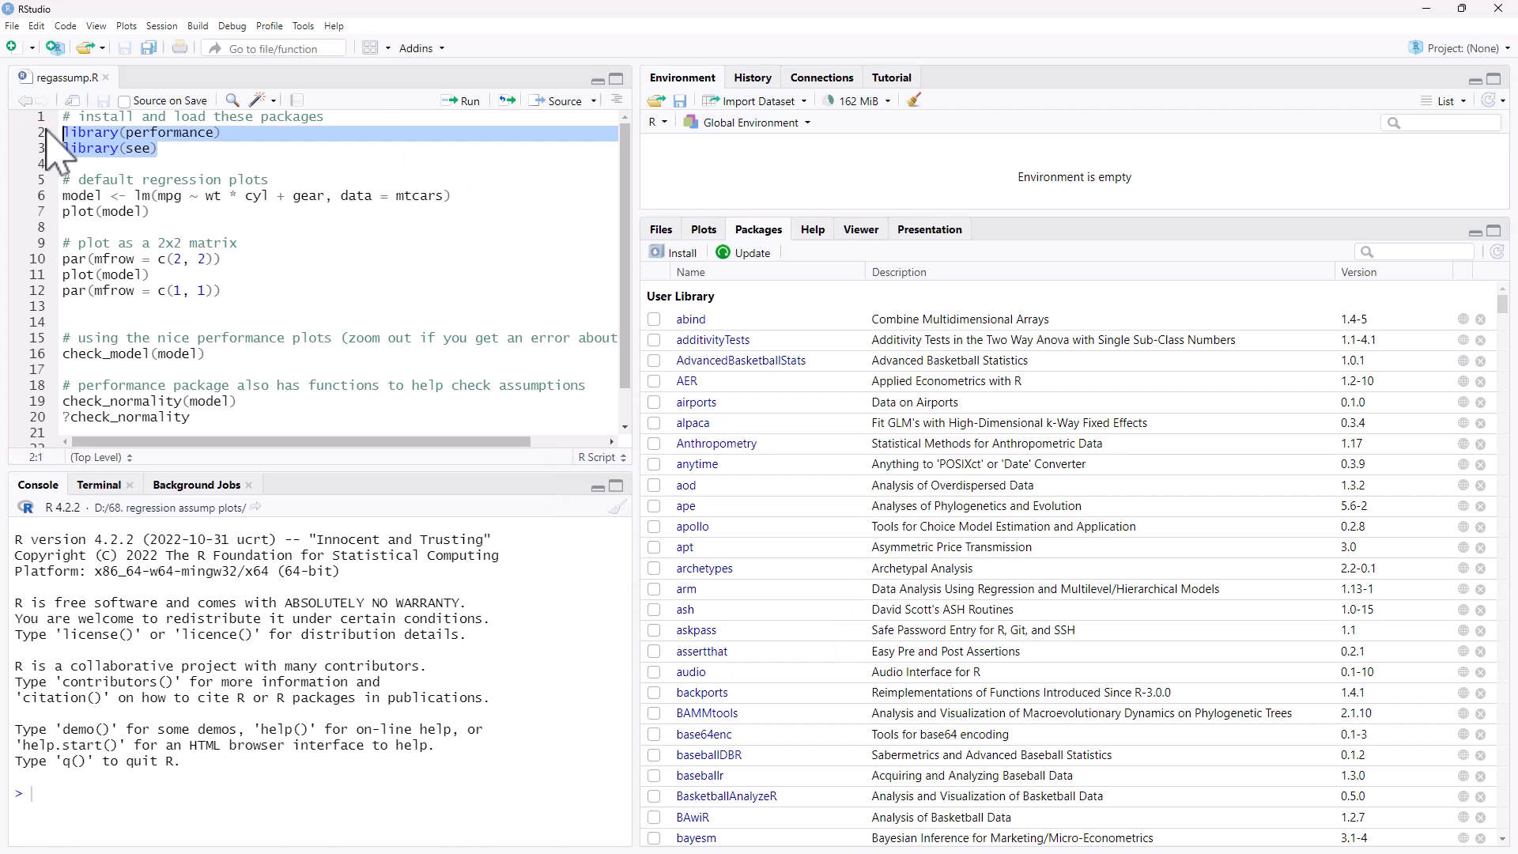
Run the selected library(performance) and library(see) lines
{"action": "left_click", "coordinate": [467, 100]}
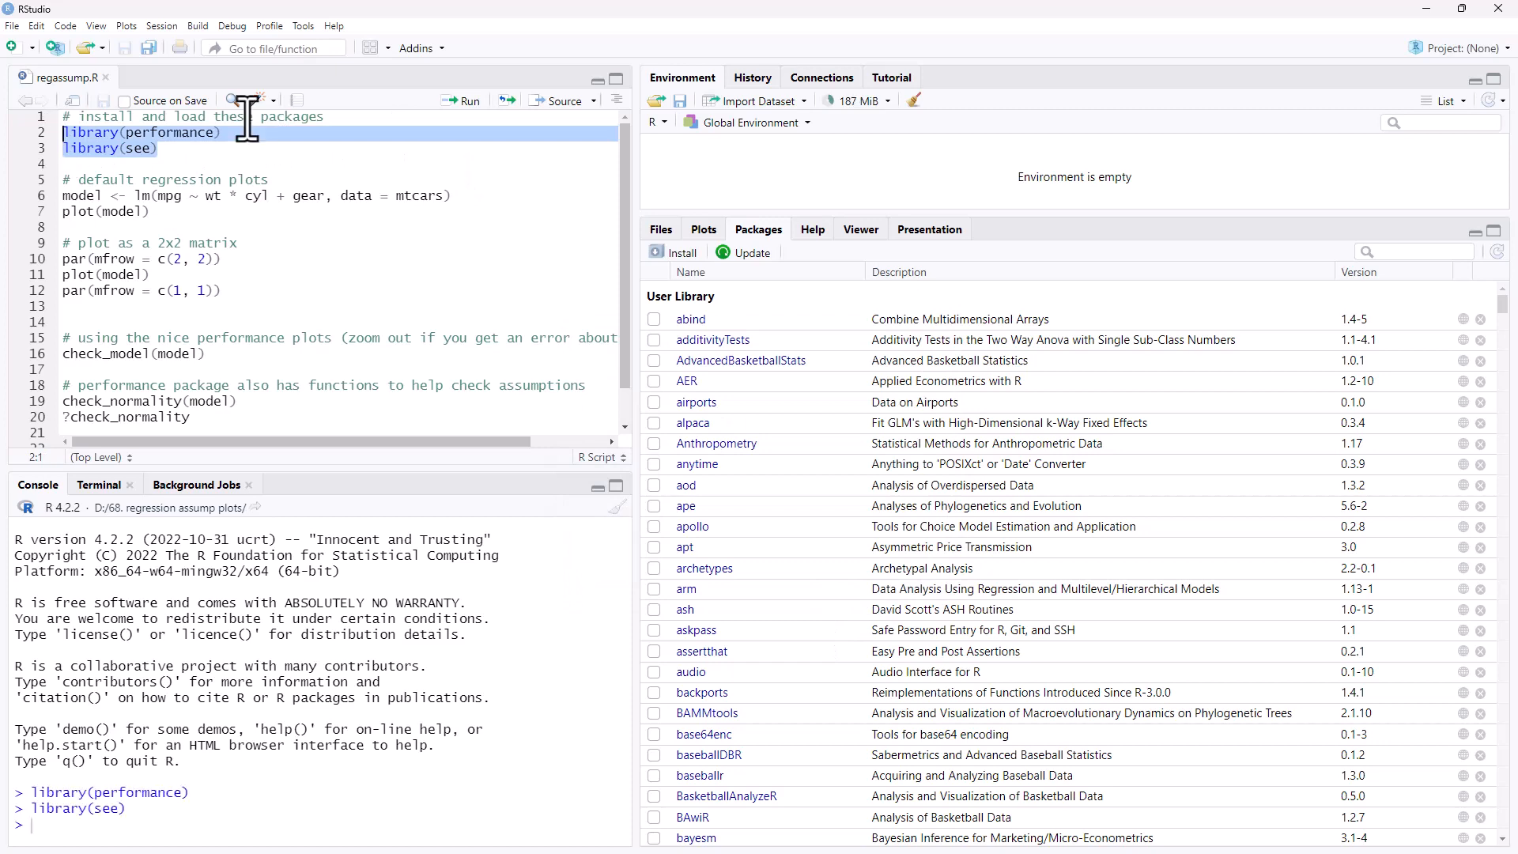
{"action": "mouse_move", "coordinate": [276, 174]}
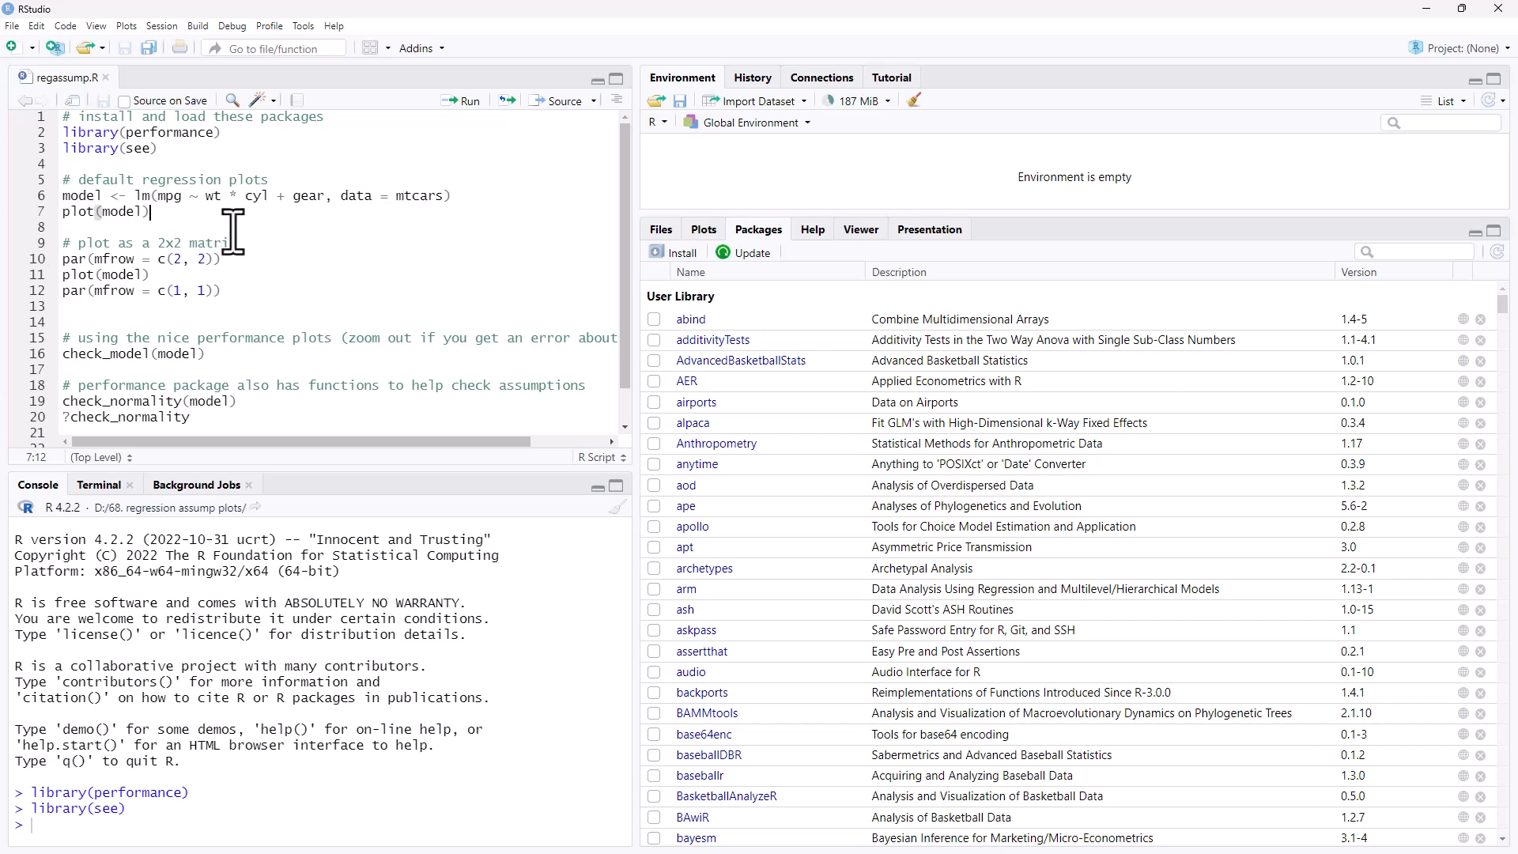
{"action": "mouse_move", "coordinate": [274, 195]}
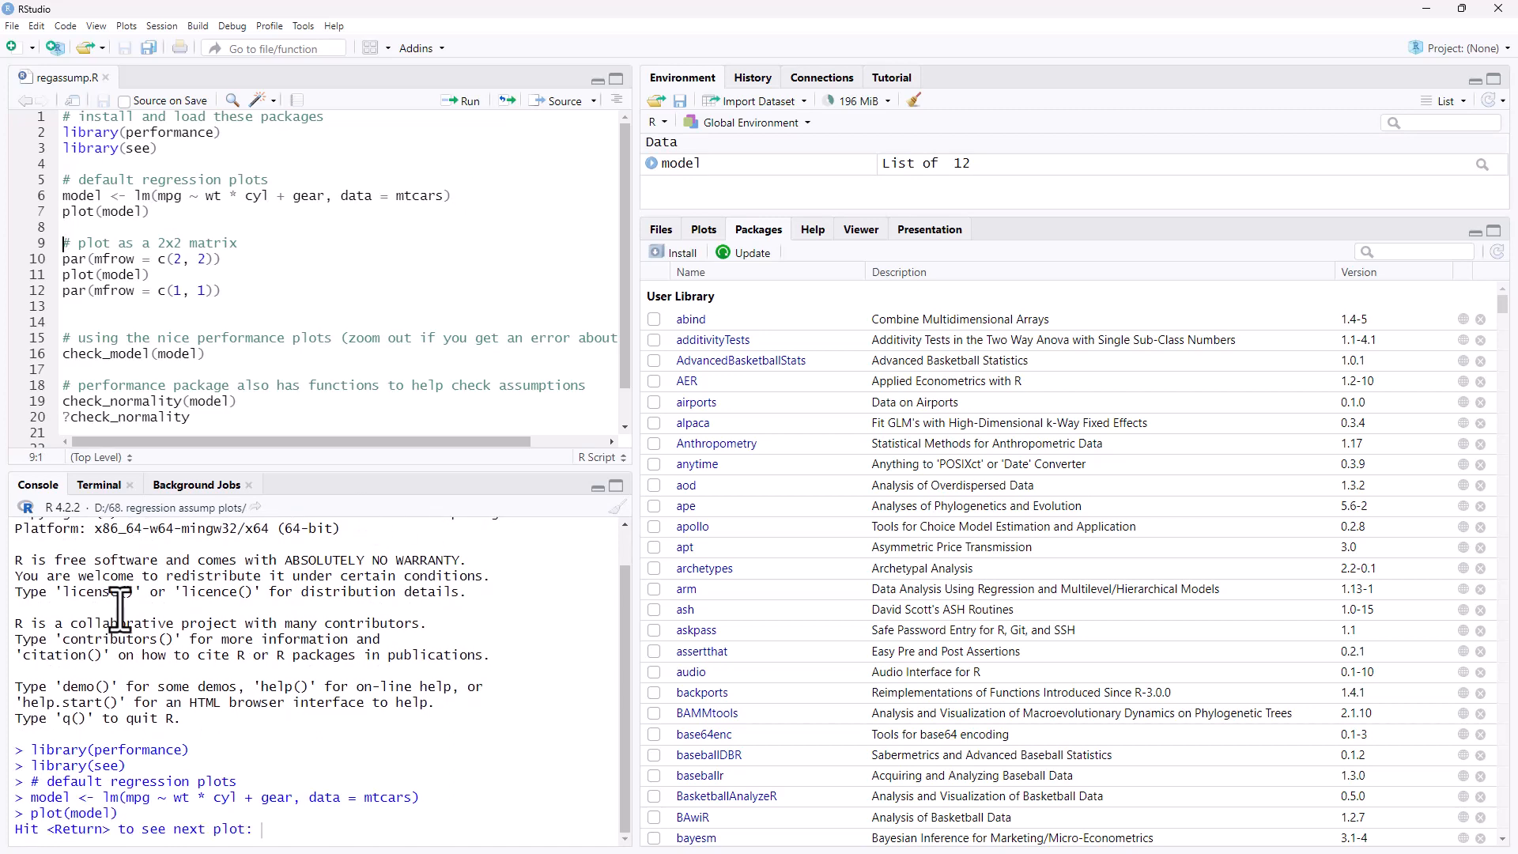
{"action": "mouse_move", "coordinate": [898, 285]}
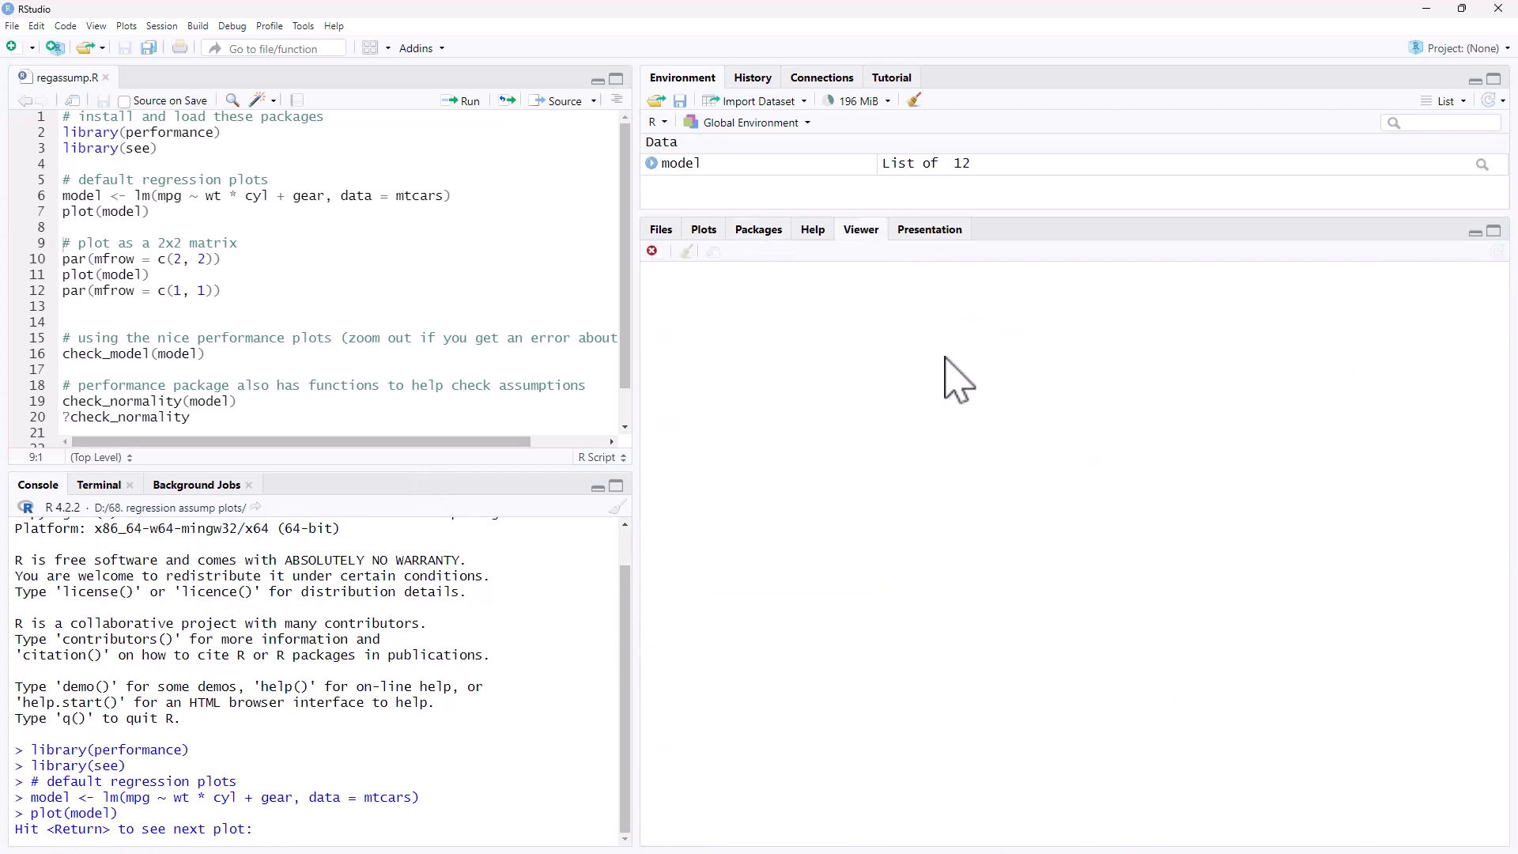
{"action": "mouse_move", "coordinate": [354, 682]}
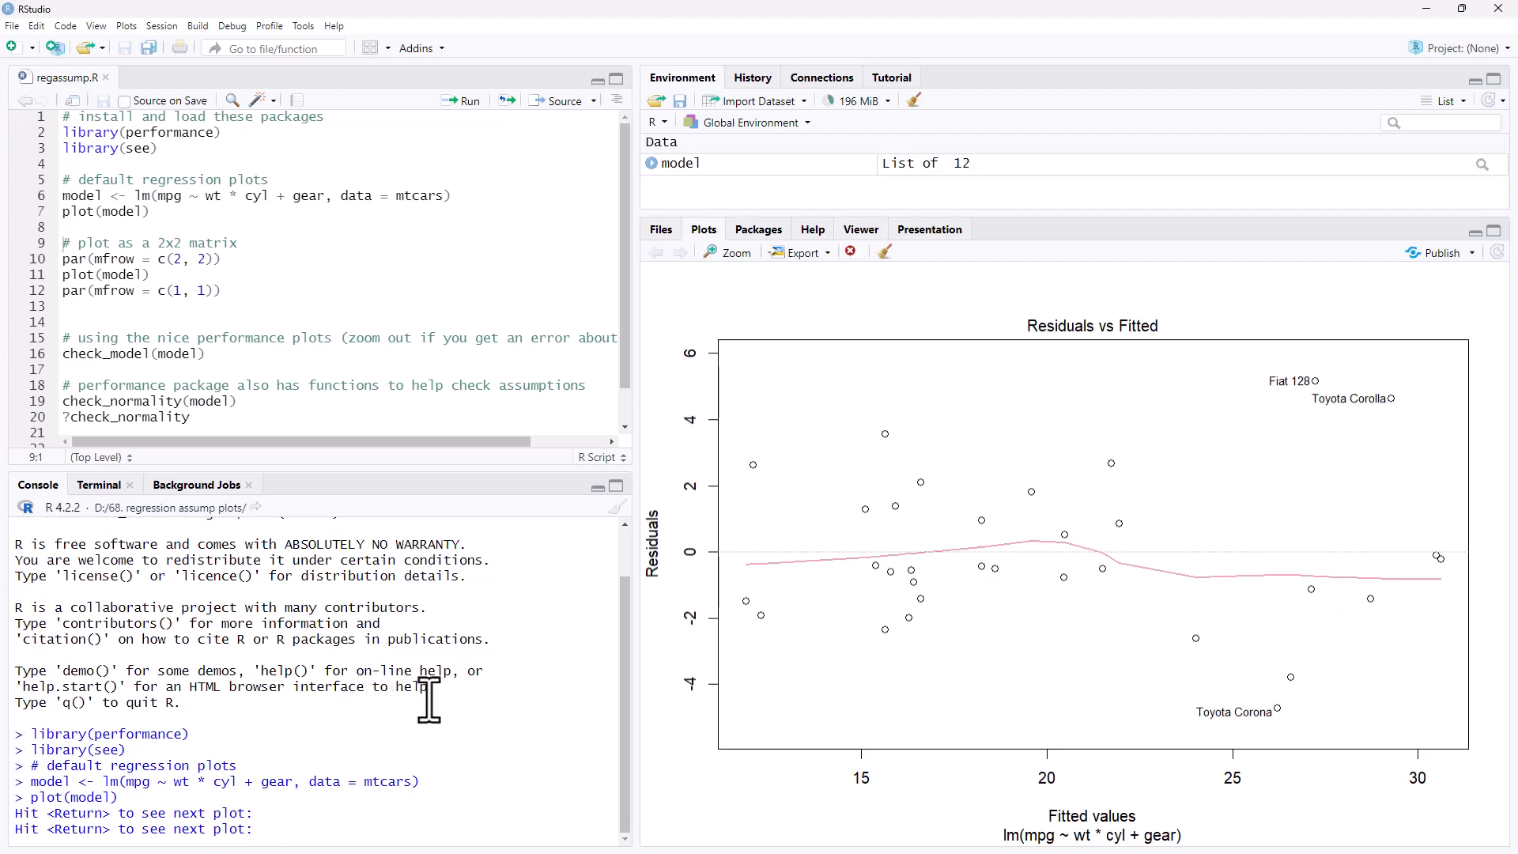
{"action": "mouse_move", "coordinate": [388, 548]}
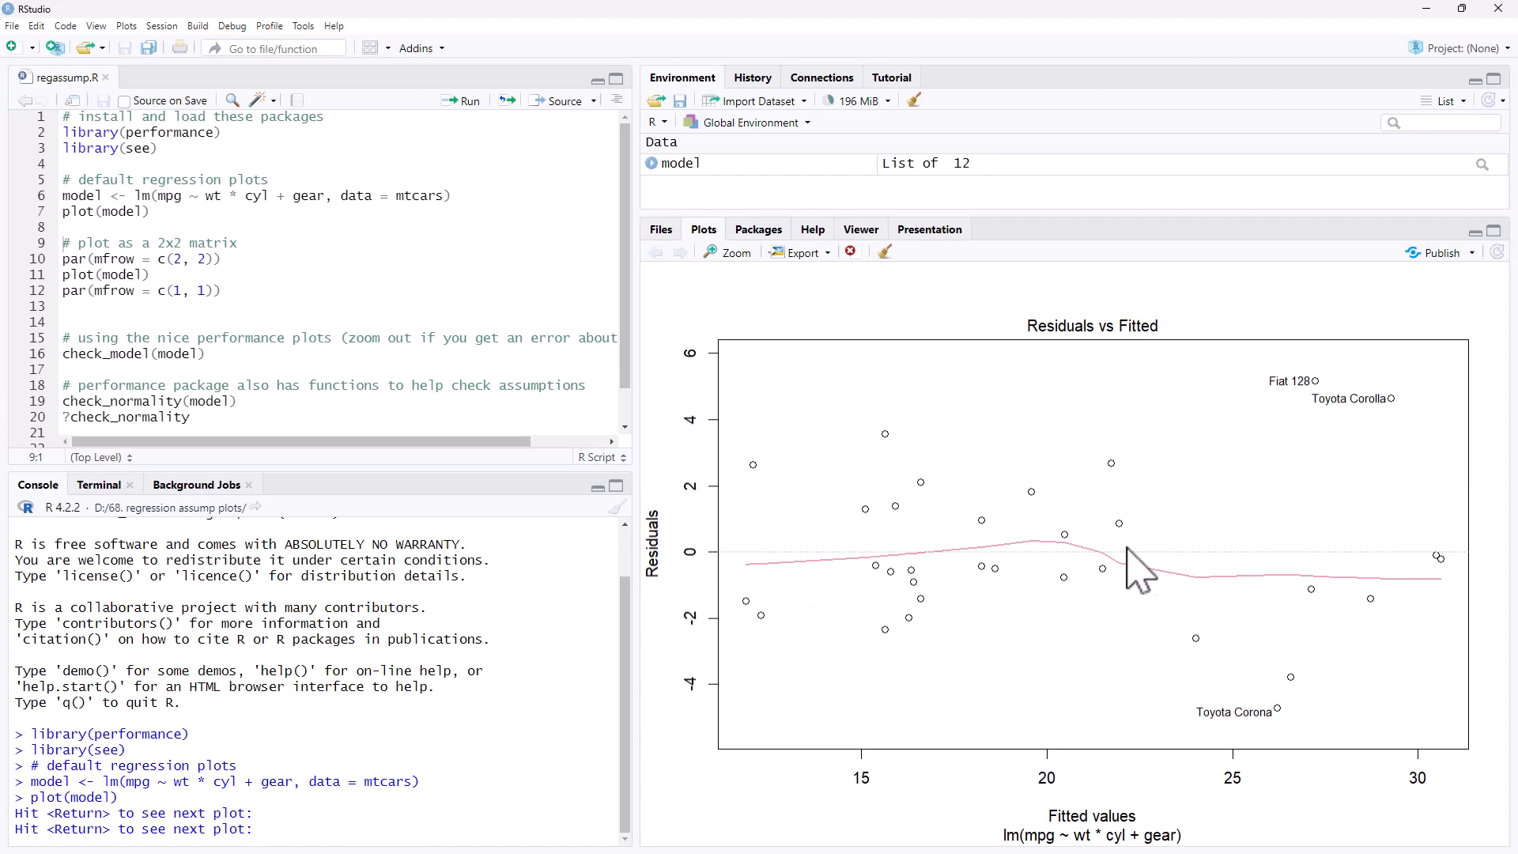
{"action": "mouse_move", "coordinate": [1205, 639]}
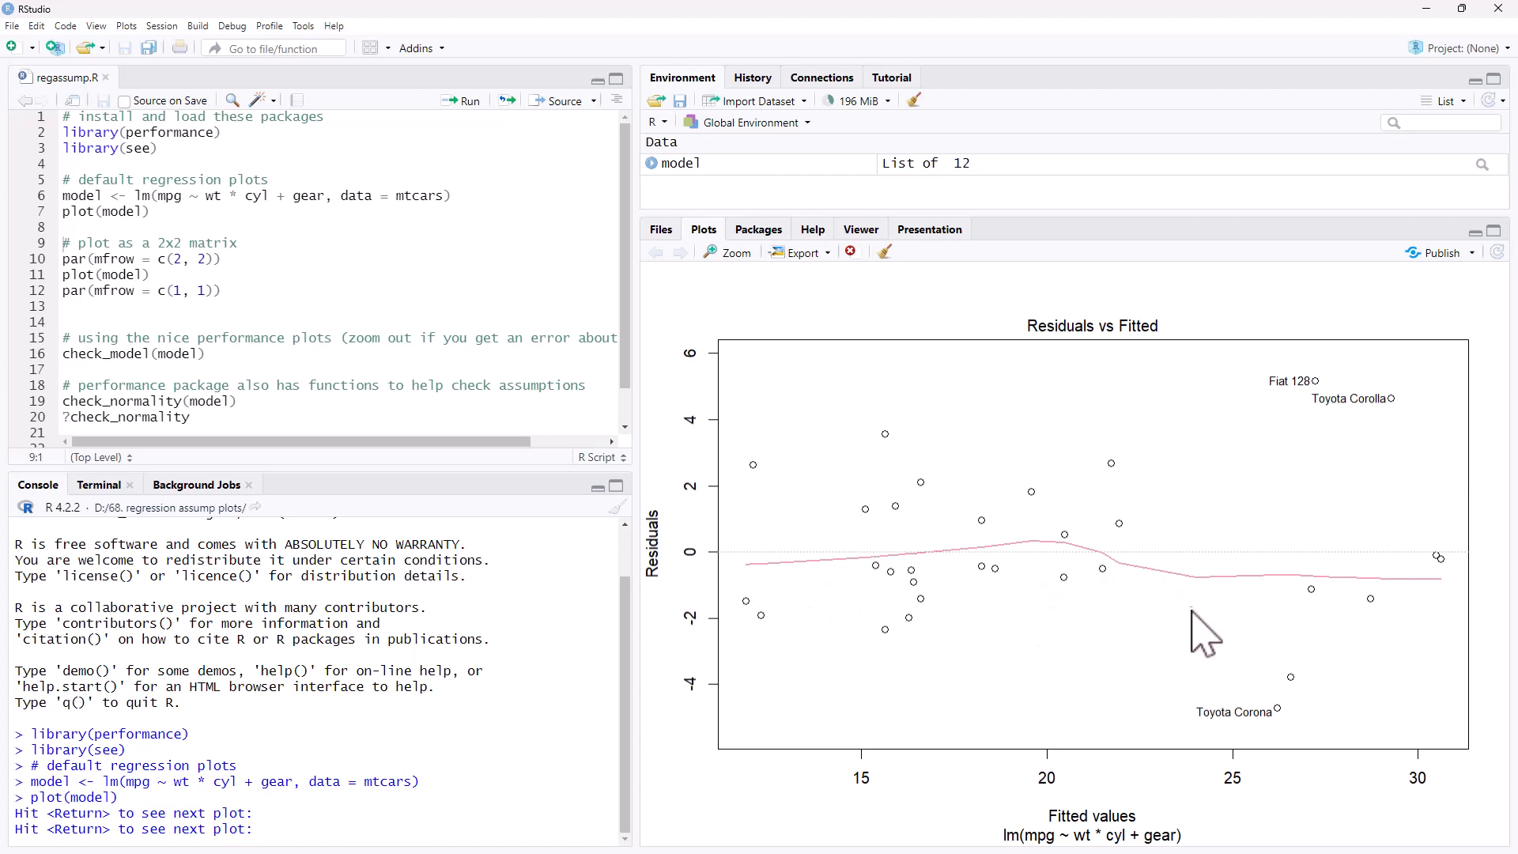
{"action": "mouse_move", "coordinate": [1419, 620]}
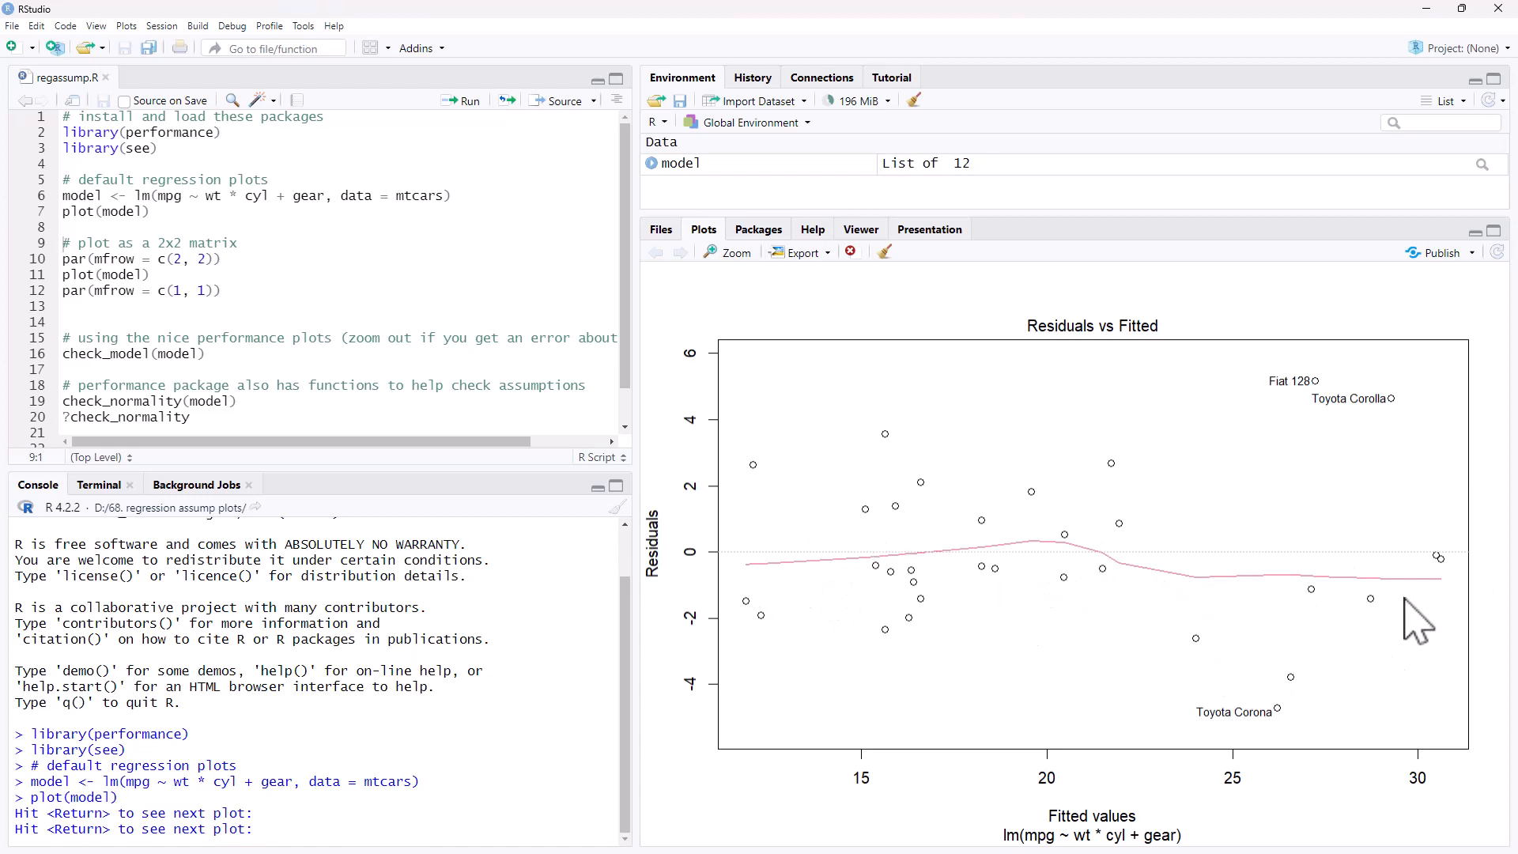
{"action": "mouse_move", "coordinate": [1341, 378]}
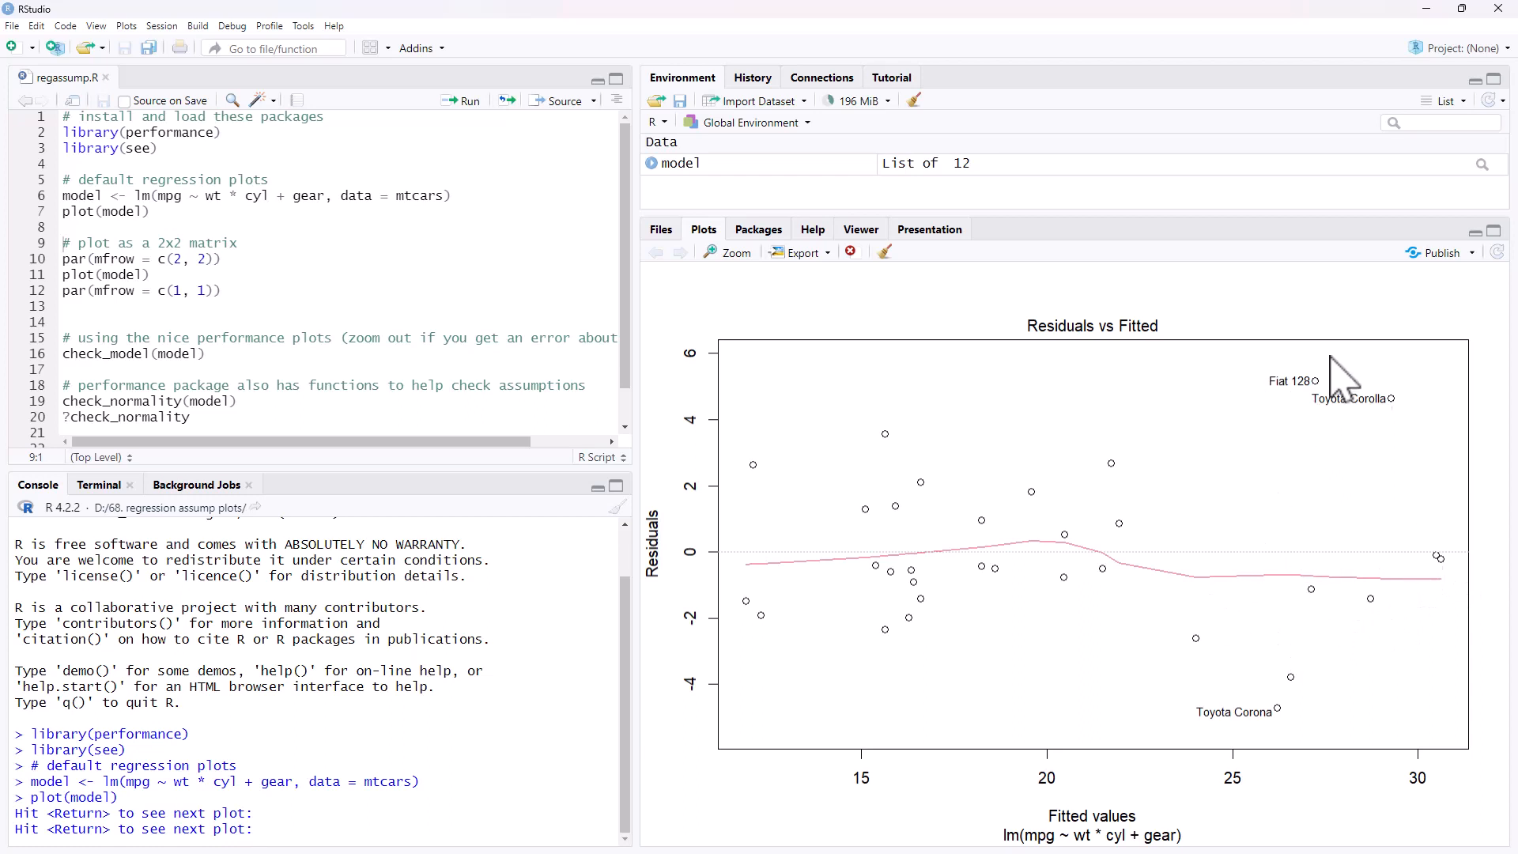
{"action": "mouse_move", "coordinate": [1209, 432]}
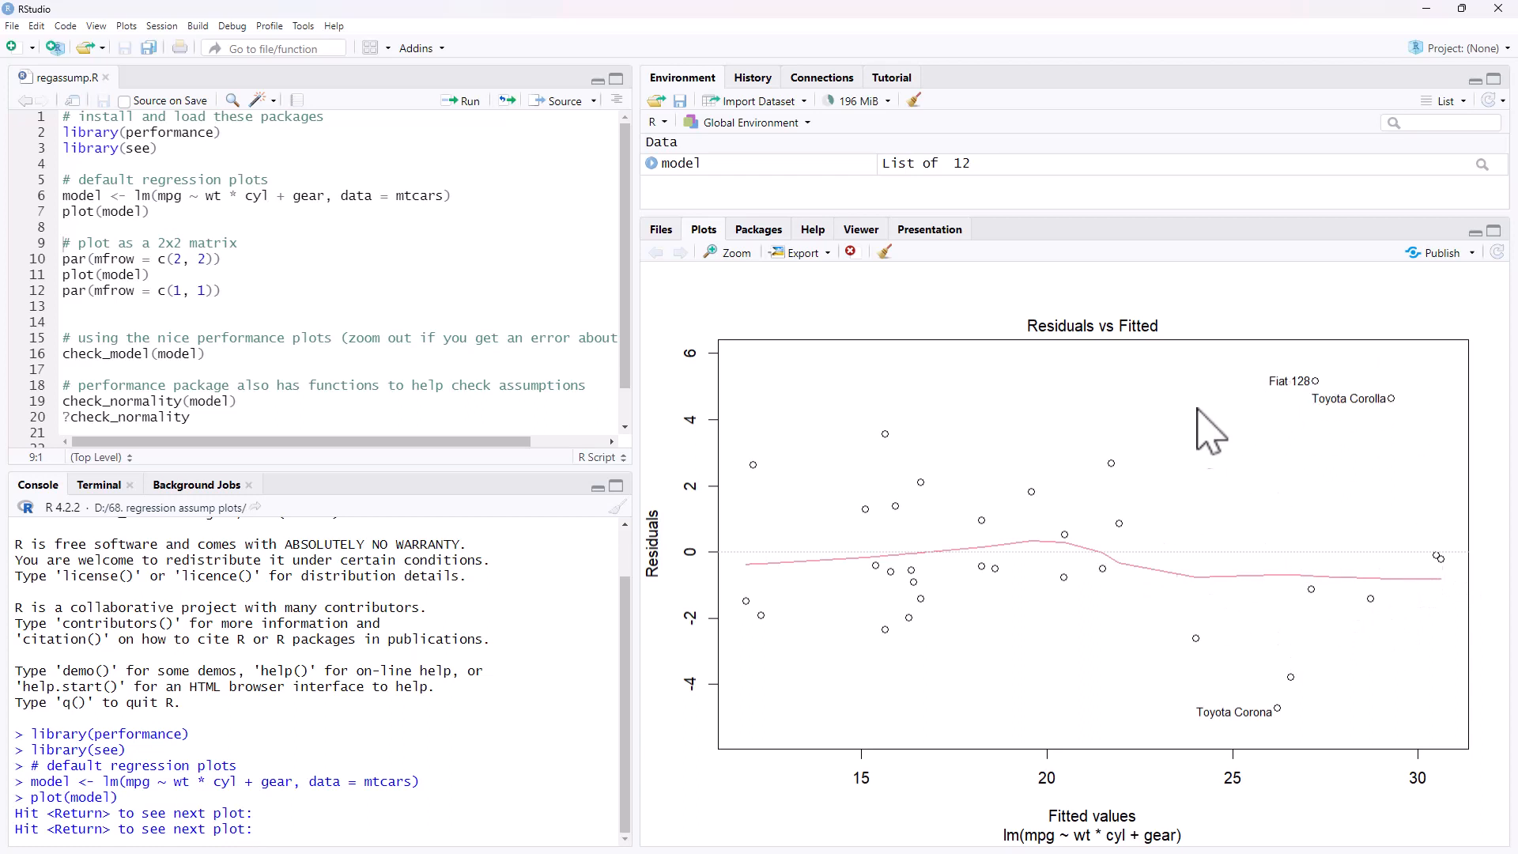
{"action": "mouse_move", "coordinate": [1399, 596]}
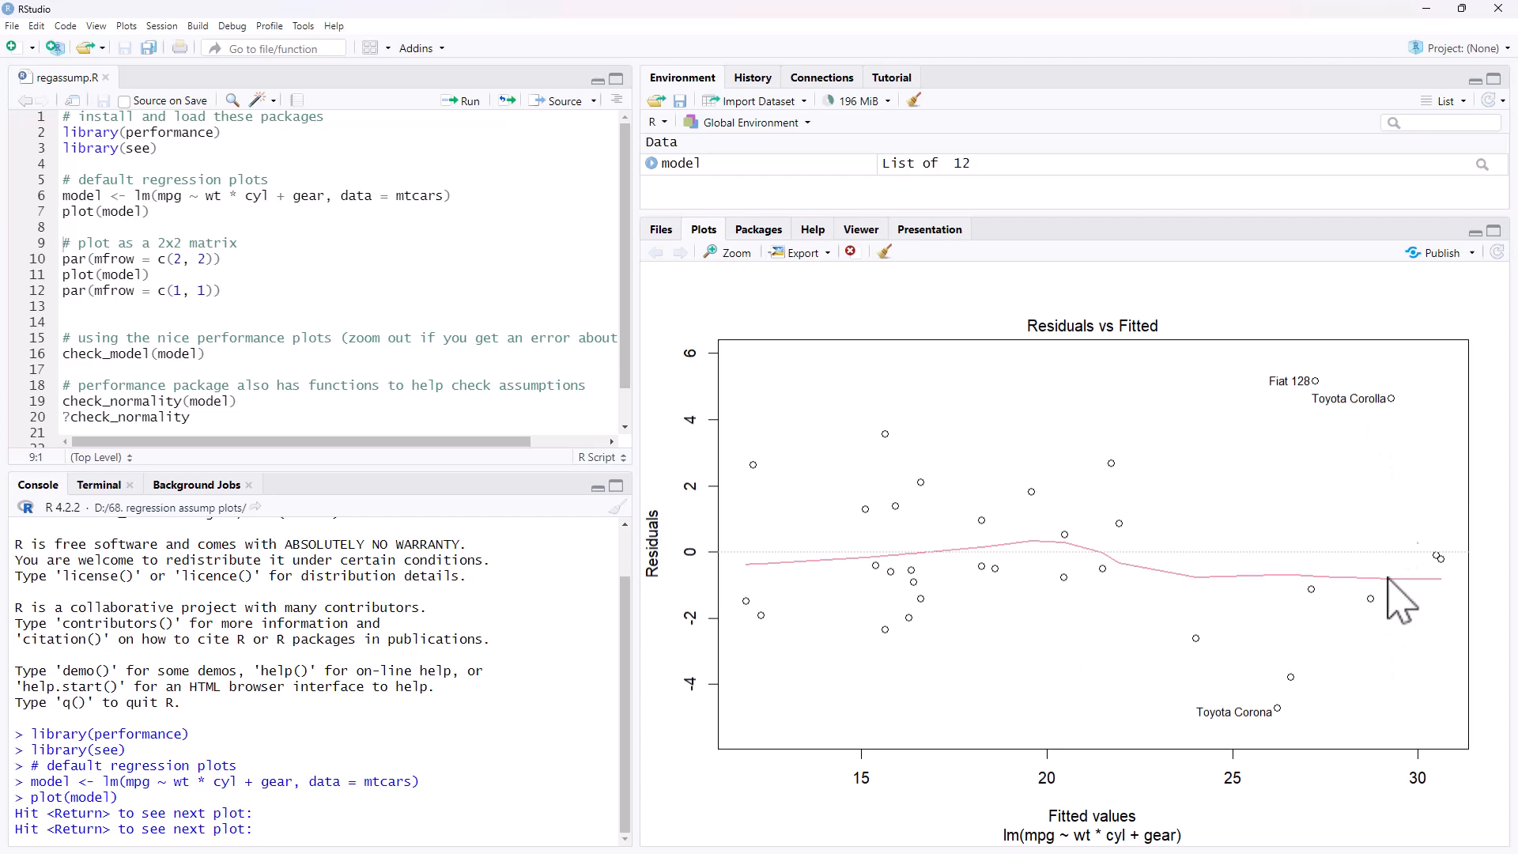
{"action": "mouse_move", "coordinate": [1218, 627]}
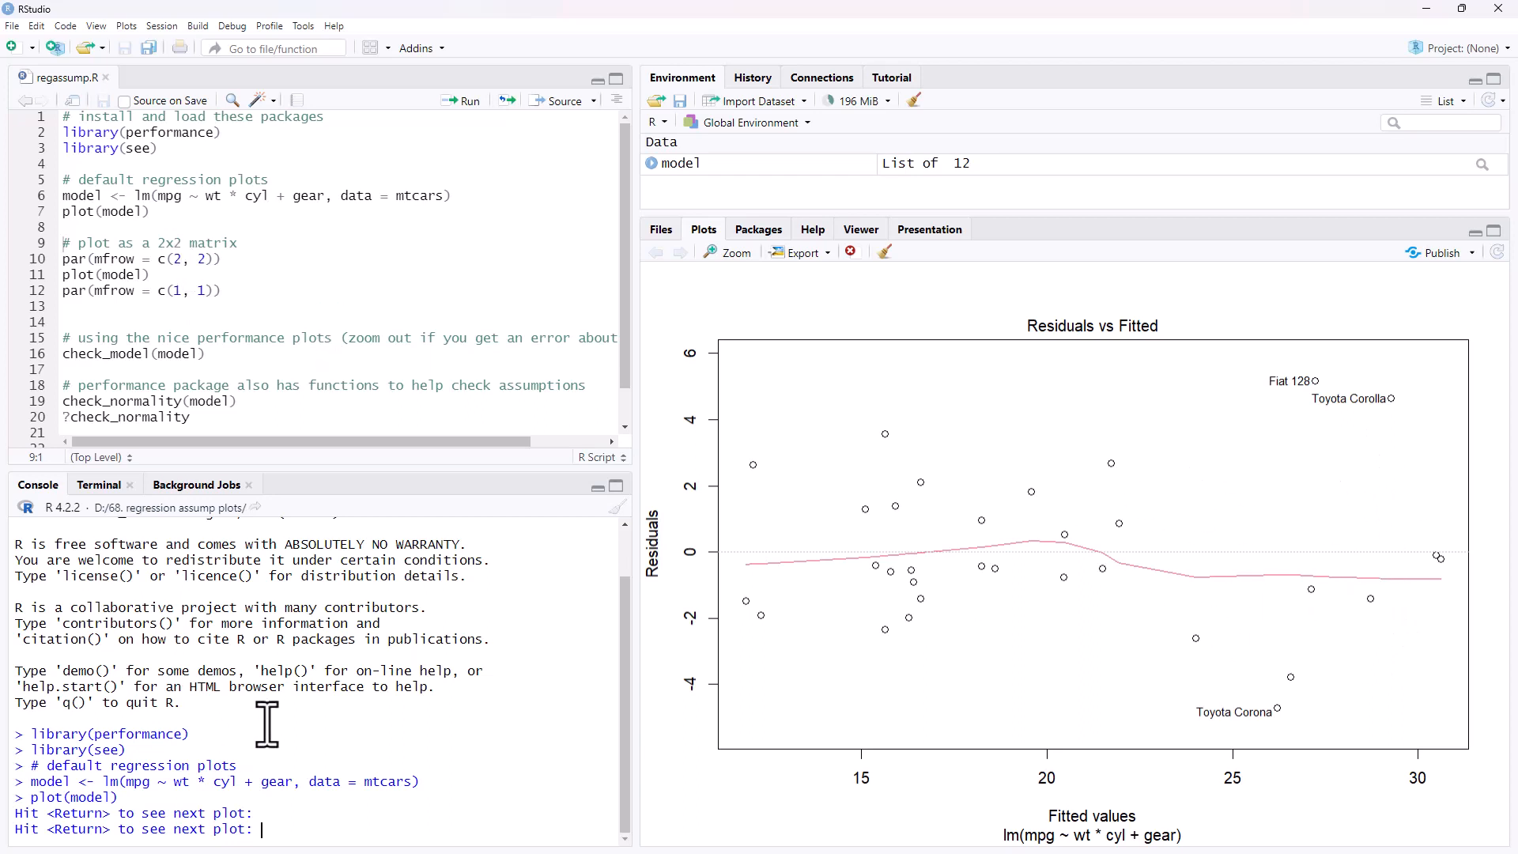
Advance from Residuals vs Fitted to the Normal Q-Q diagnostic plot
{"action": "key", "text": "Return"}
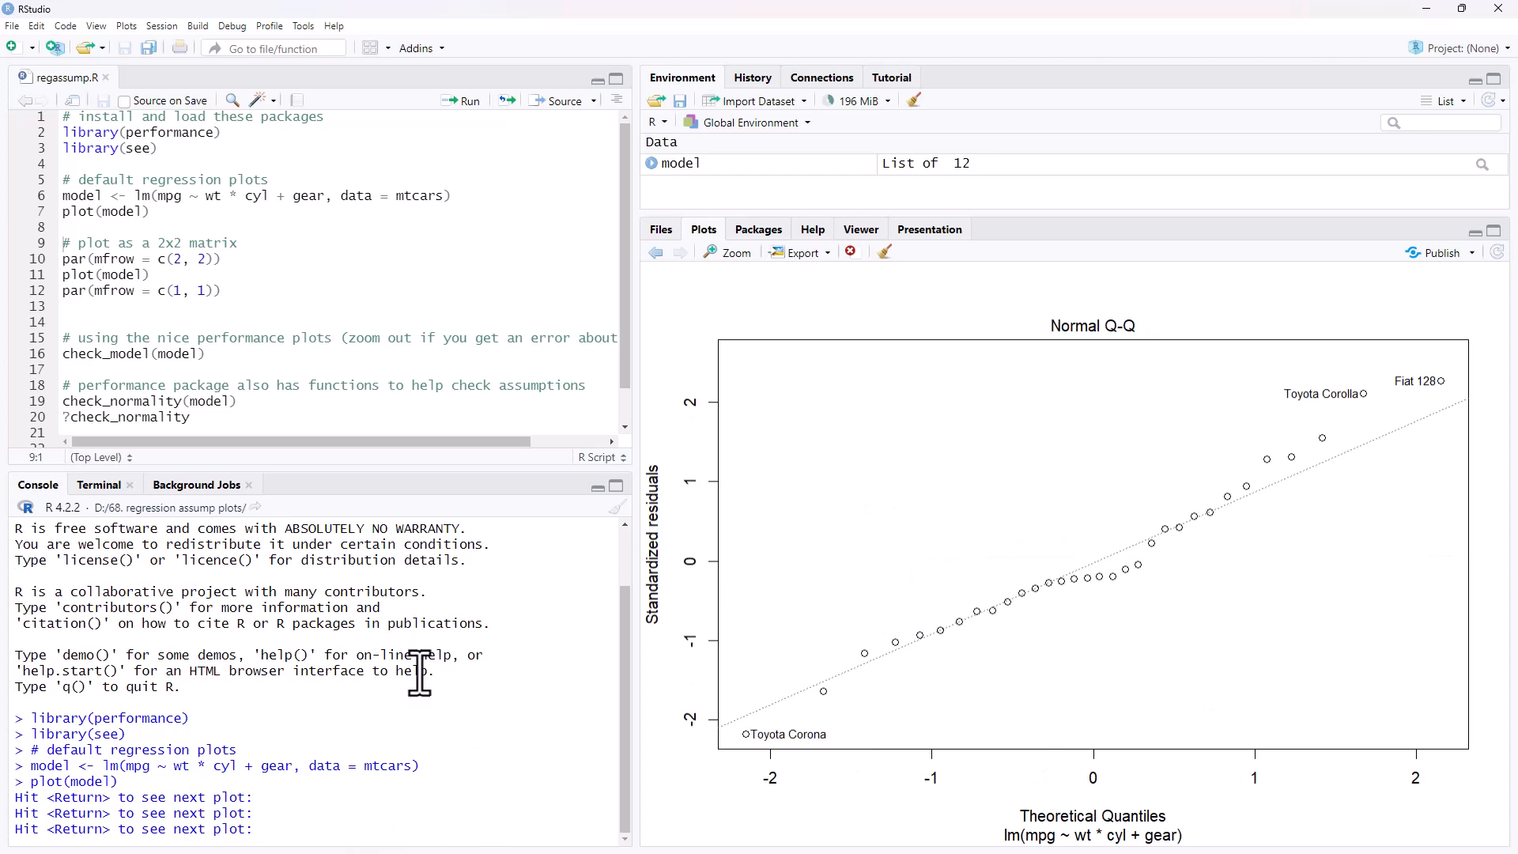
{"action": "mouse_move", "coordinate": [806, 683]}
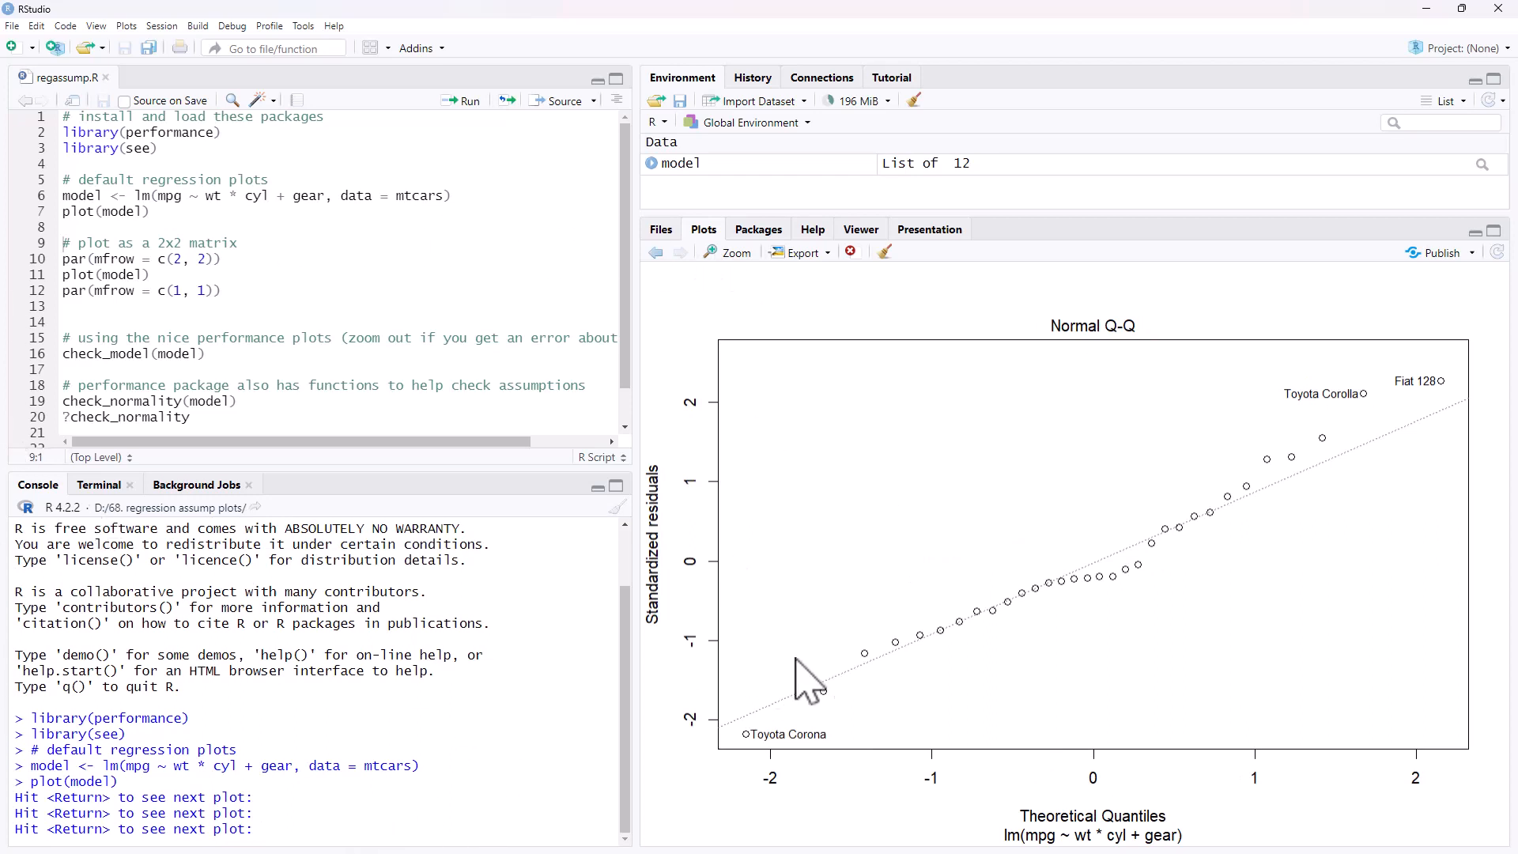
{"action": "mouse_move", "coordinate": [1449, 397]}
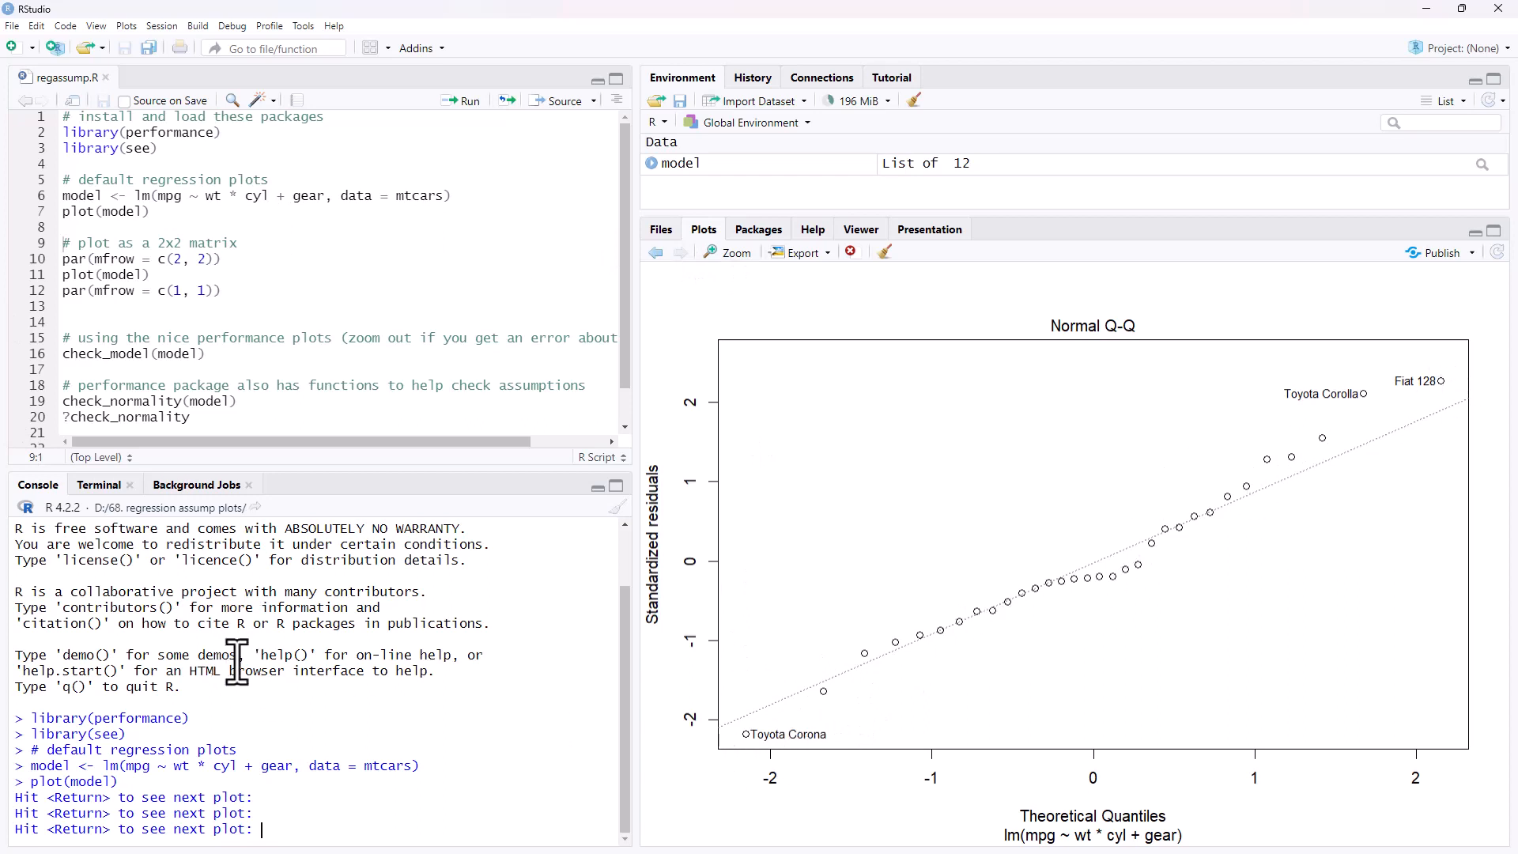
Advance to the third default diagnostic plot, Scale-Location
{"action": "key", "text": "Return"}
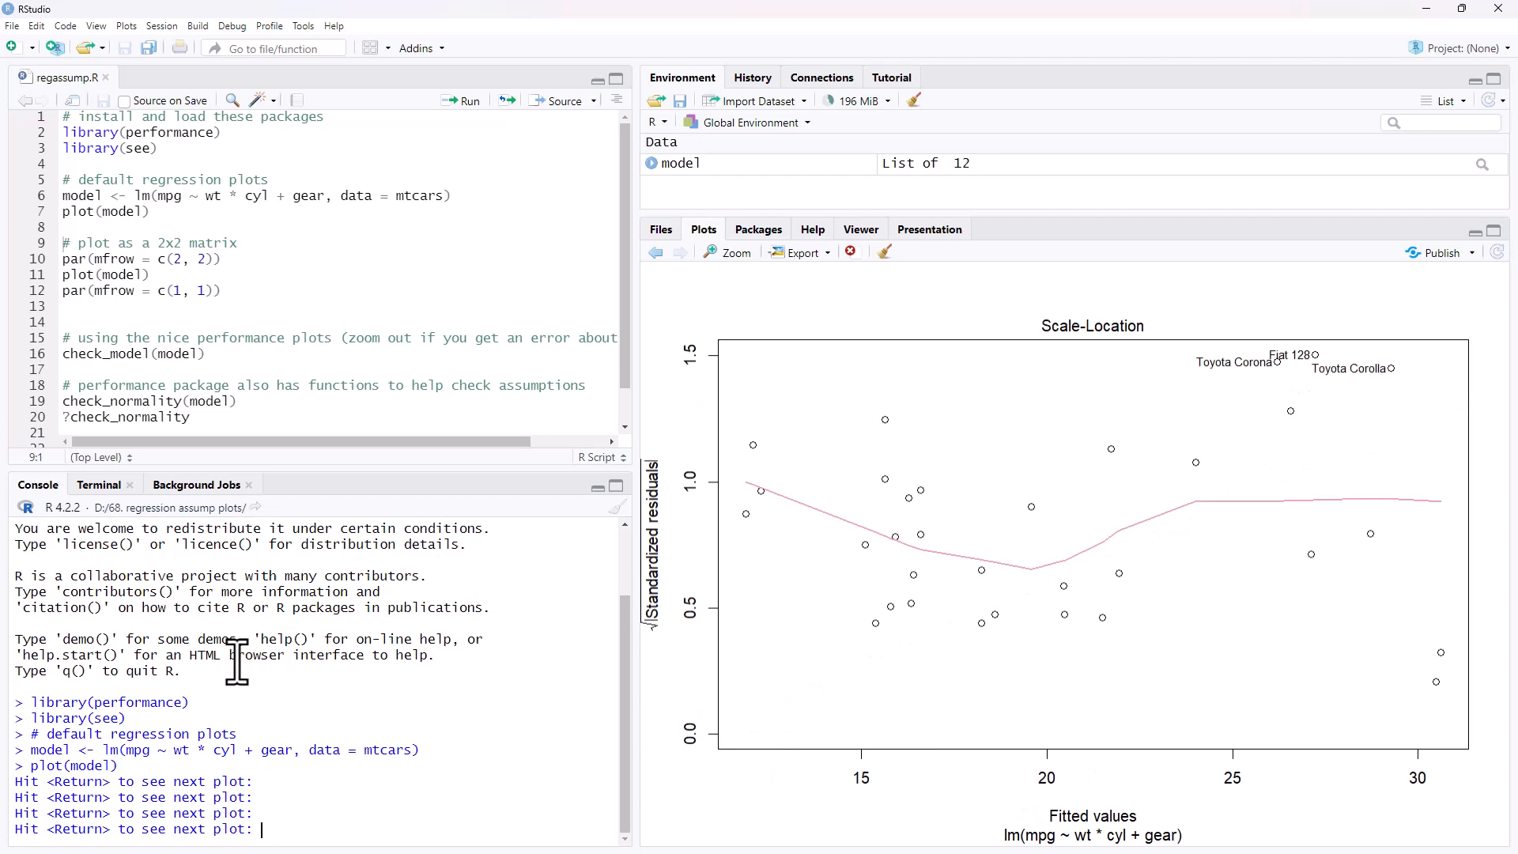
{"action": "mouse_move", "coordinate": [699, 518]}
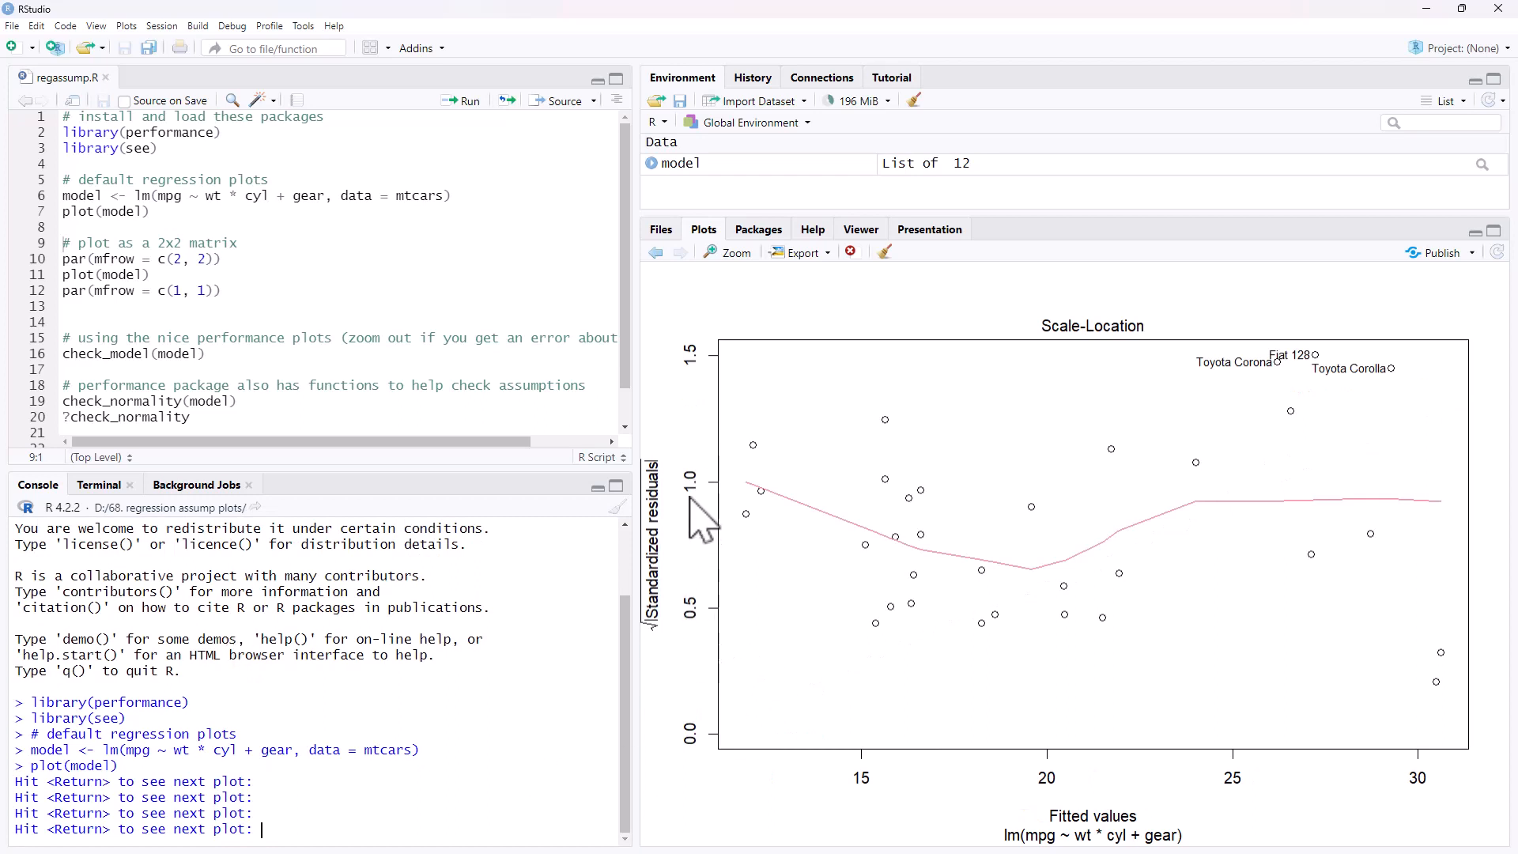
{"action": "mouse_move", "coordinate": [1307, 775]}
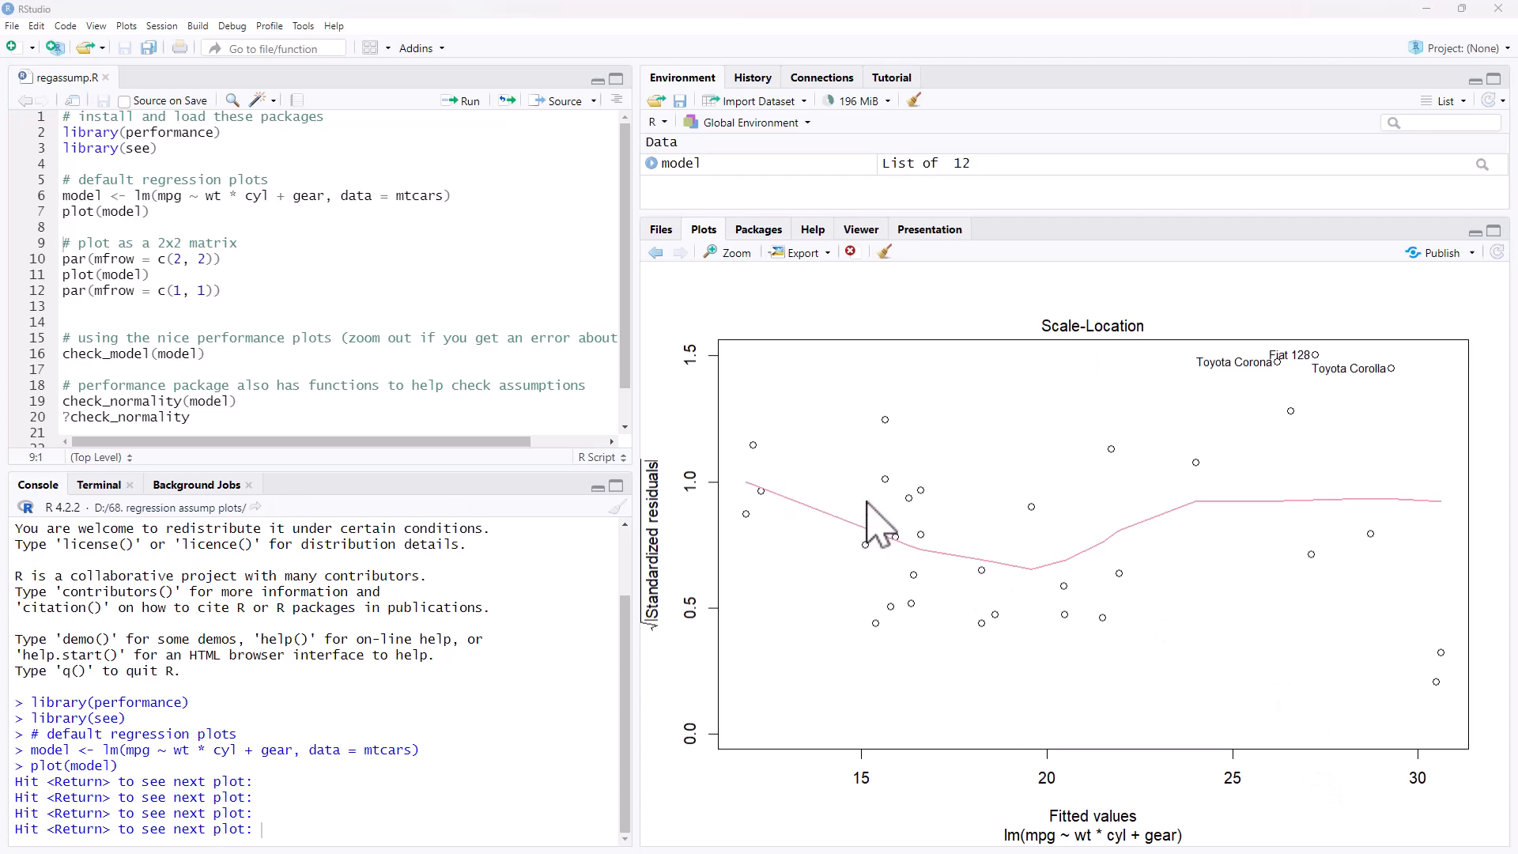
{"action": "mouse_move", "coordinate": [1123, 542]}
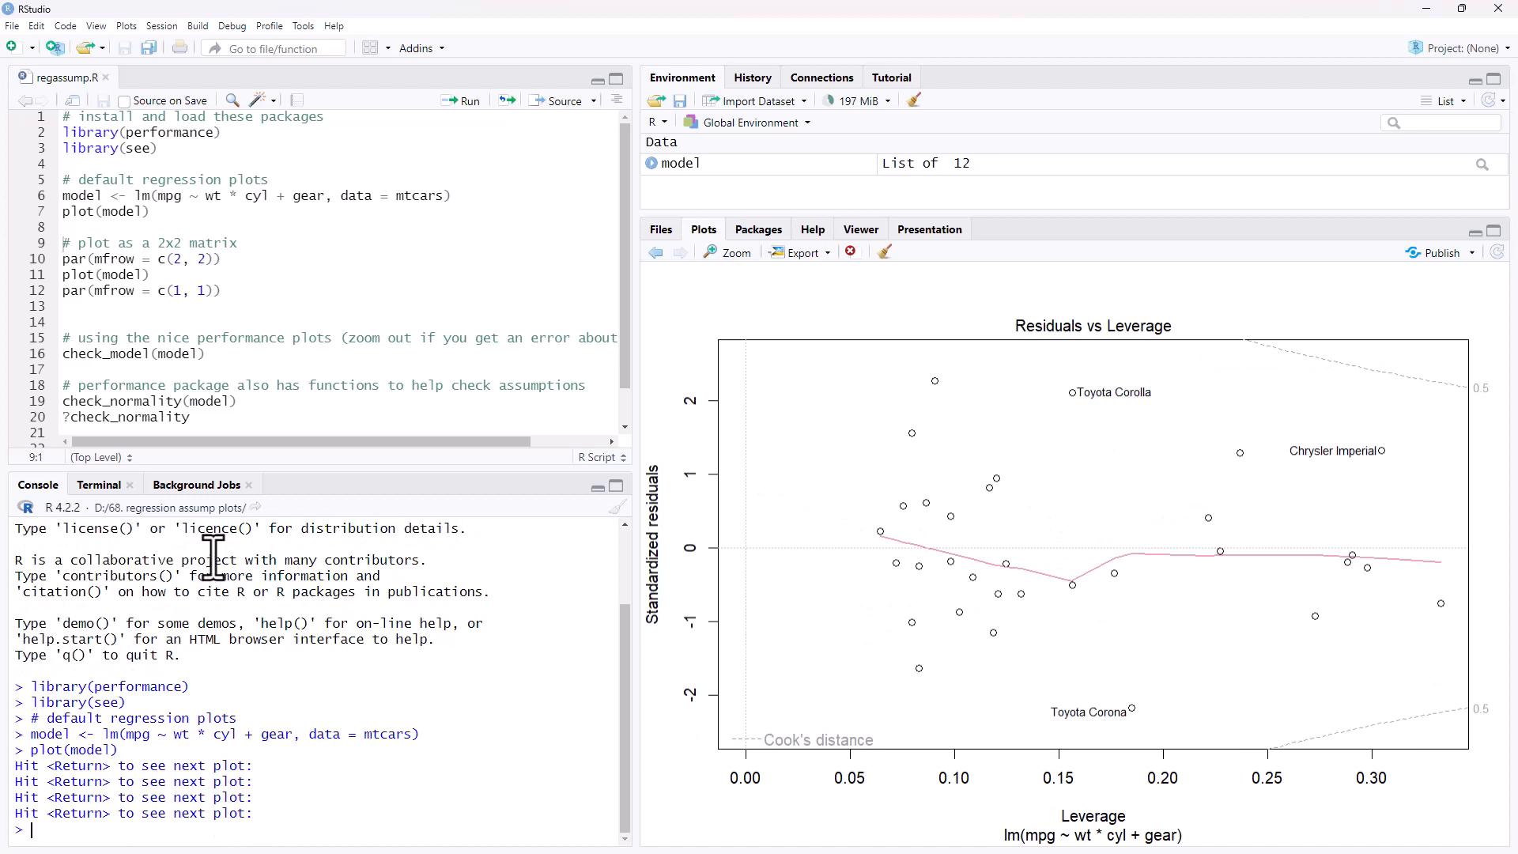
{"action": "mouse_move", "coordinate": [1031, 784]}
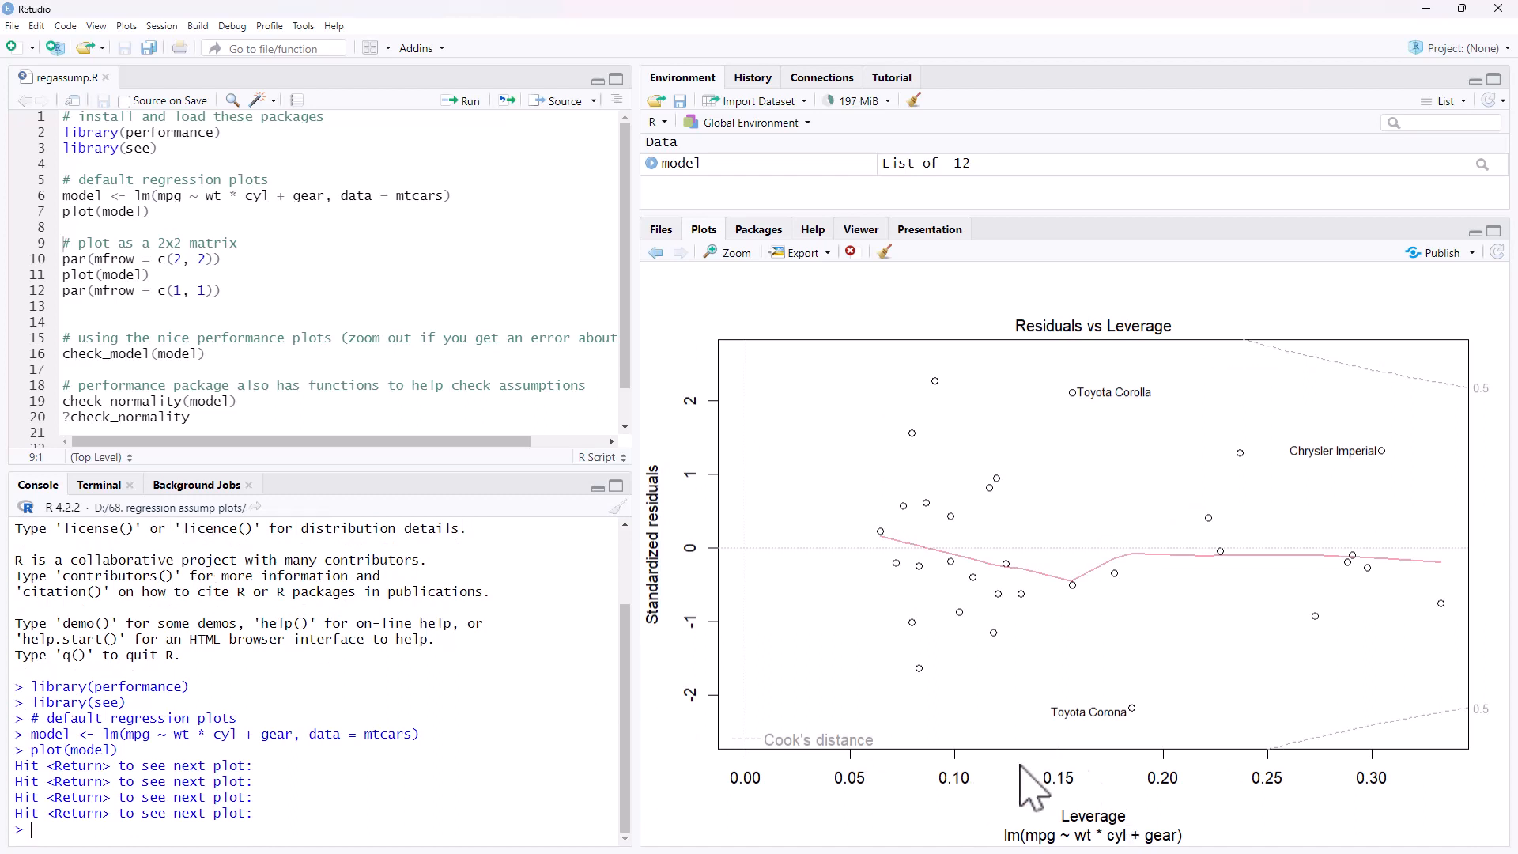
{"action": "mouse_move", "coordinate": [659, 494]}
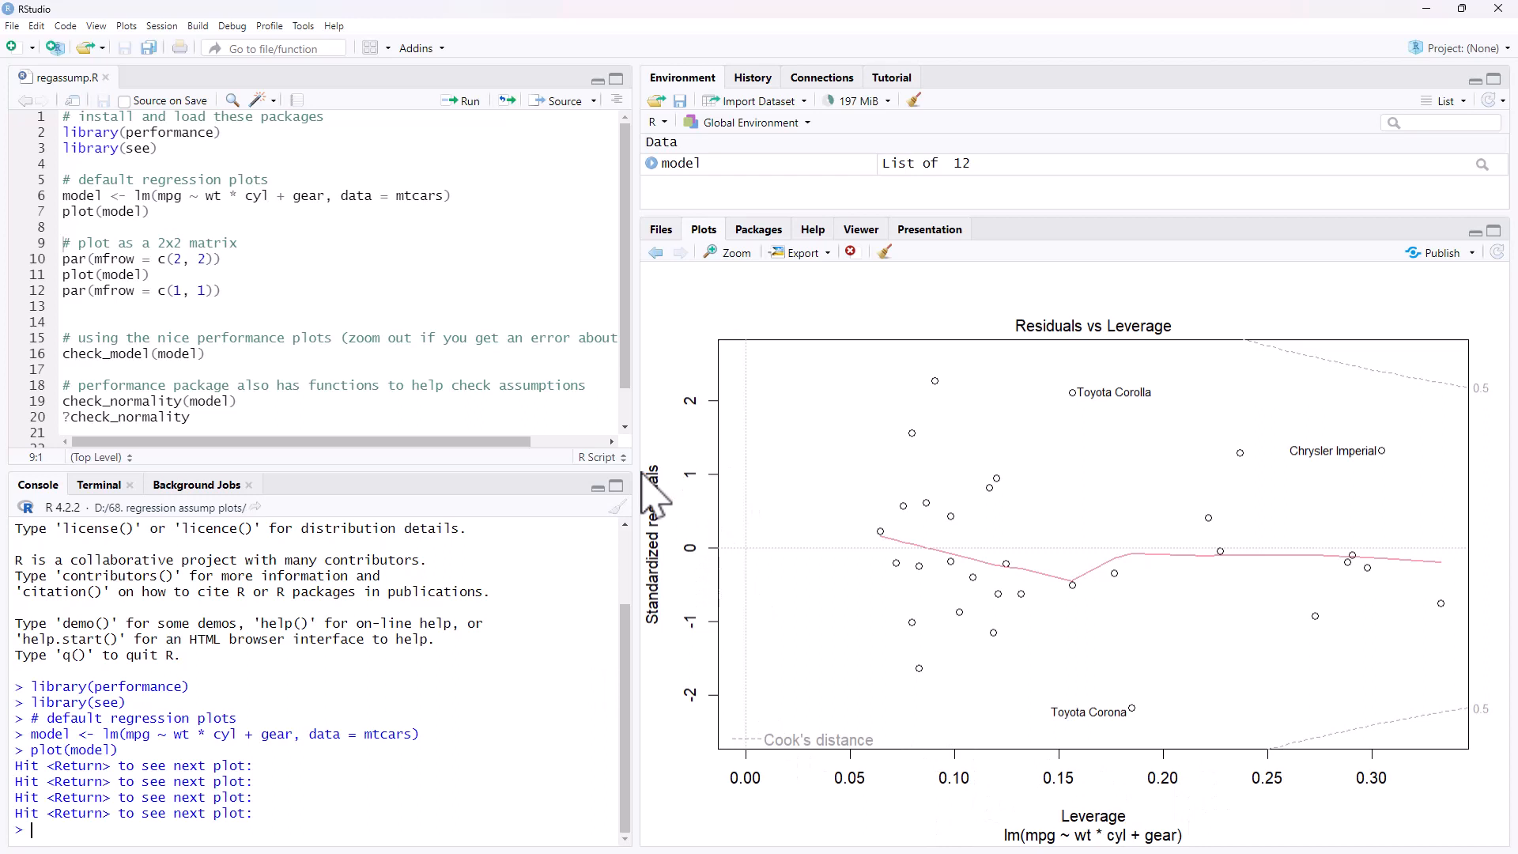
{"action": "mouse_move", "coordinate": [741, 707]}
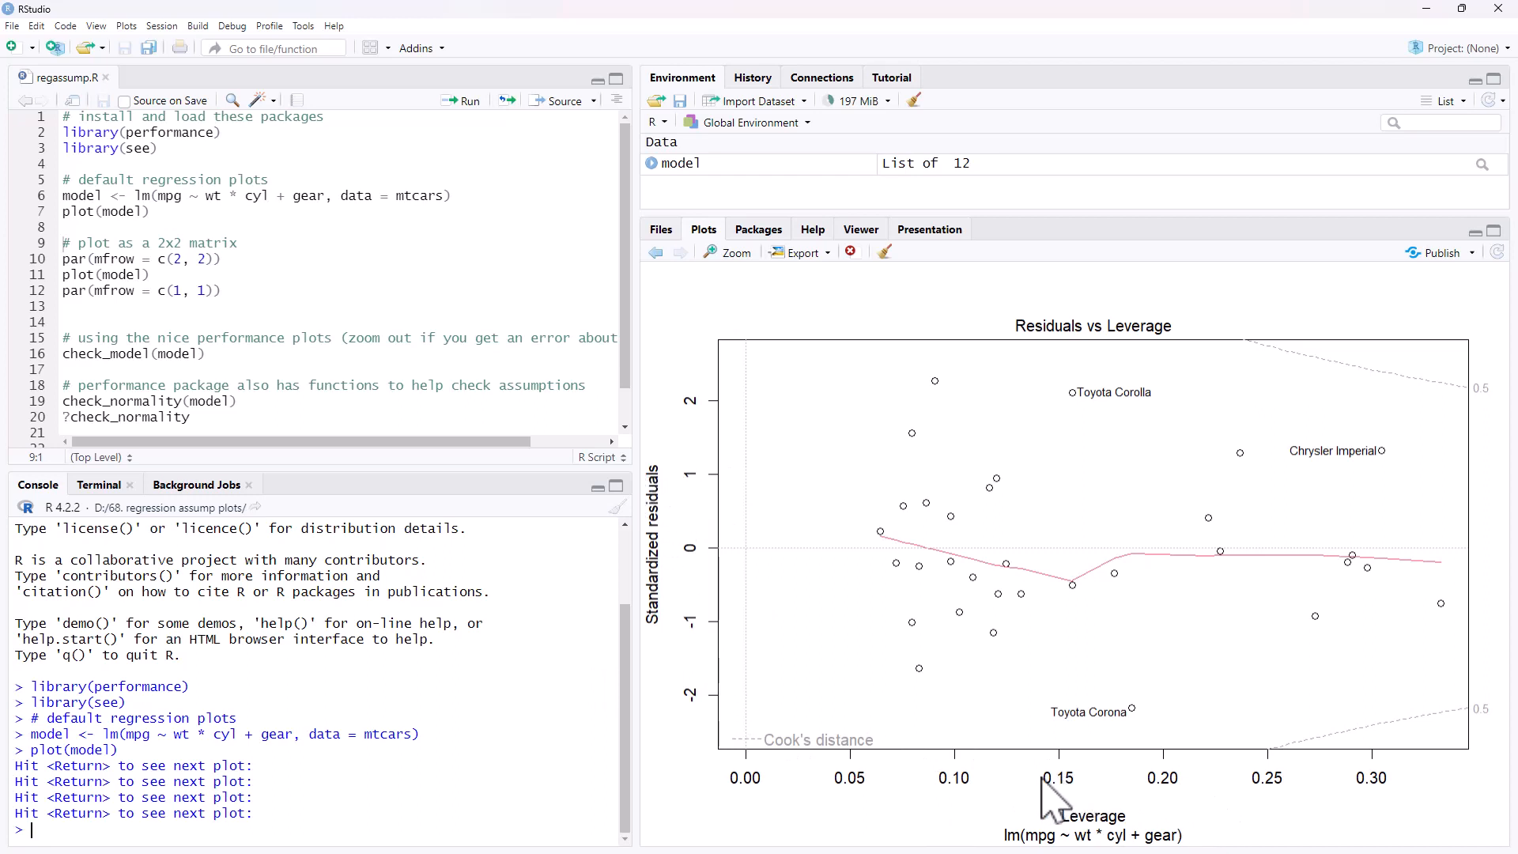
{"action": "mouse_move", "coordinate": [1249, 789]}
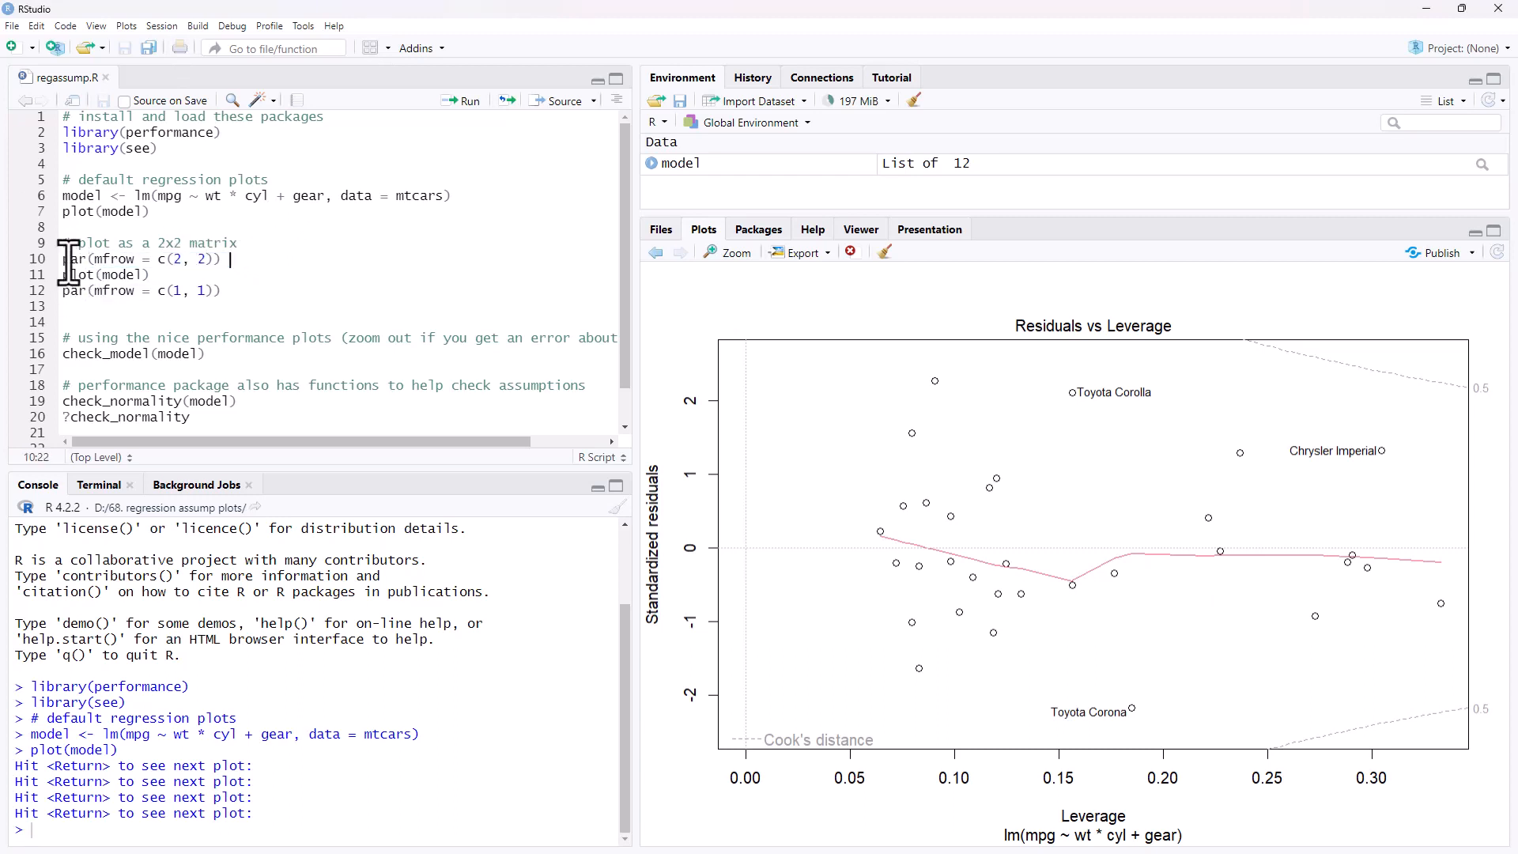
Select the par(mfrow = c(2, 2)) line in the script
{"action": "double_click", "coordinate": [99, 258]}
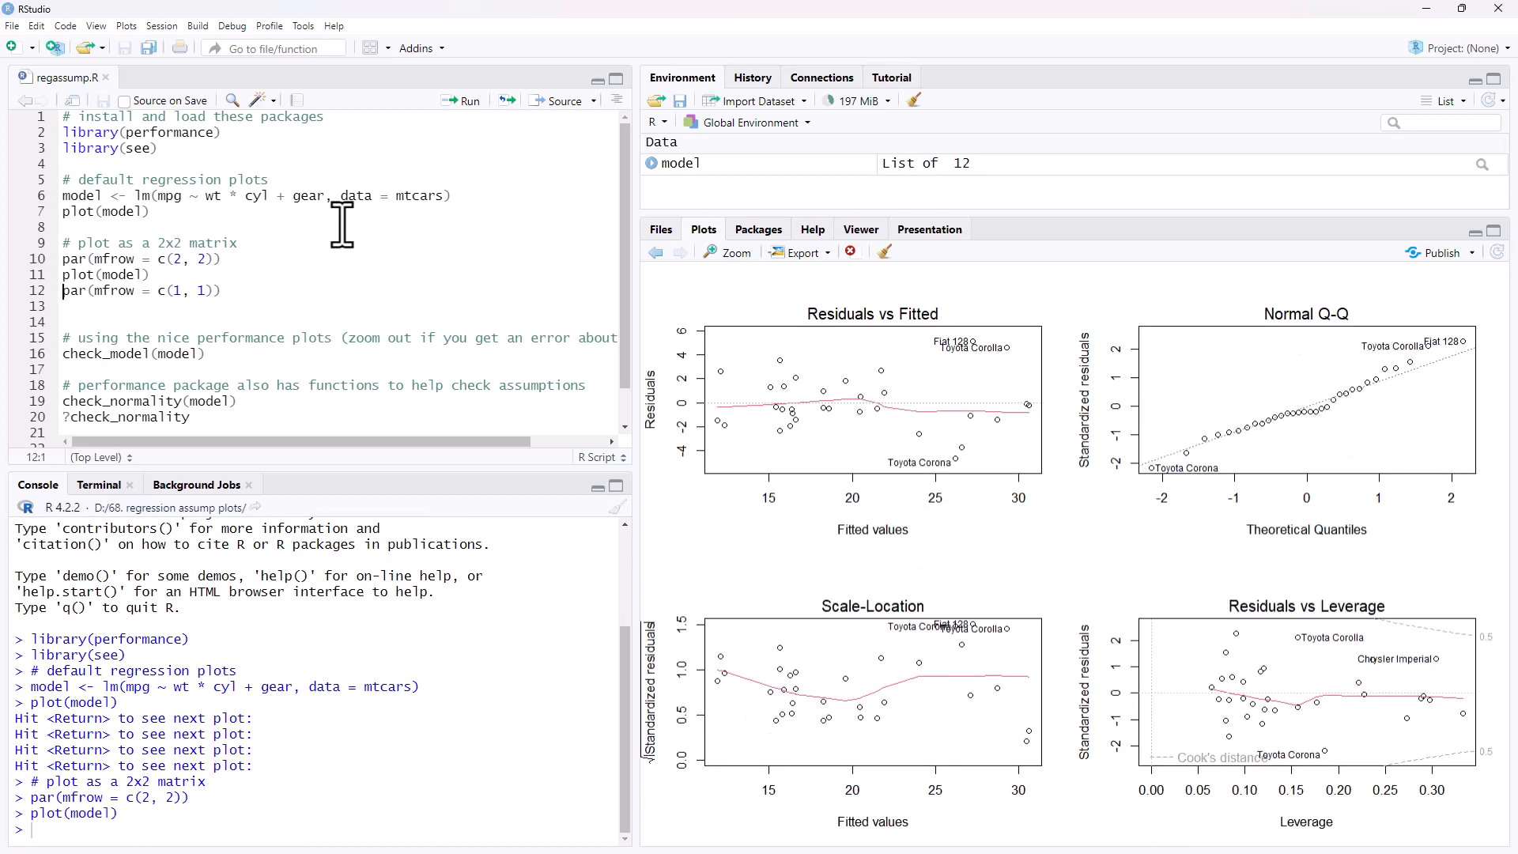
{"action": "mouse_move", "coordinate": [918, 427]}
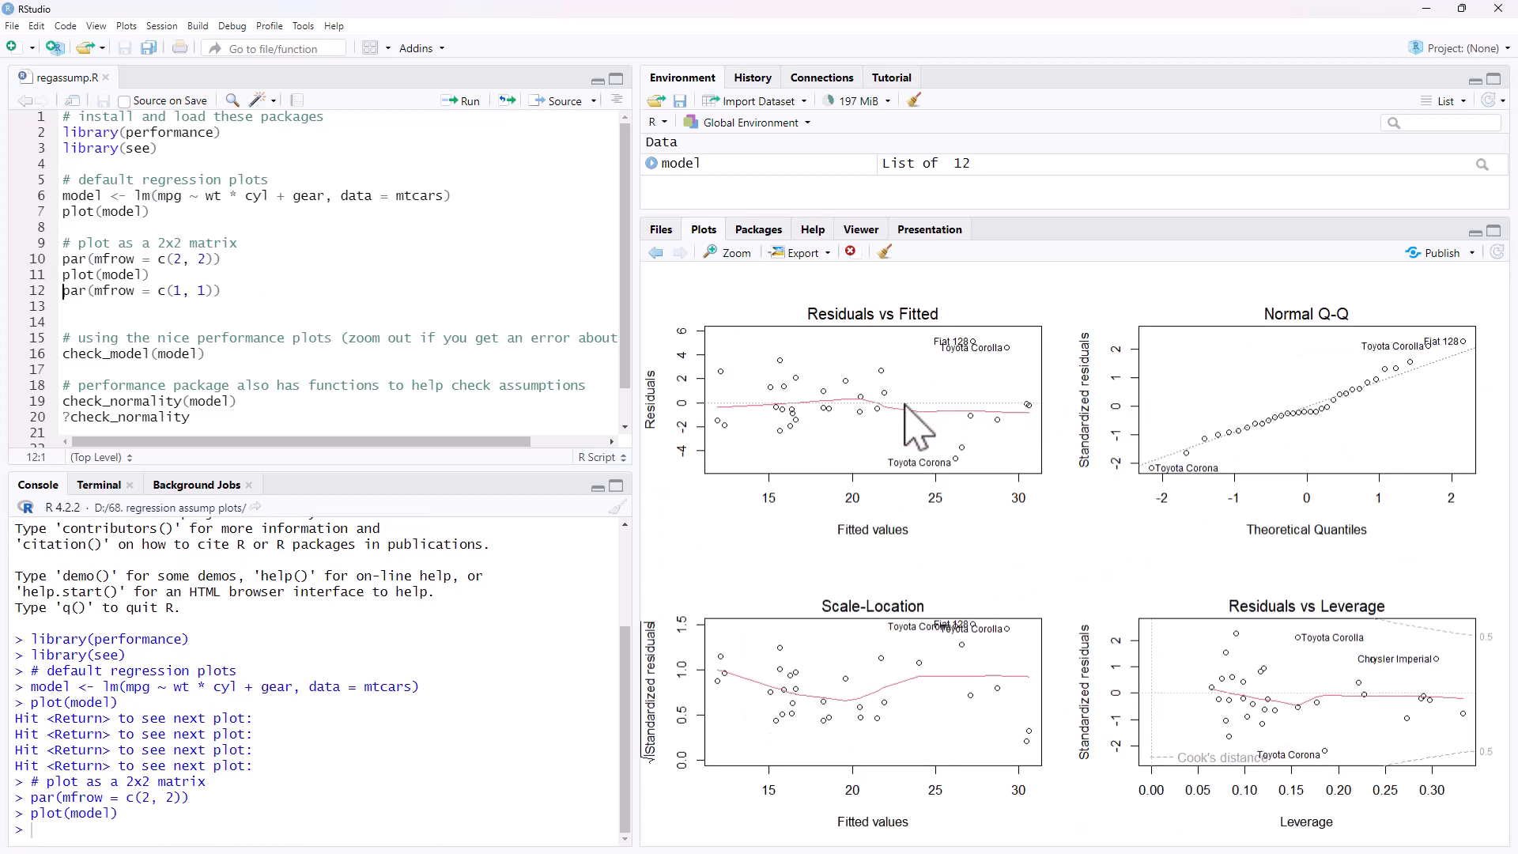
{"action": "mouse_move", "coordinate": [1331, 417]}
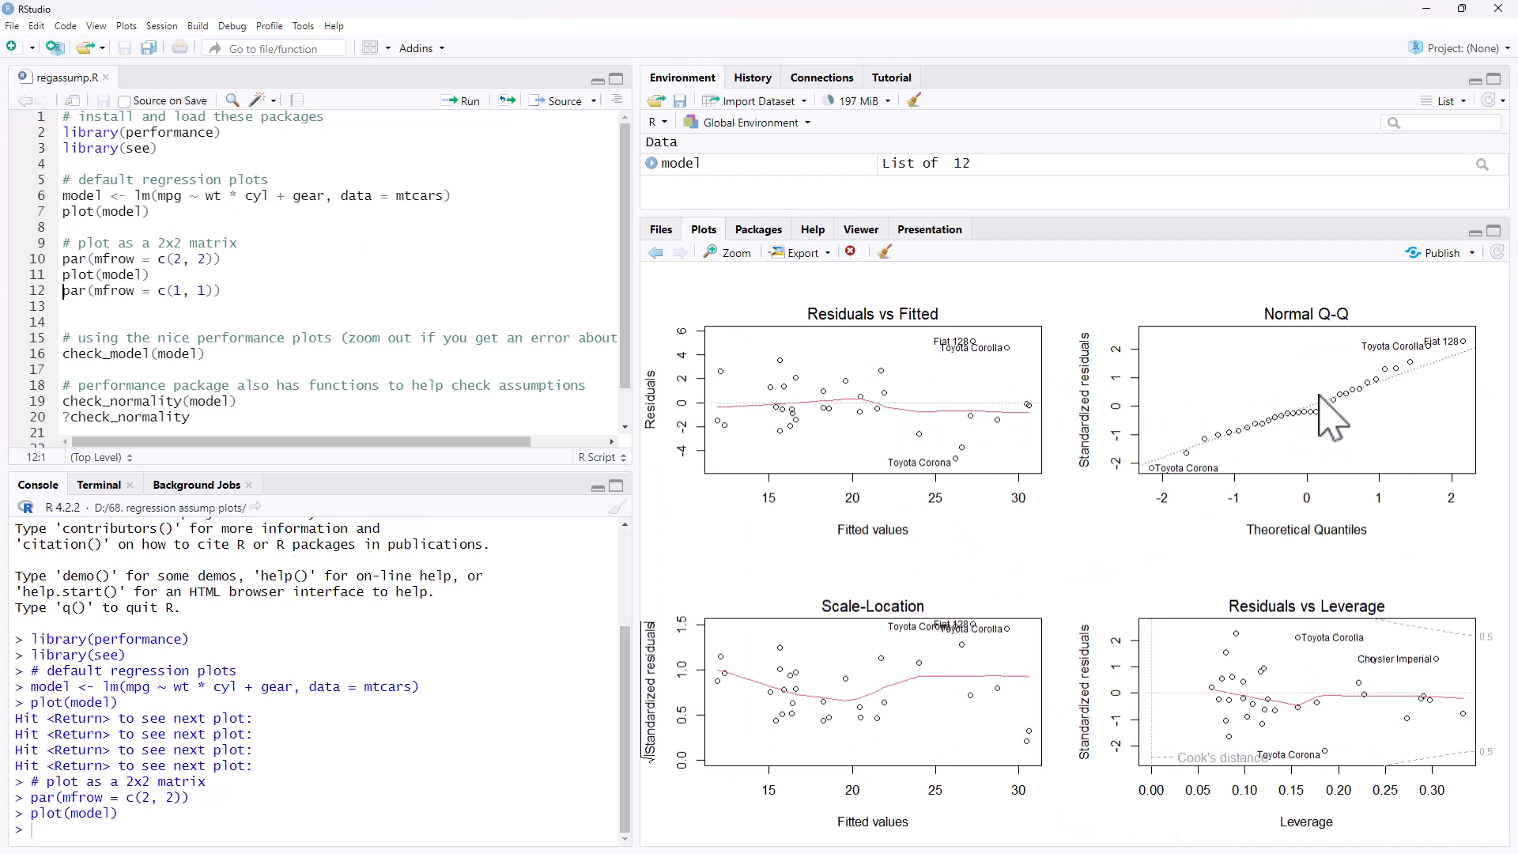
{"action": "mouse_move", "coordinate": [1237, 681]}
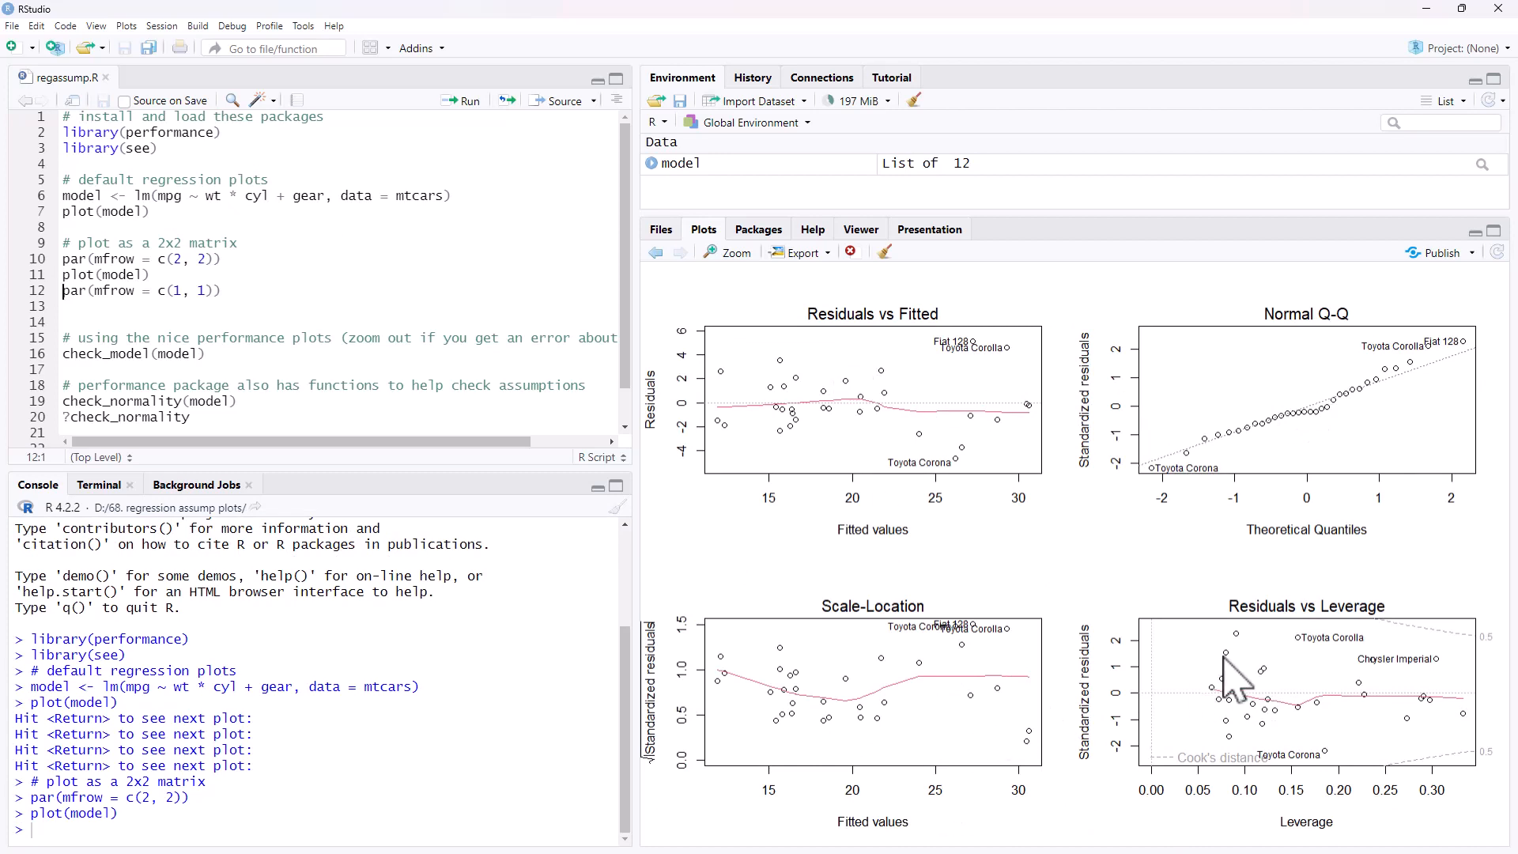
{"action": "mouse_move", "coordinate": [1235, 678]}
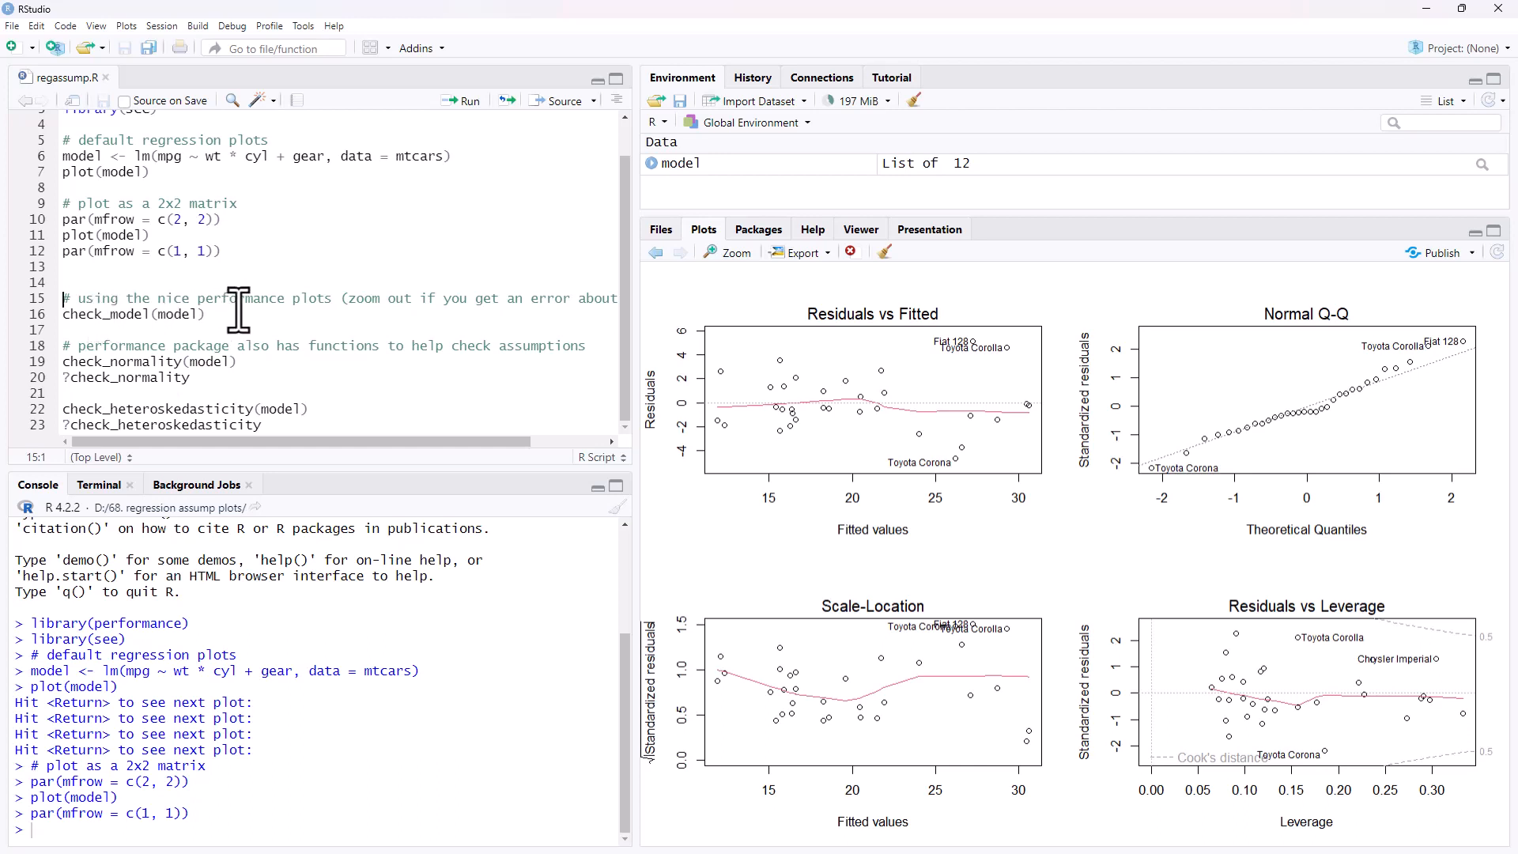
{"action": "mouse_move", "coordinate": [402, 297]}
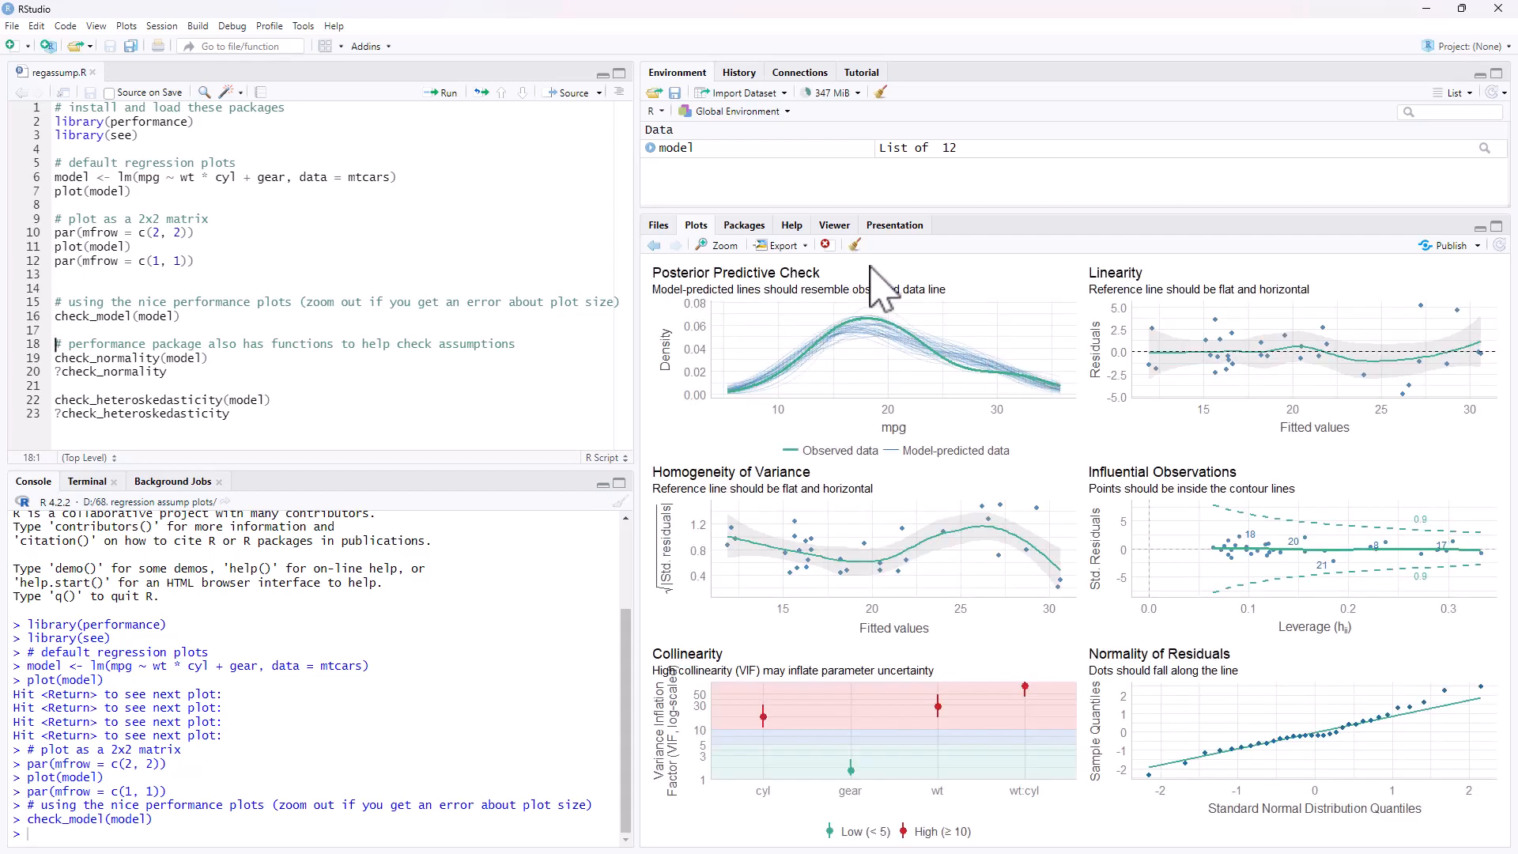
{"action": "mouse_move", "coordinate": [879, 340]}
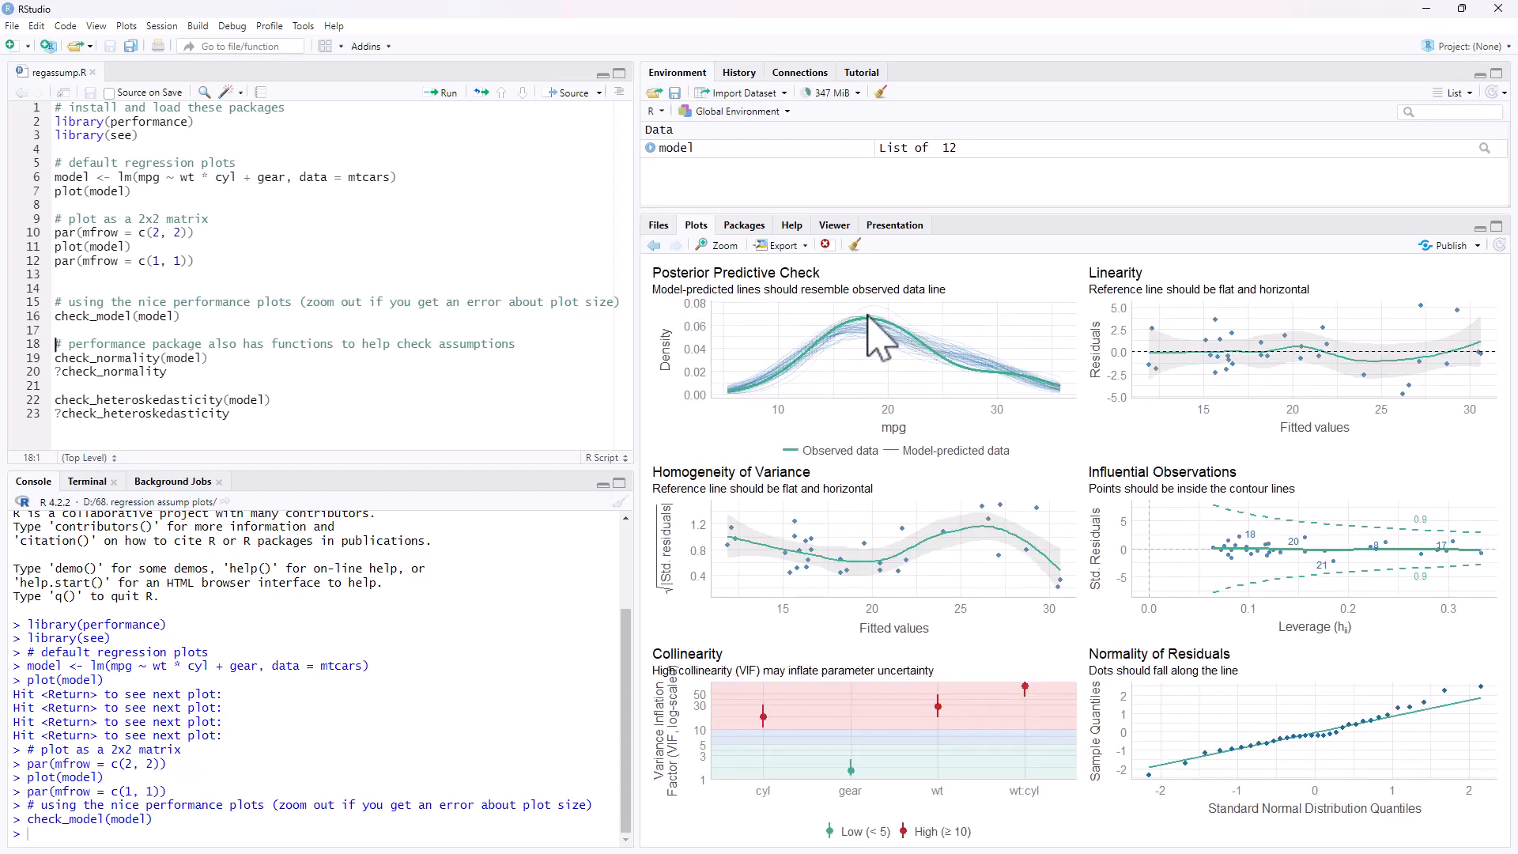
{"action": "mouse_move", "coordinate": [1282, 358]}
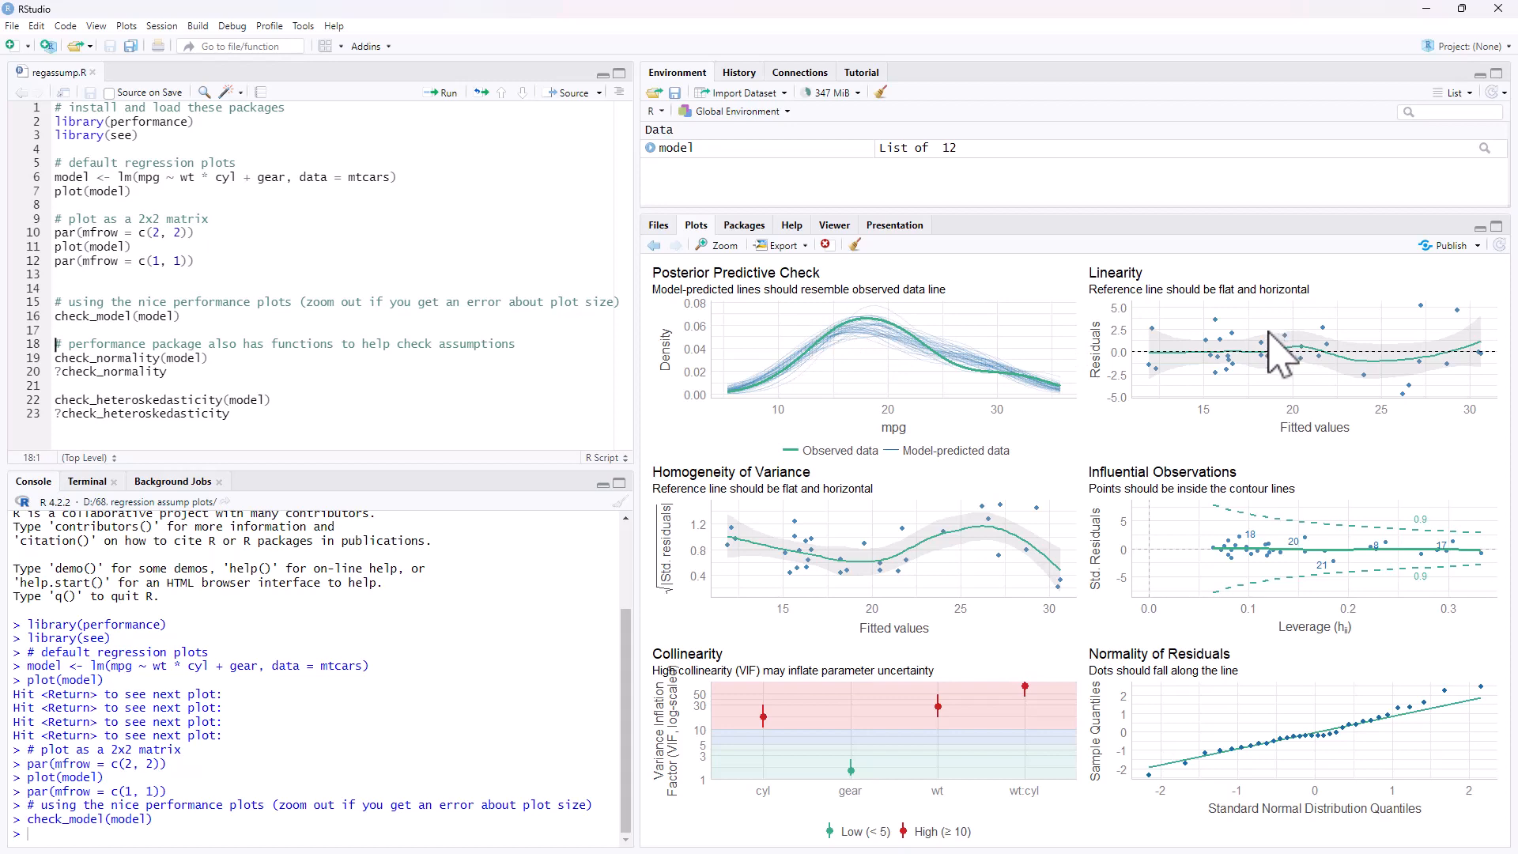
{"action": "mouse_move", "coordinate": [668, 305]}
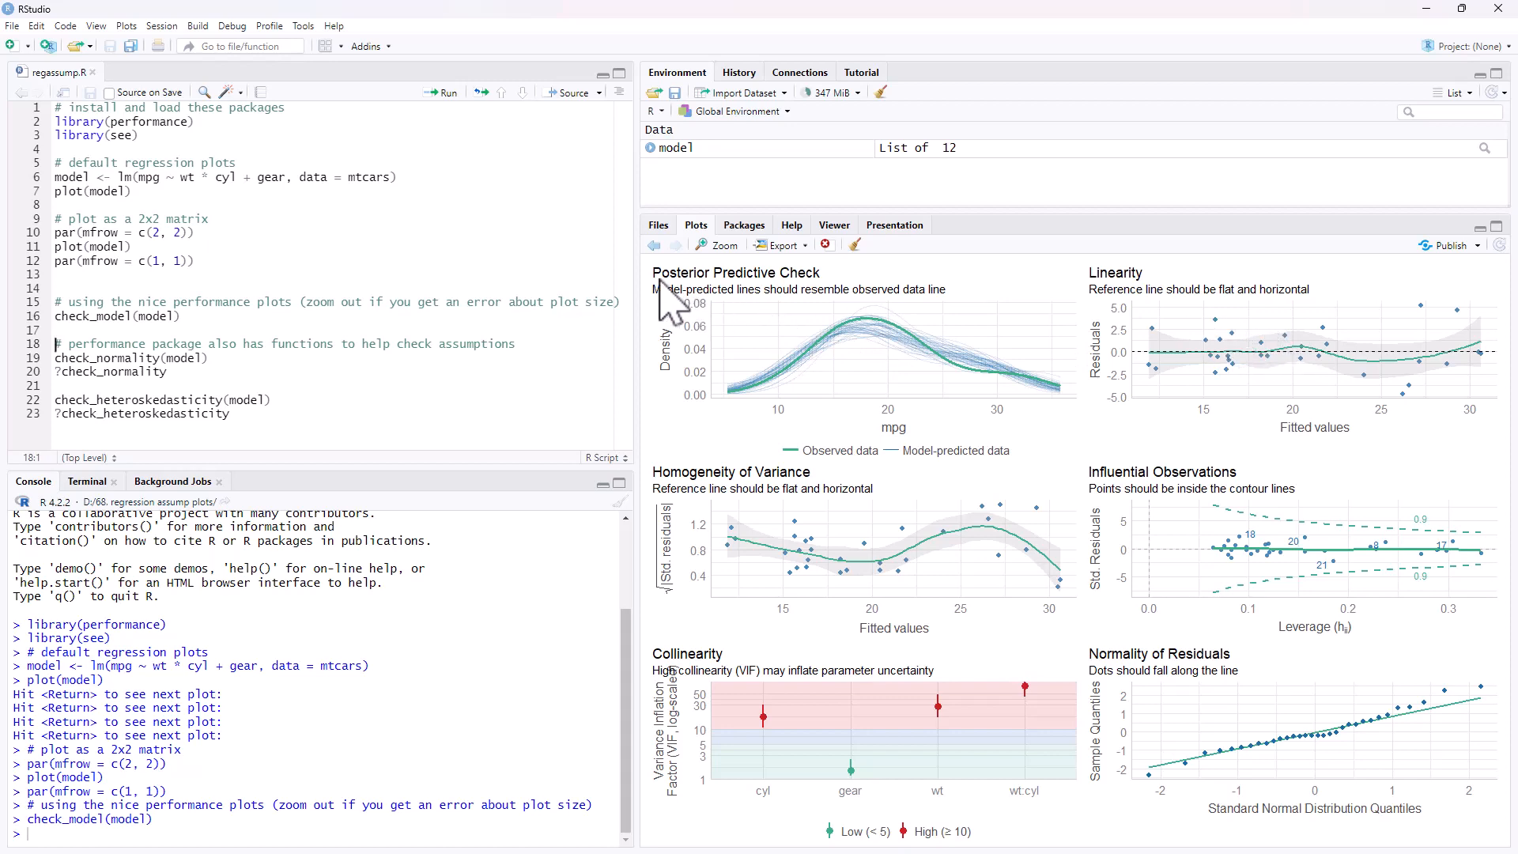
{"action": "mouse_move", "coordinate": [668, 310]}
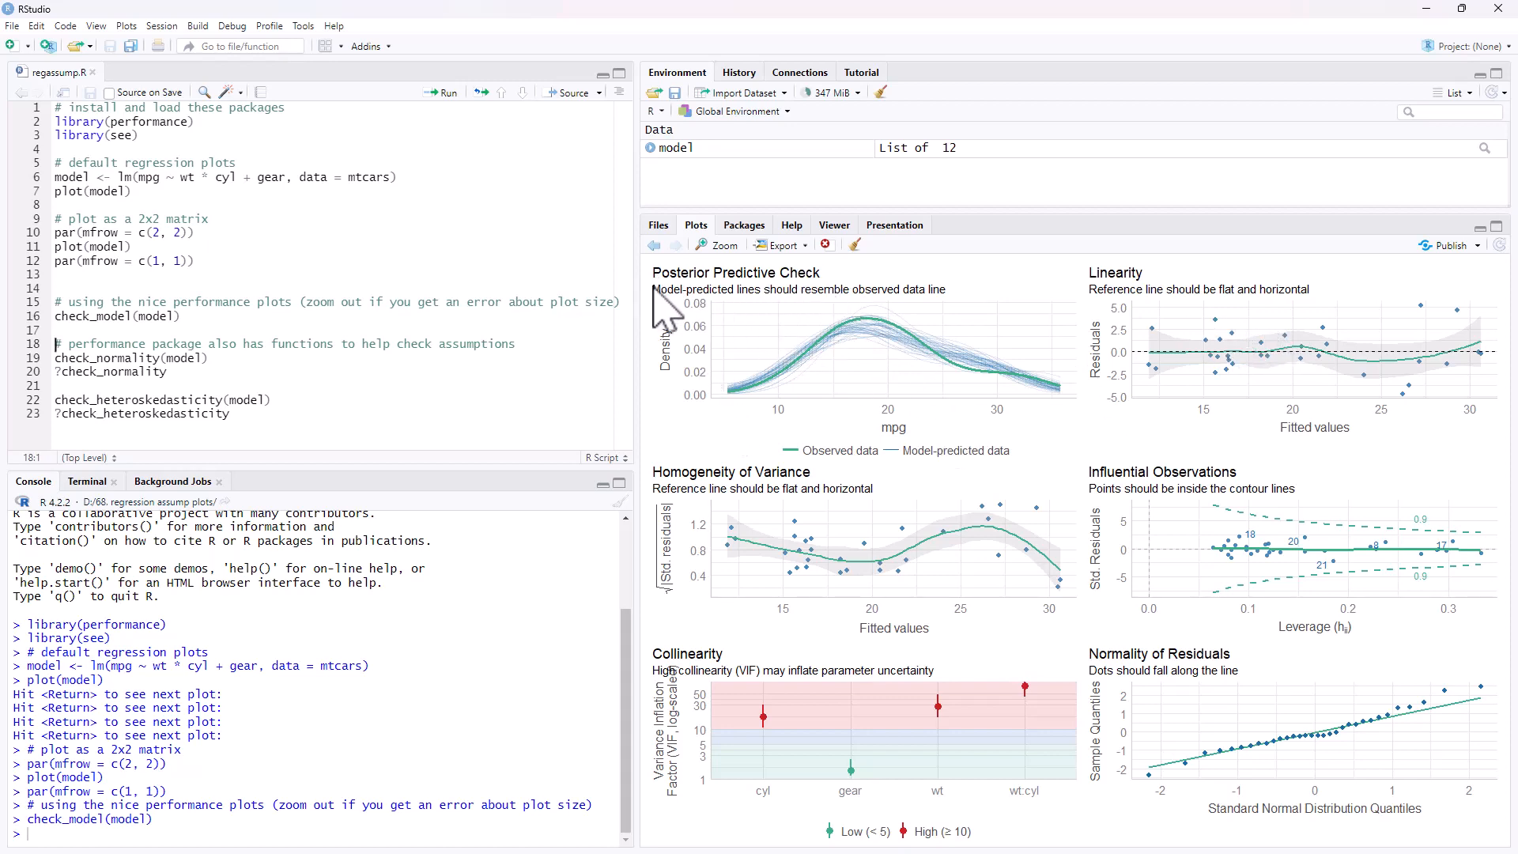
{"action": "mouse_move", "coordinate": [937, 319]}
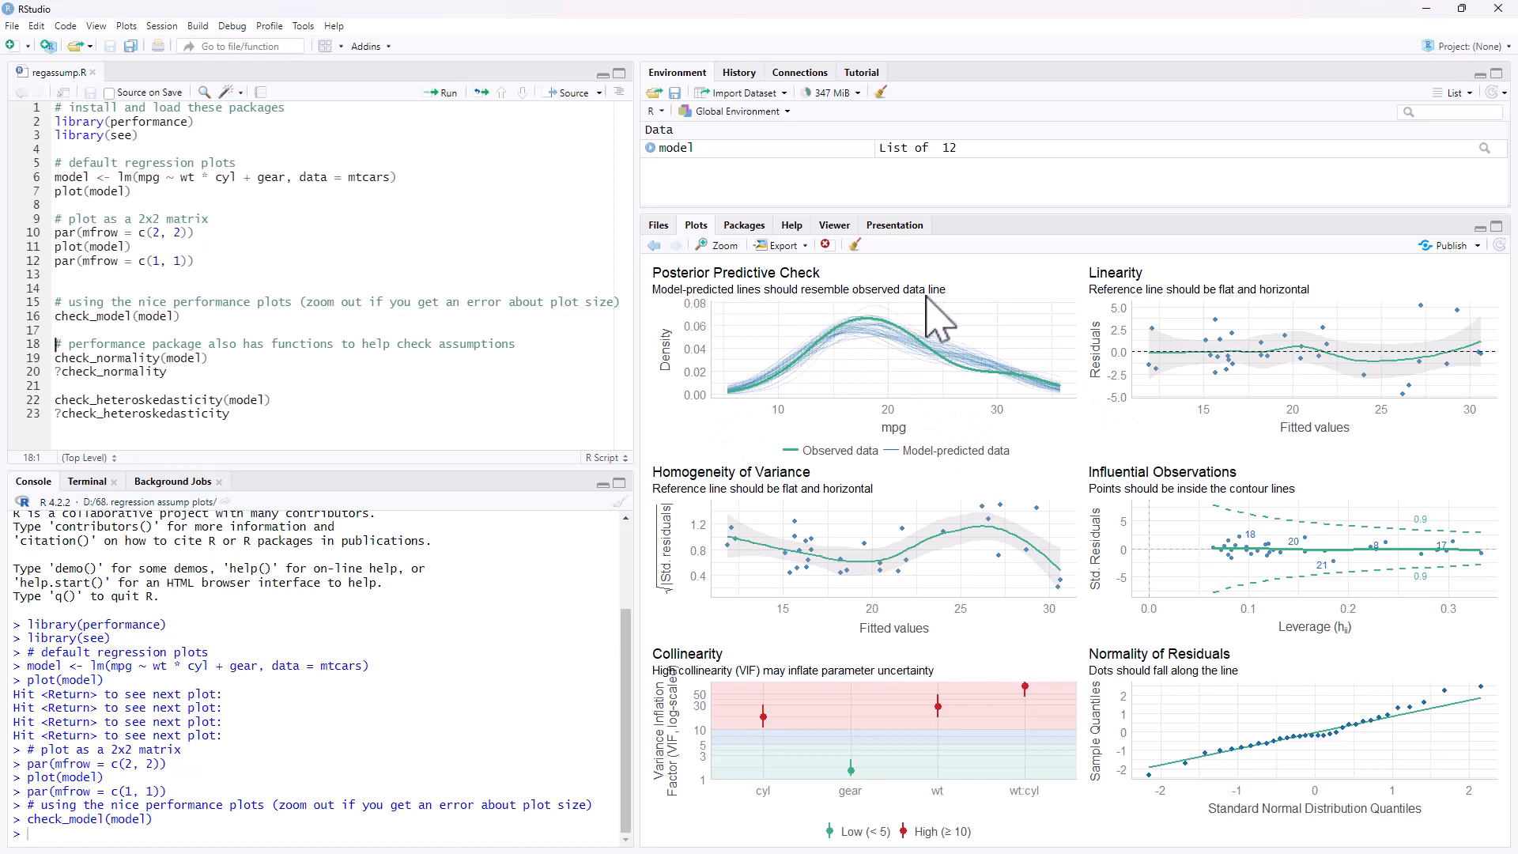
{"action": "mouse_move", "coordinate": [932, 334]}
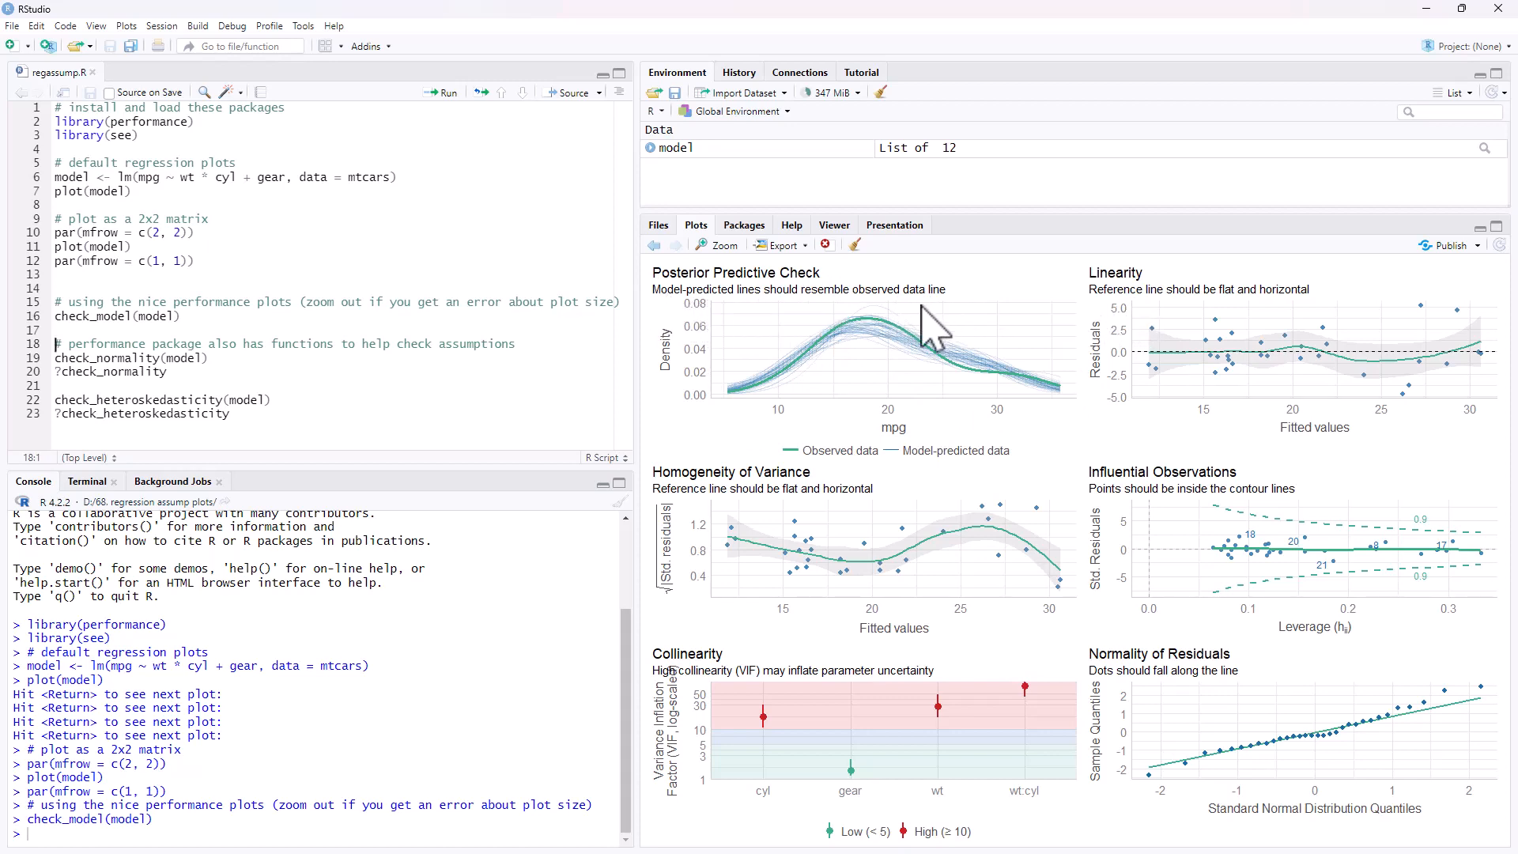
{"action": "mouse_move", "coordinate": [915, 319]}
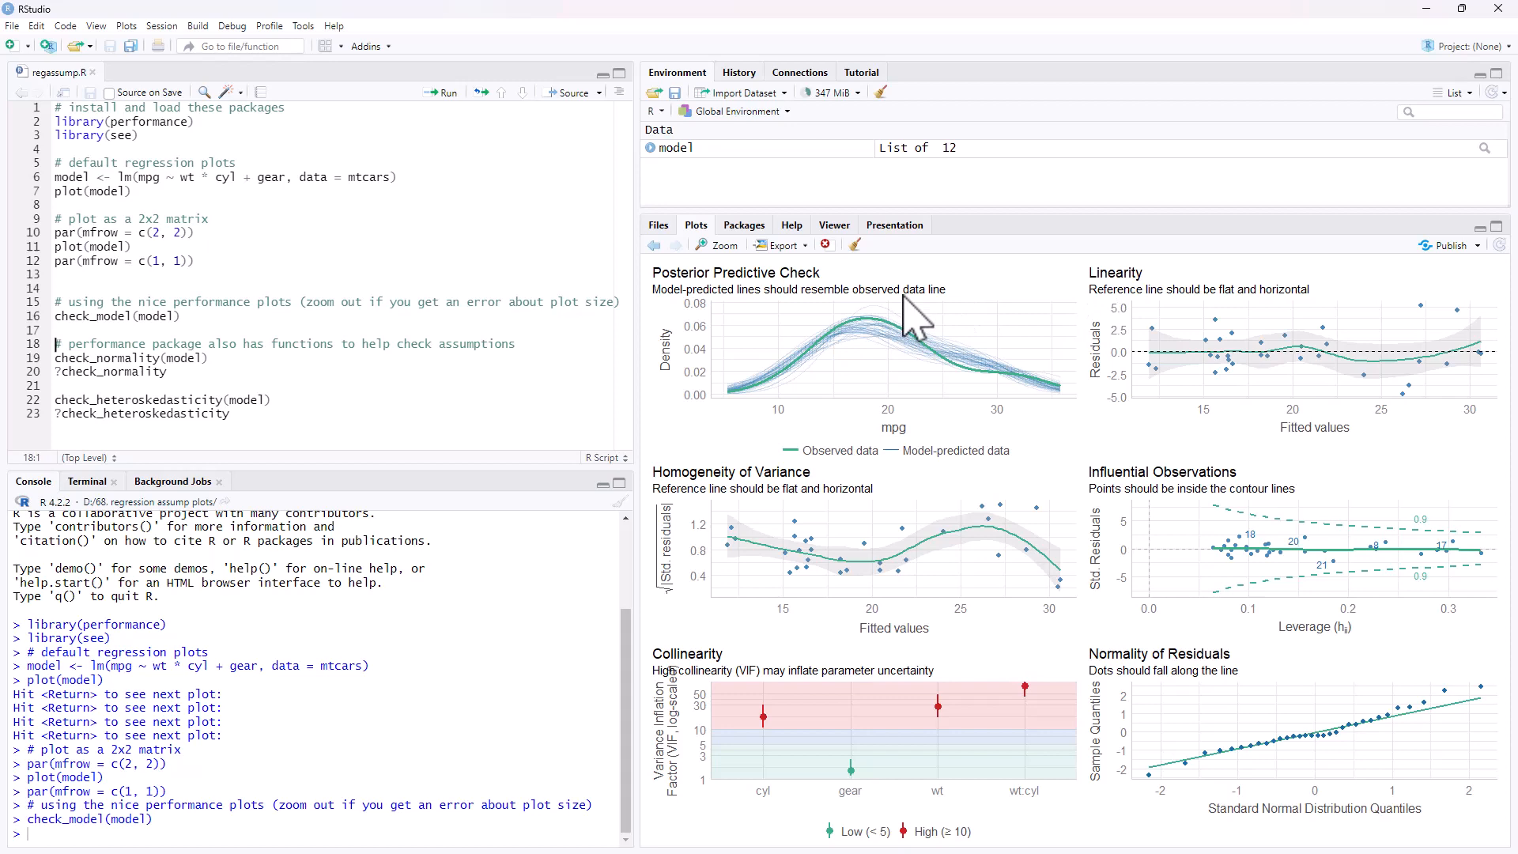
{"action": "mouse_move", "coordinate": [920, 334]}
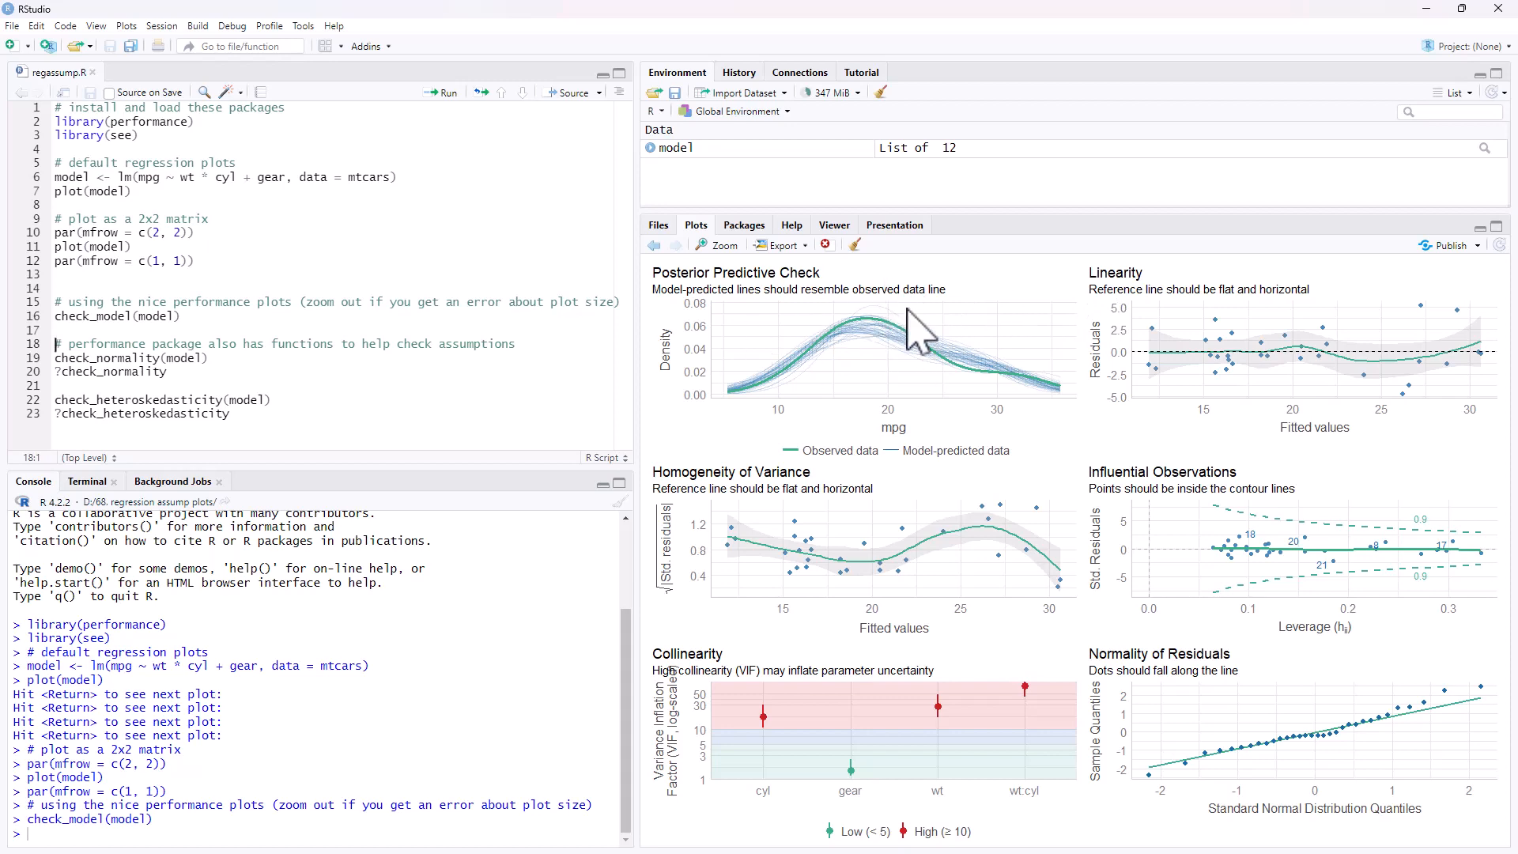
{"action": "mouse_move", "coordinate": [974, 354]}
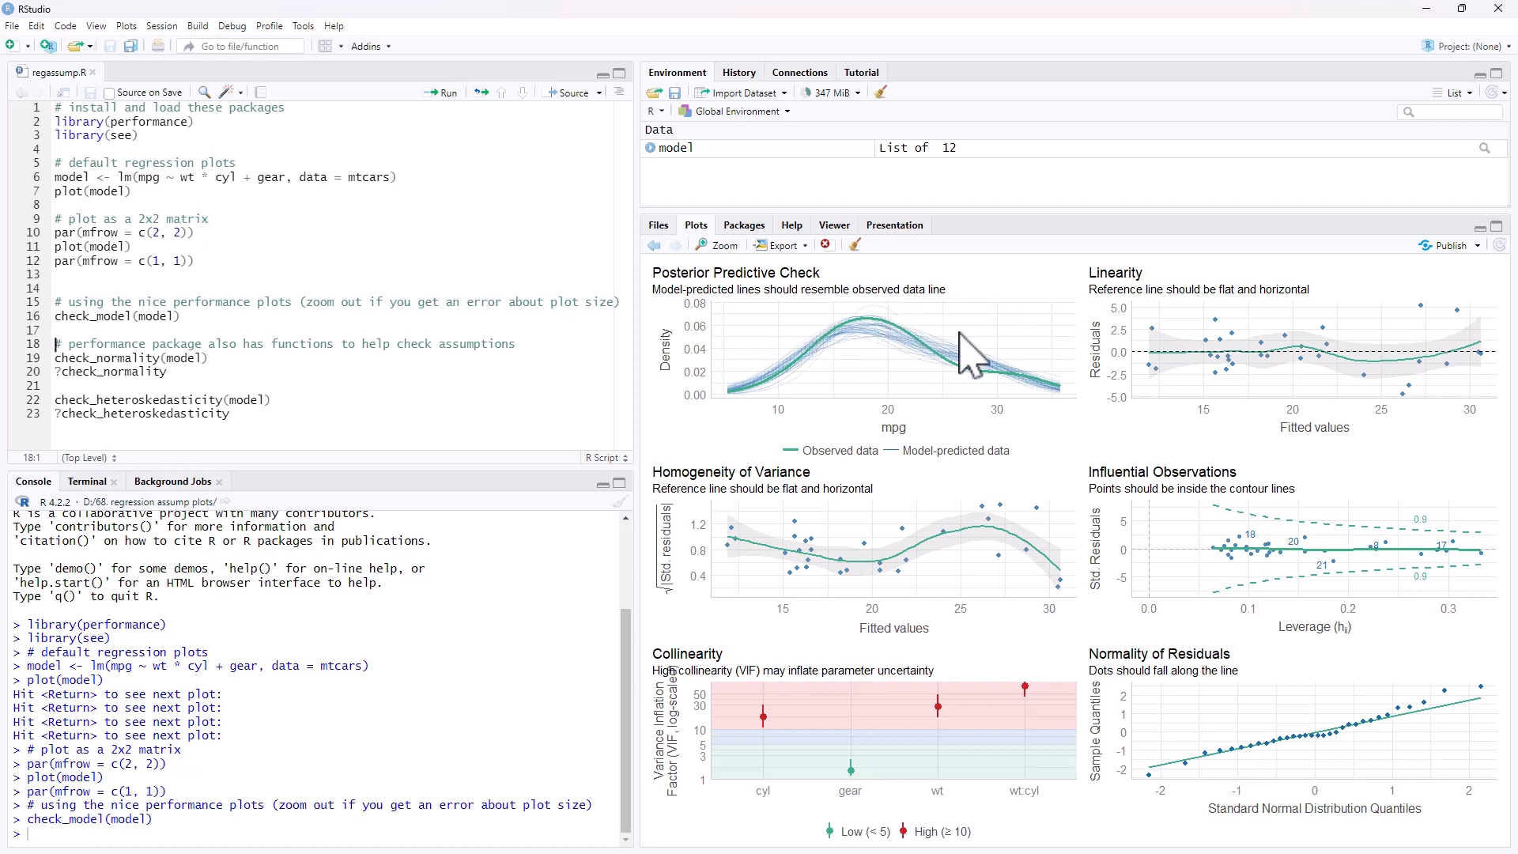
{"action": "mouse_move", "coordinate": [754, 287]}
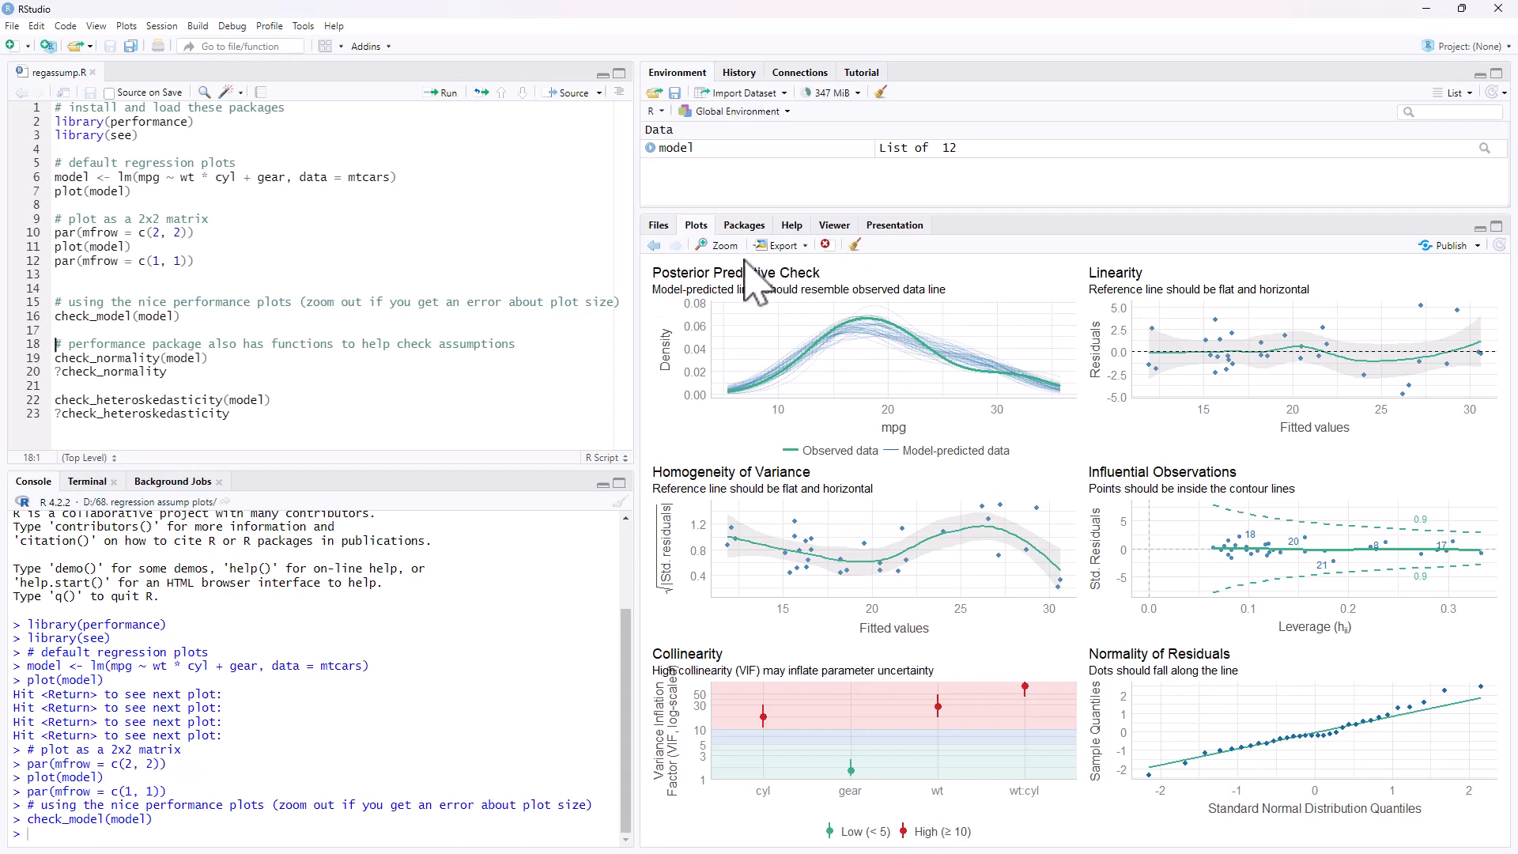
{"action": "mouse_move", "coordinate": [725, 266]}
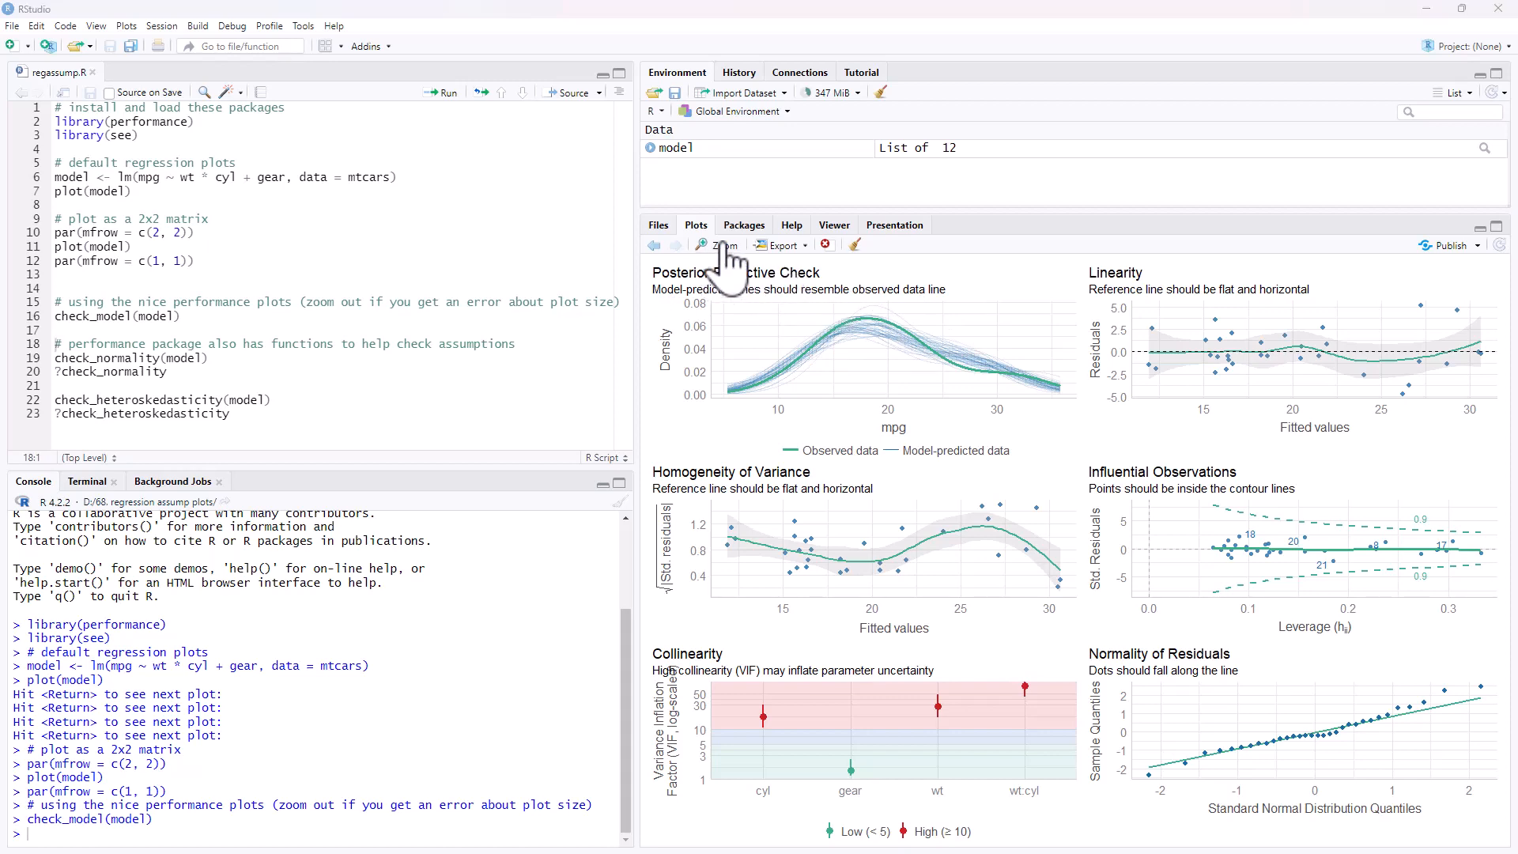
Enlarge the six check_model plots in the Plot Zoom window
{"action": "left_click", "coordinate": [715, 245]}
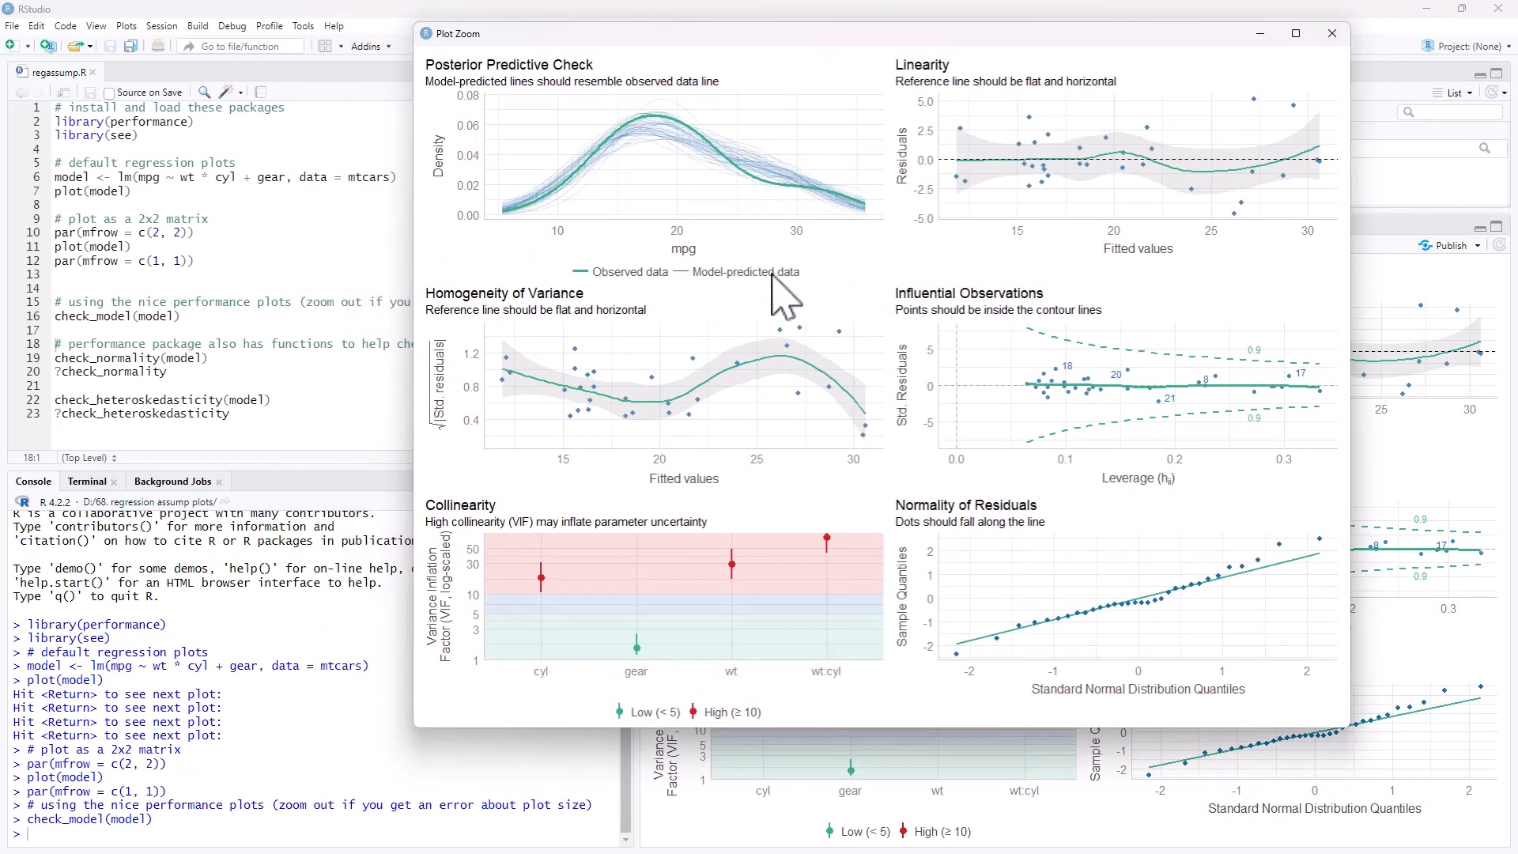
{"action": "mouse_move", "coordinate": [698, 306]}
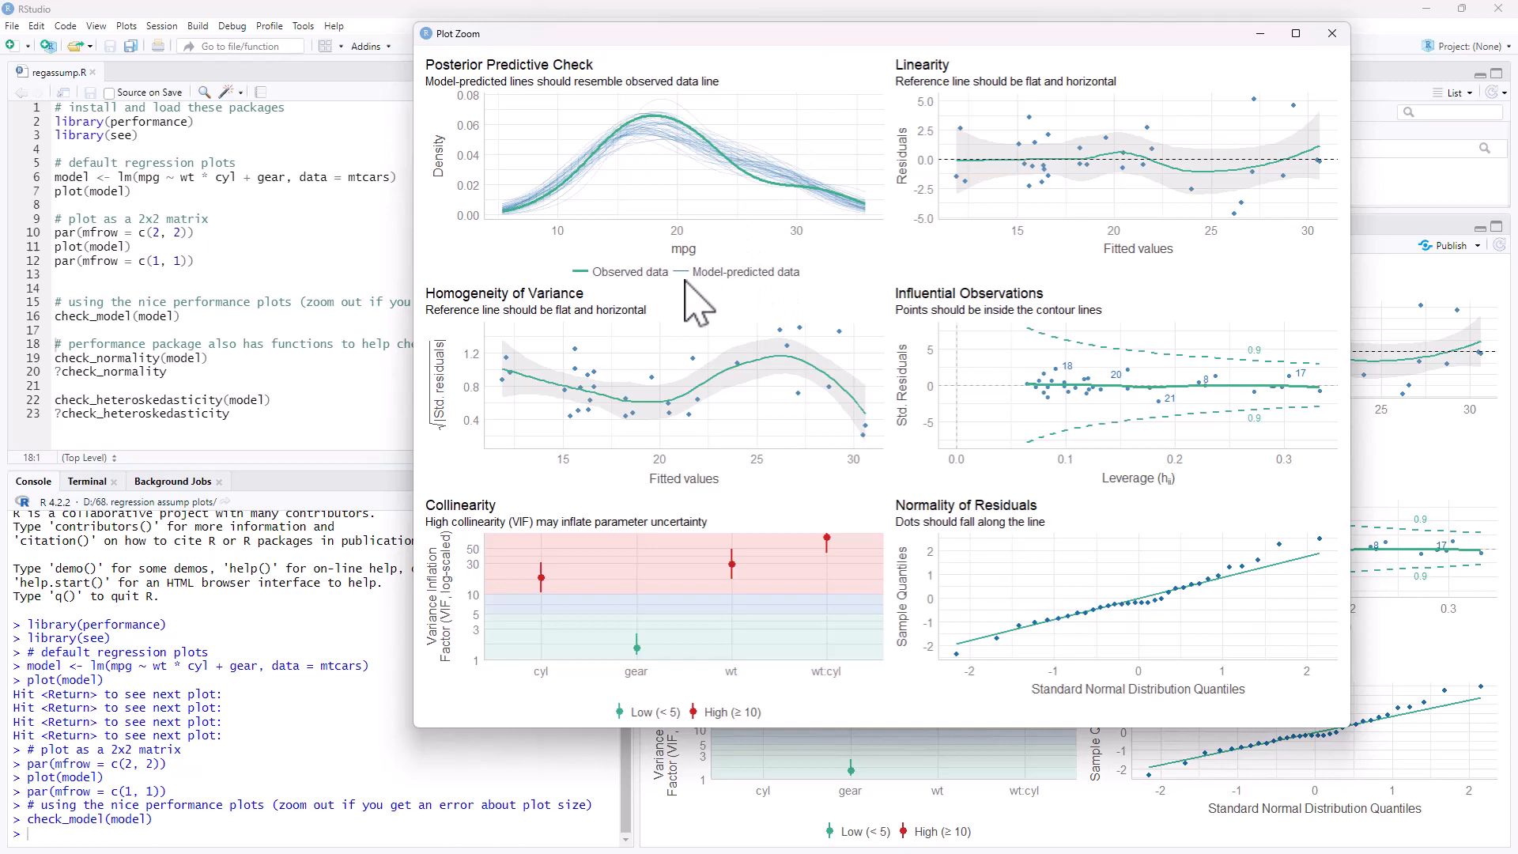
{"action": "mouse_move", "coordinate": [678, 290]}
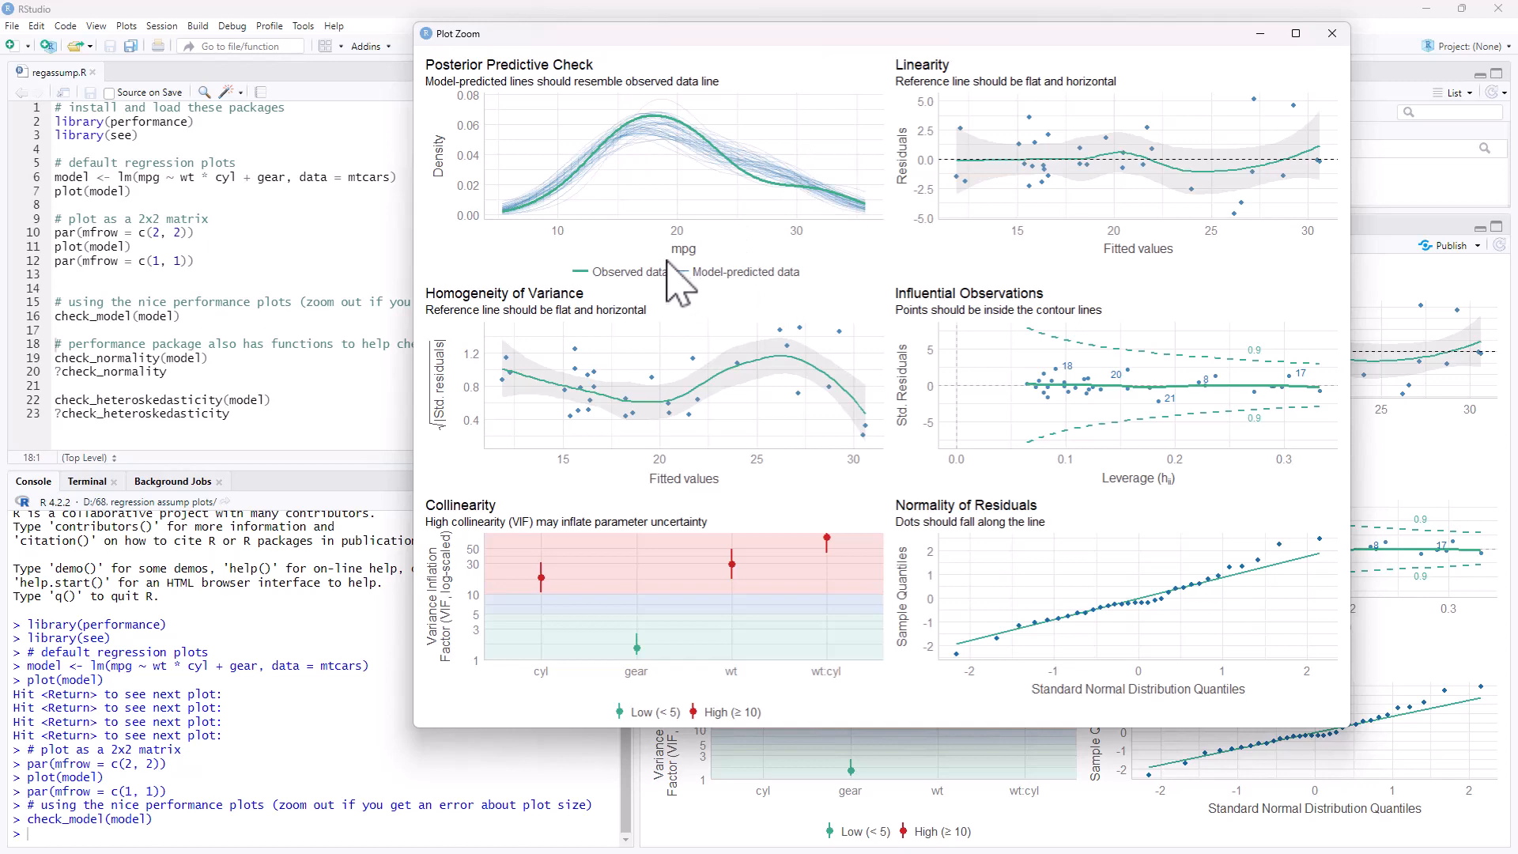
{"action": "mouse_move", "coordinate": [489, 102]}
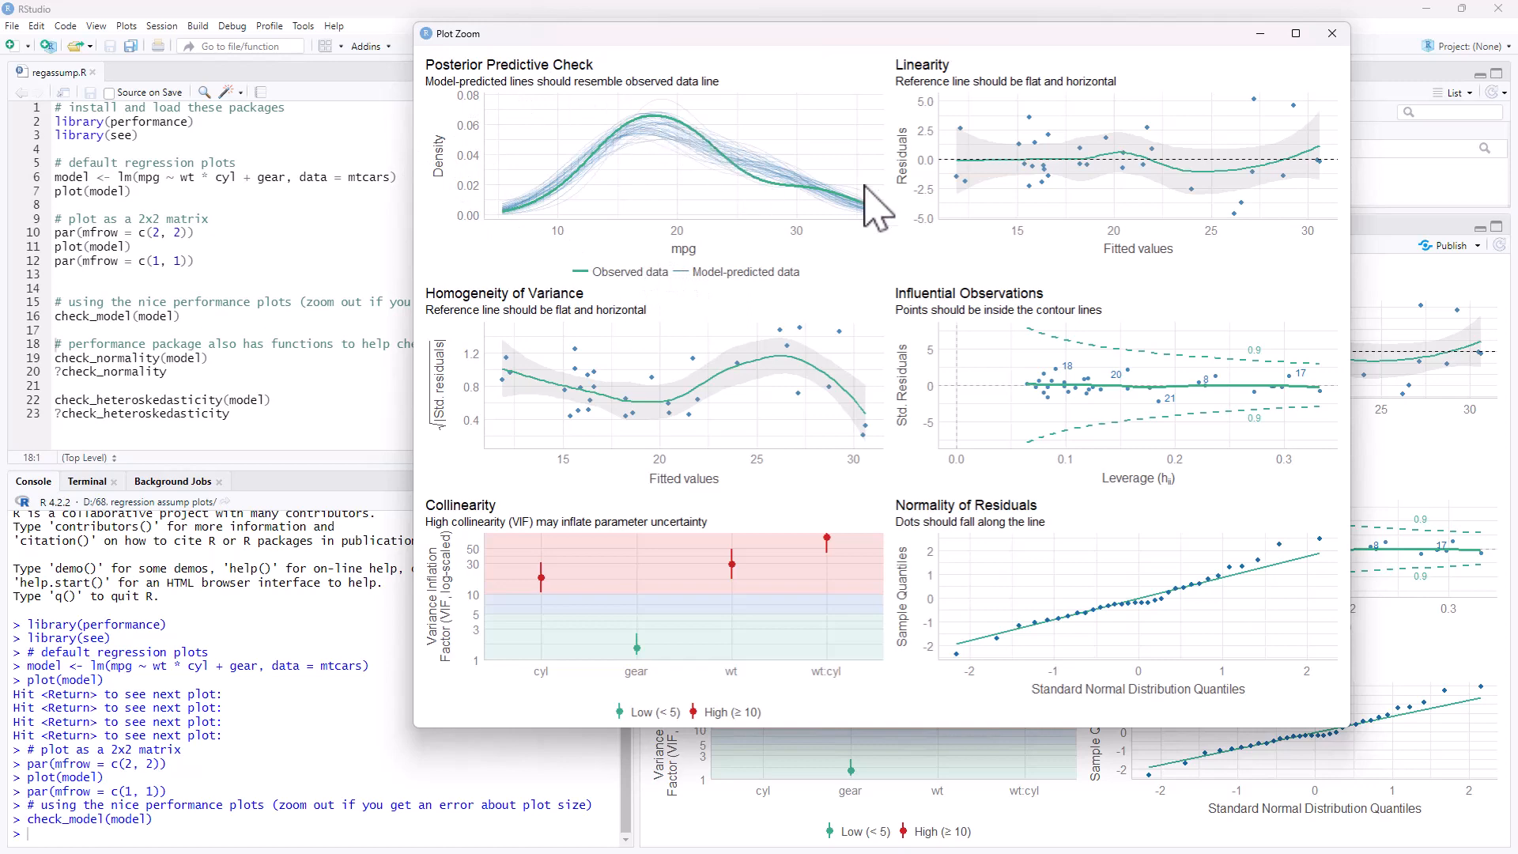
{"action": "mouse_move", "coordinate": [695, 276]}
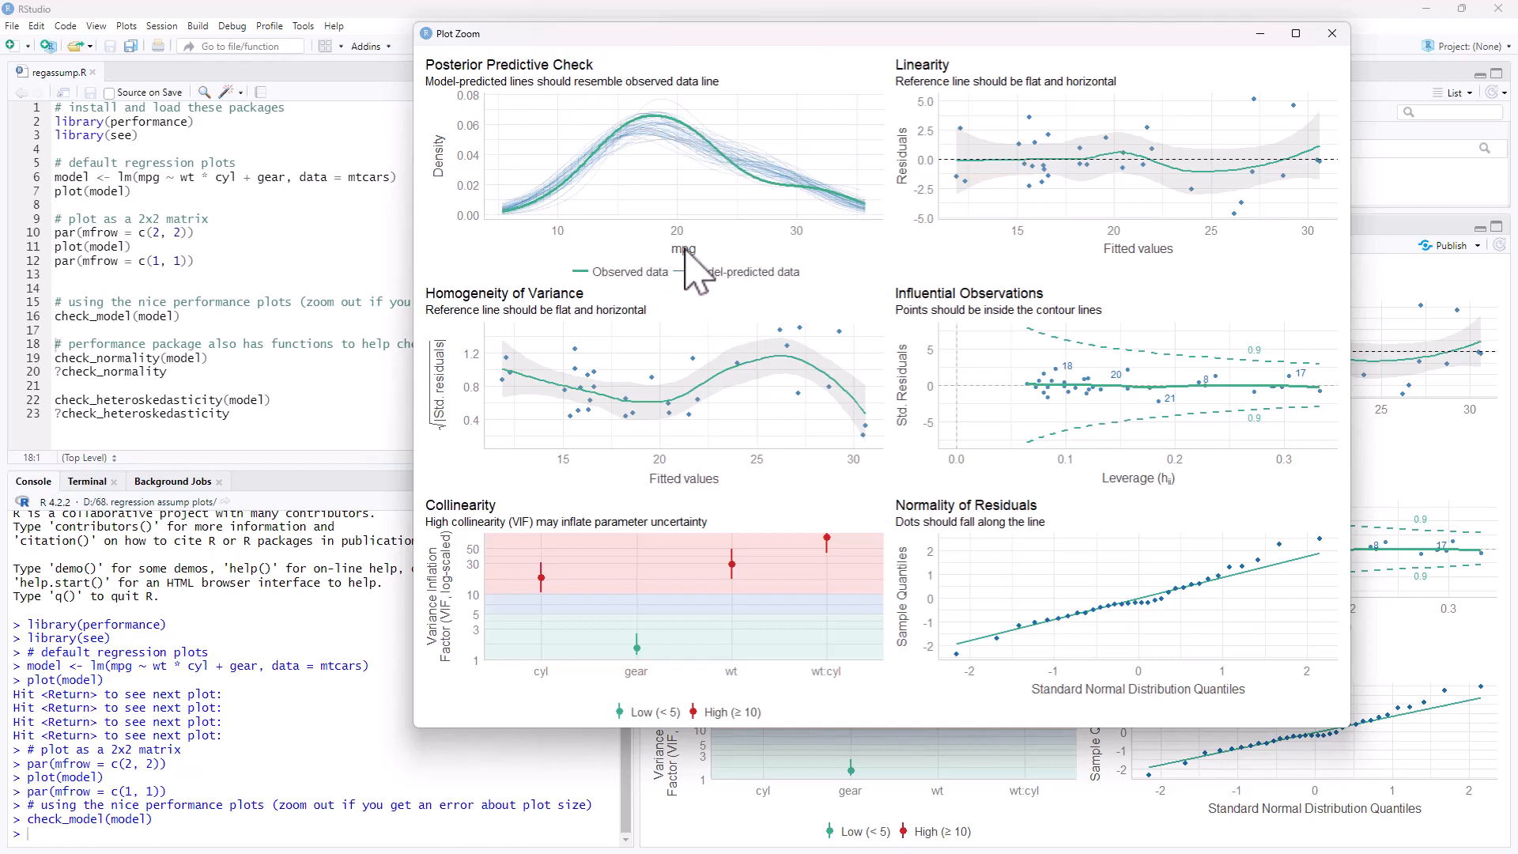
{"action": "mouse_move", "coordinate": [436, 219]}
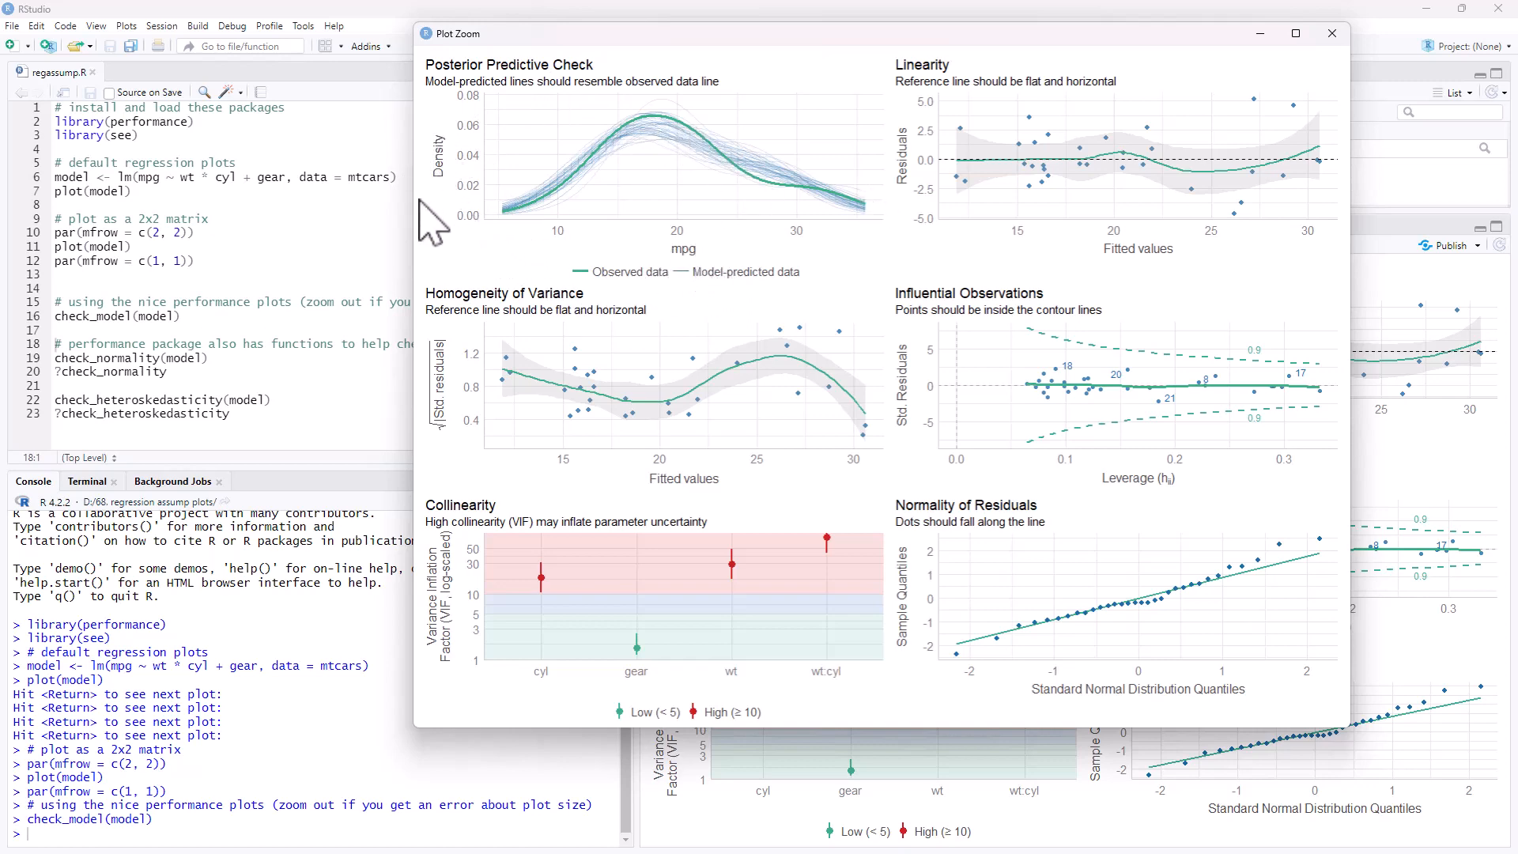
{"action": "mouse_move", "coordinate": [551, 242]}
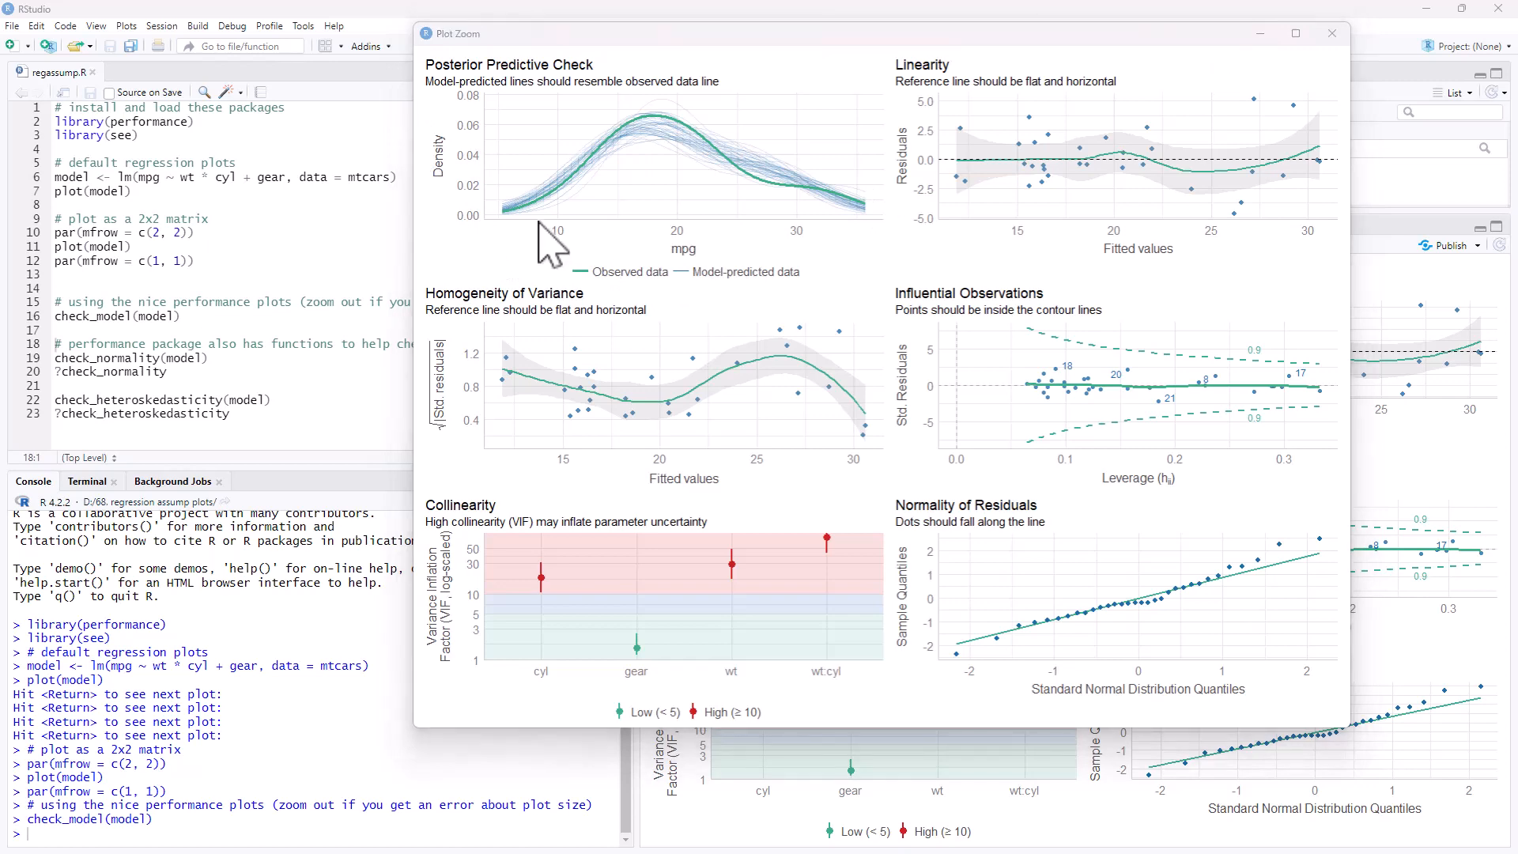
{"action": "mouse_move", "coordinate": [717, 174]}
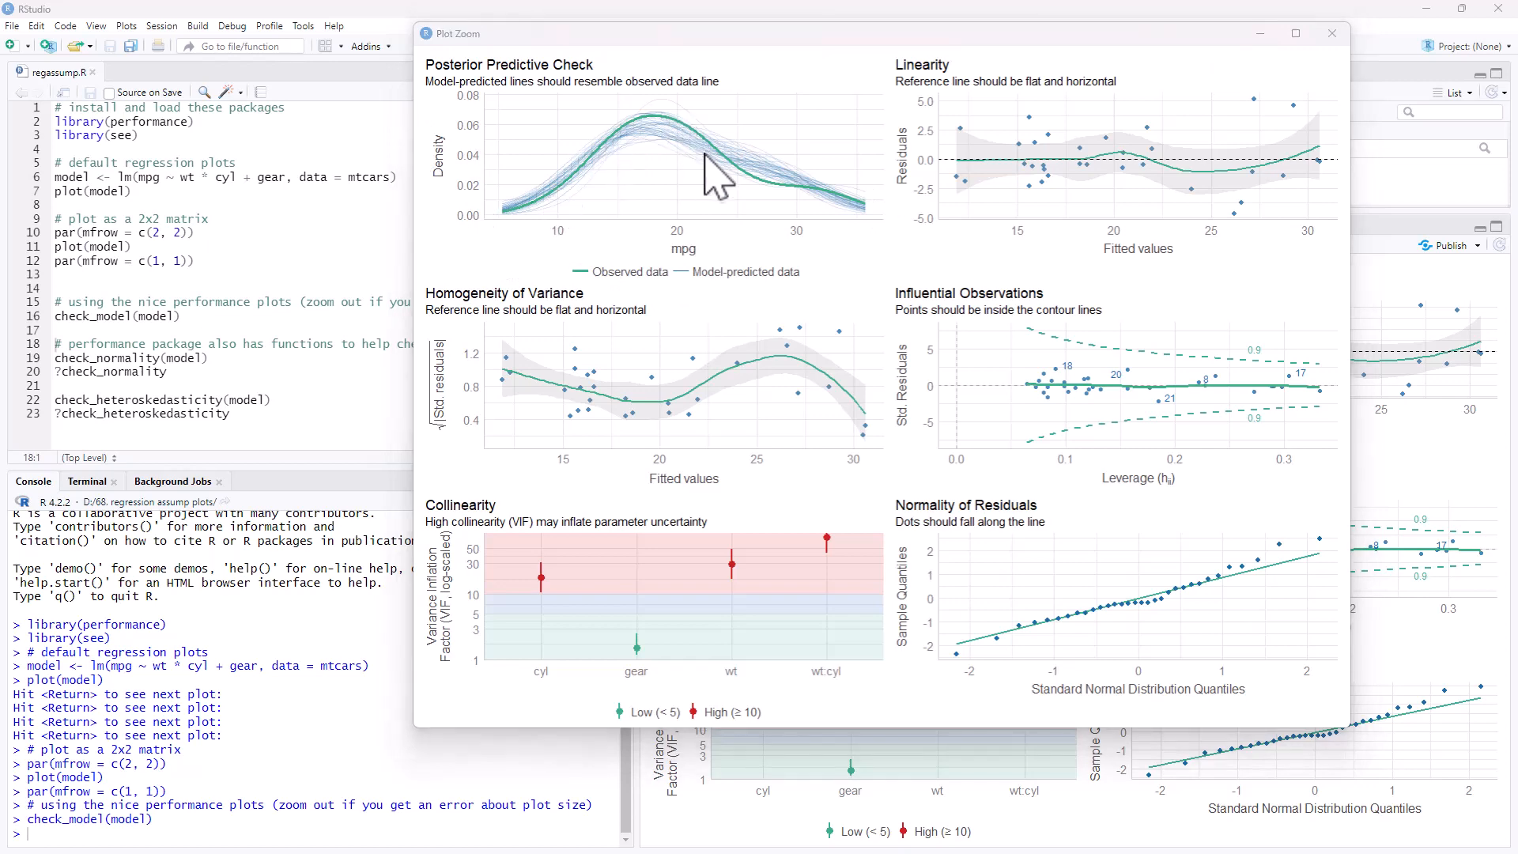
{"action": "mouse_move", "coordinate": [737, 185]}
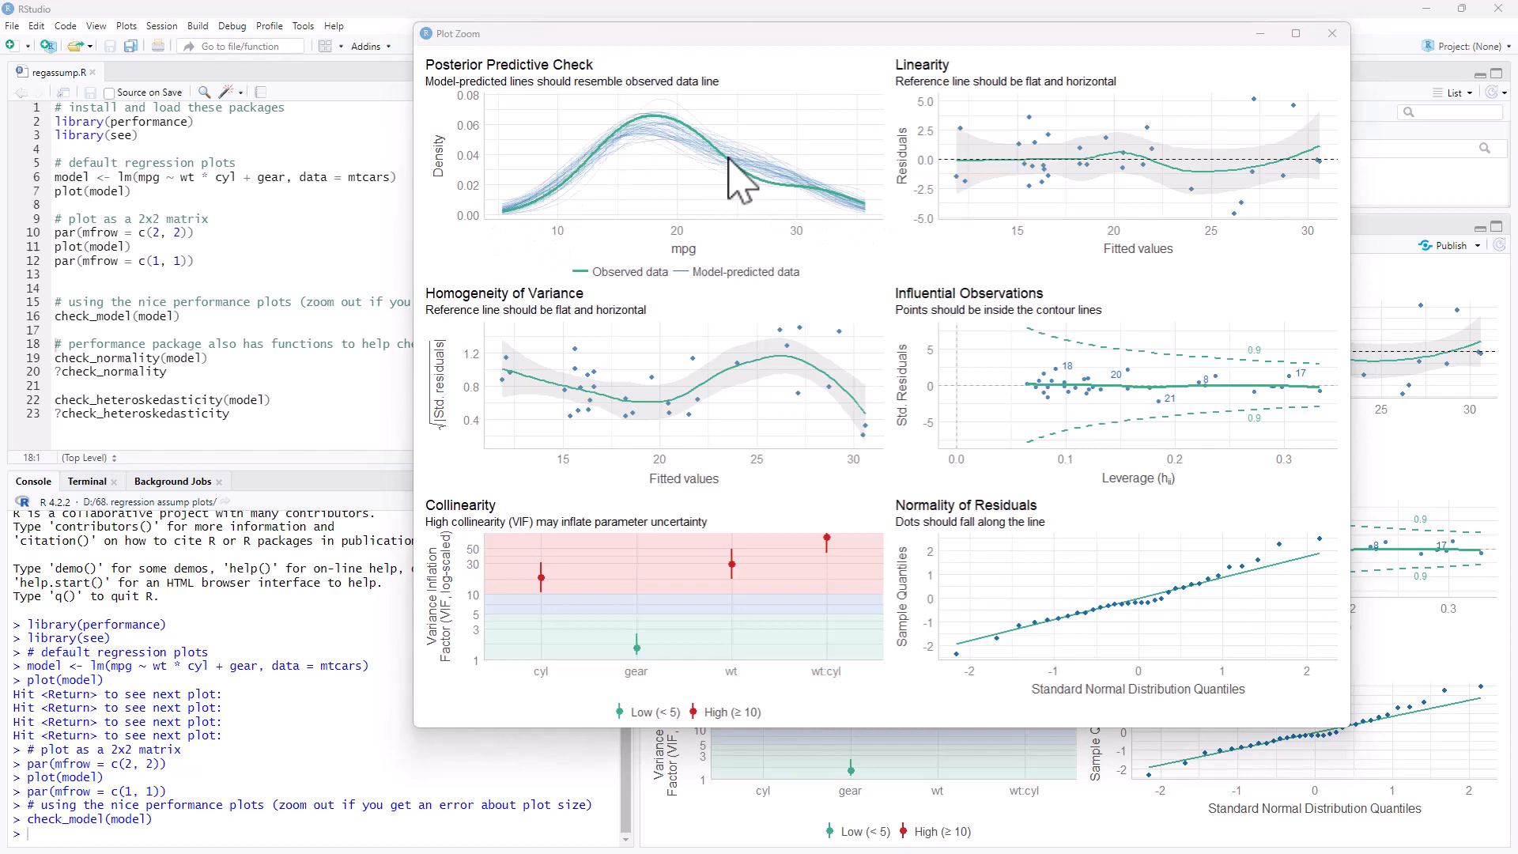
{"action": "mouse_move", "coordinate": [769, 198]}
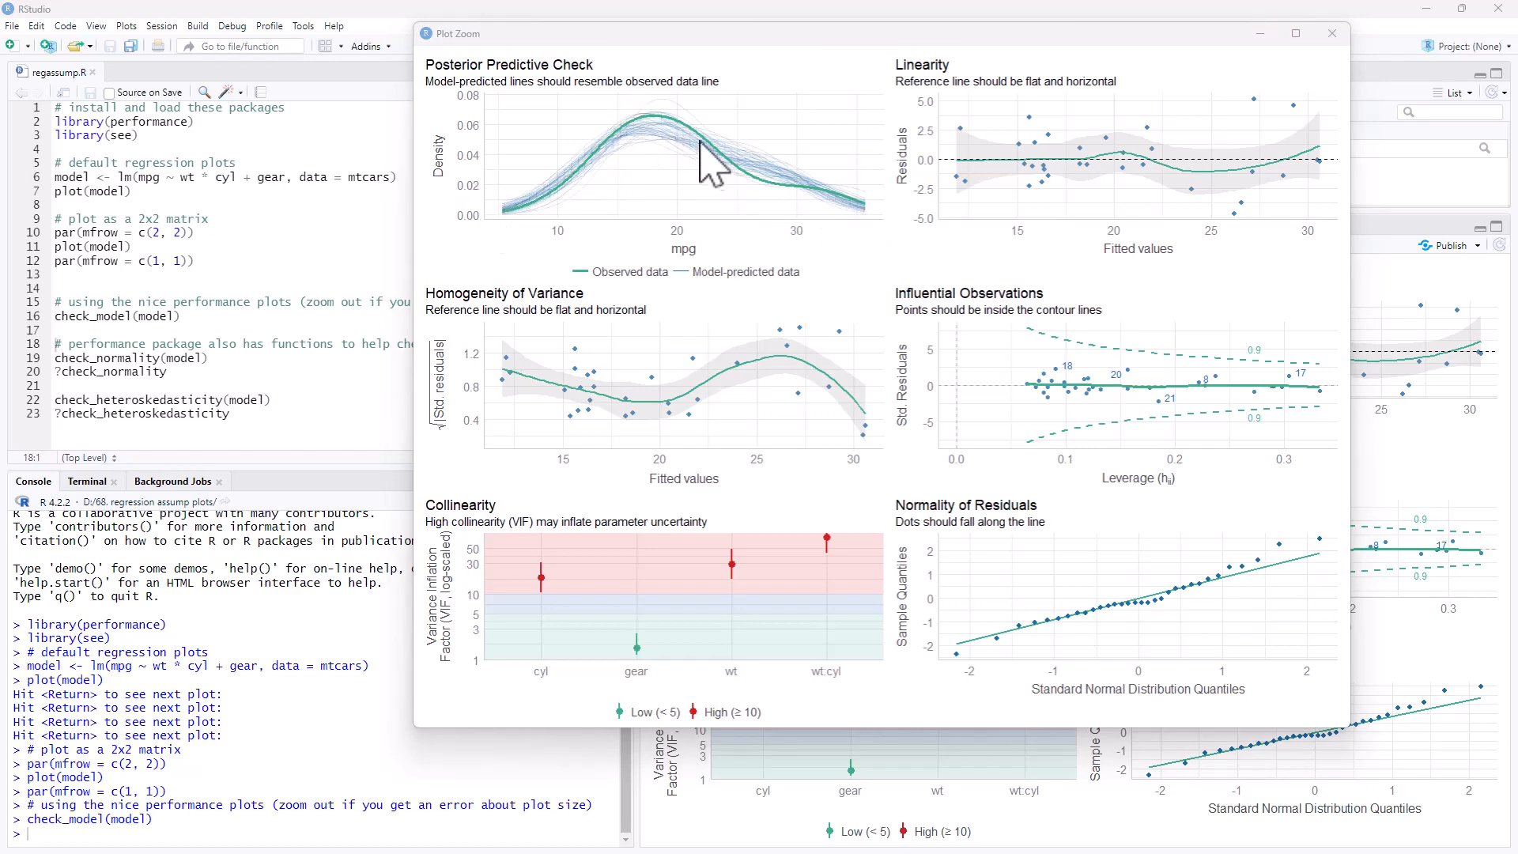
{"action": "mouse_move", "coordinate": [807, 189]}
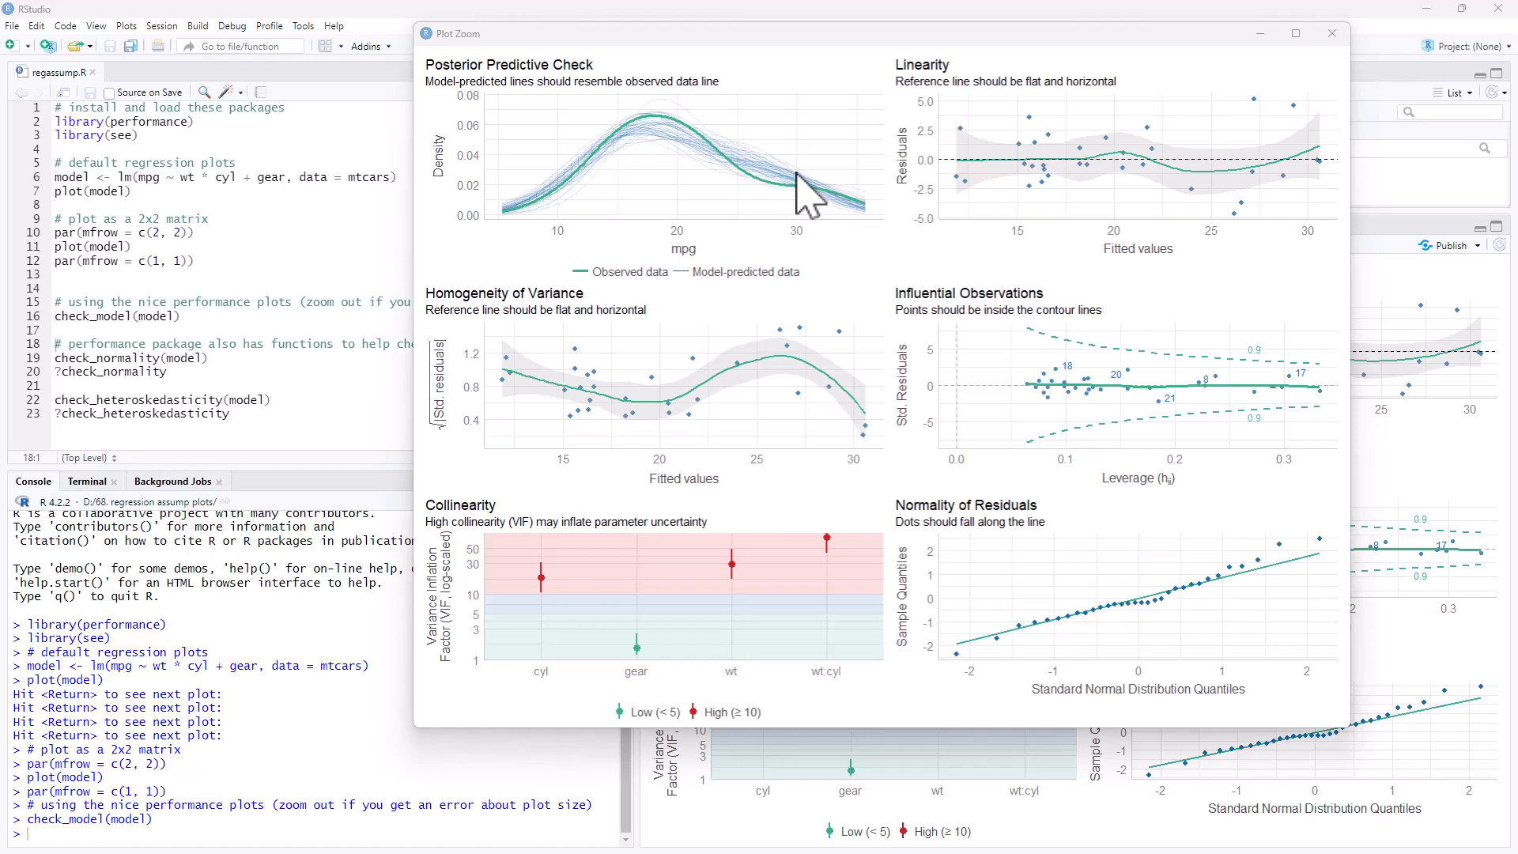
{"action": "mouse_move", "coordinate": [518, 411]}
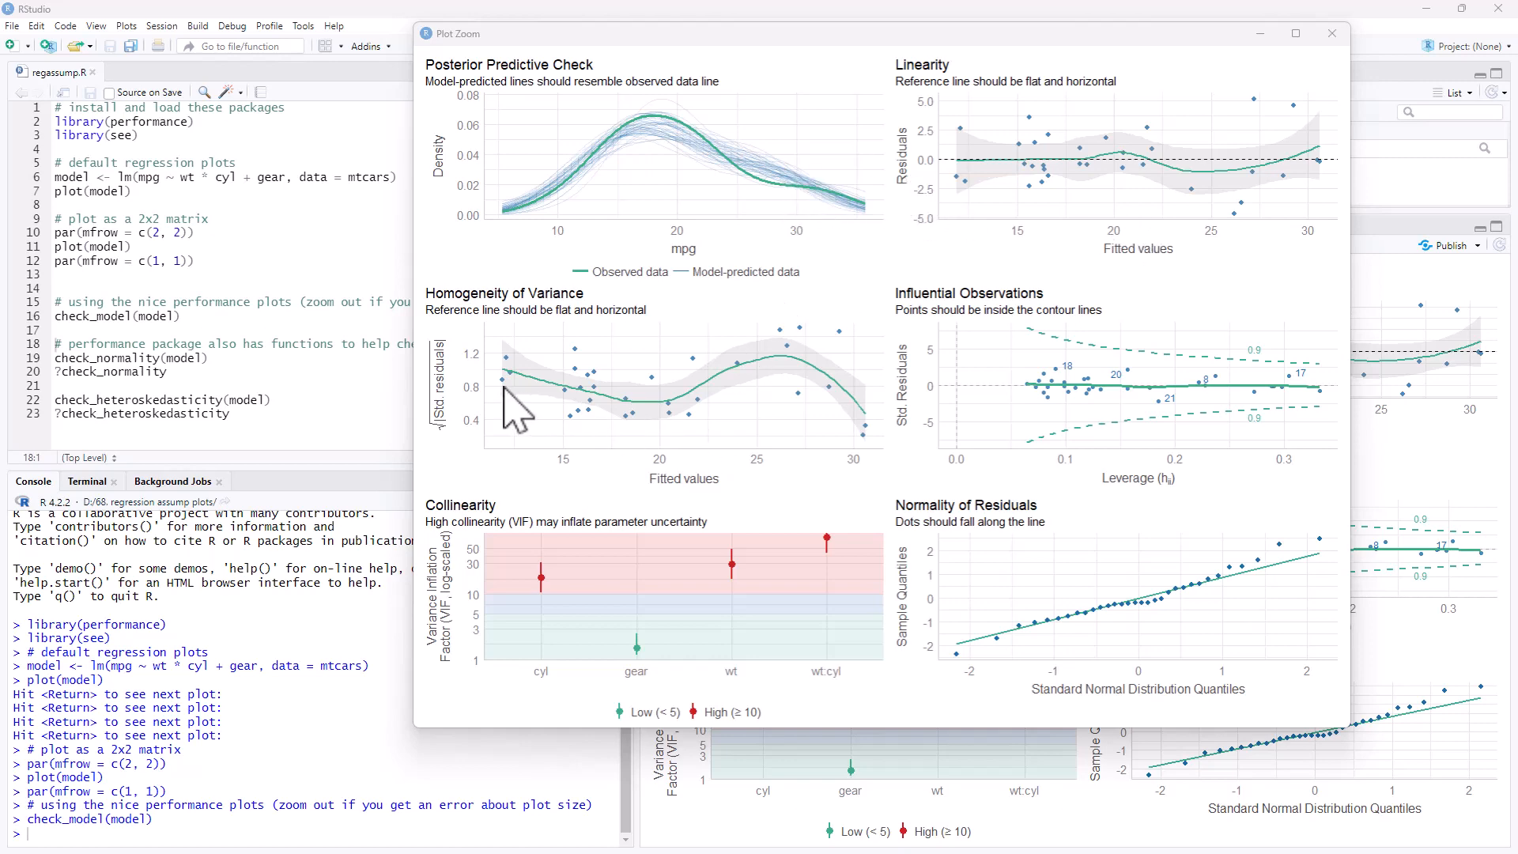
{"action": "mouse_move", "coordinate": [479, 339]}
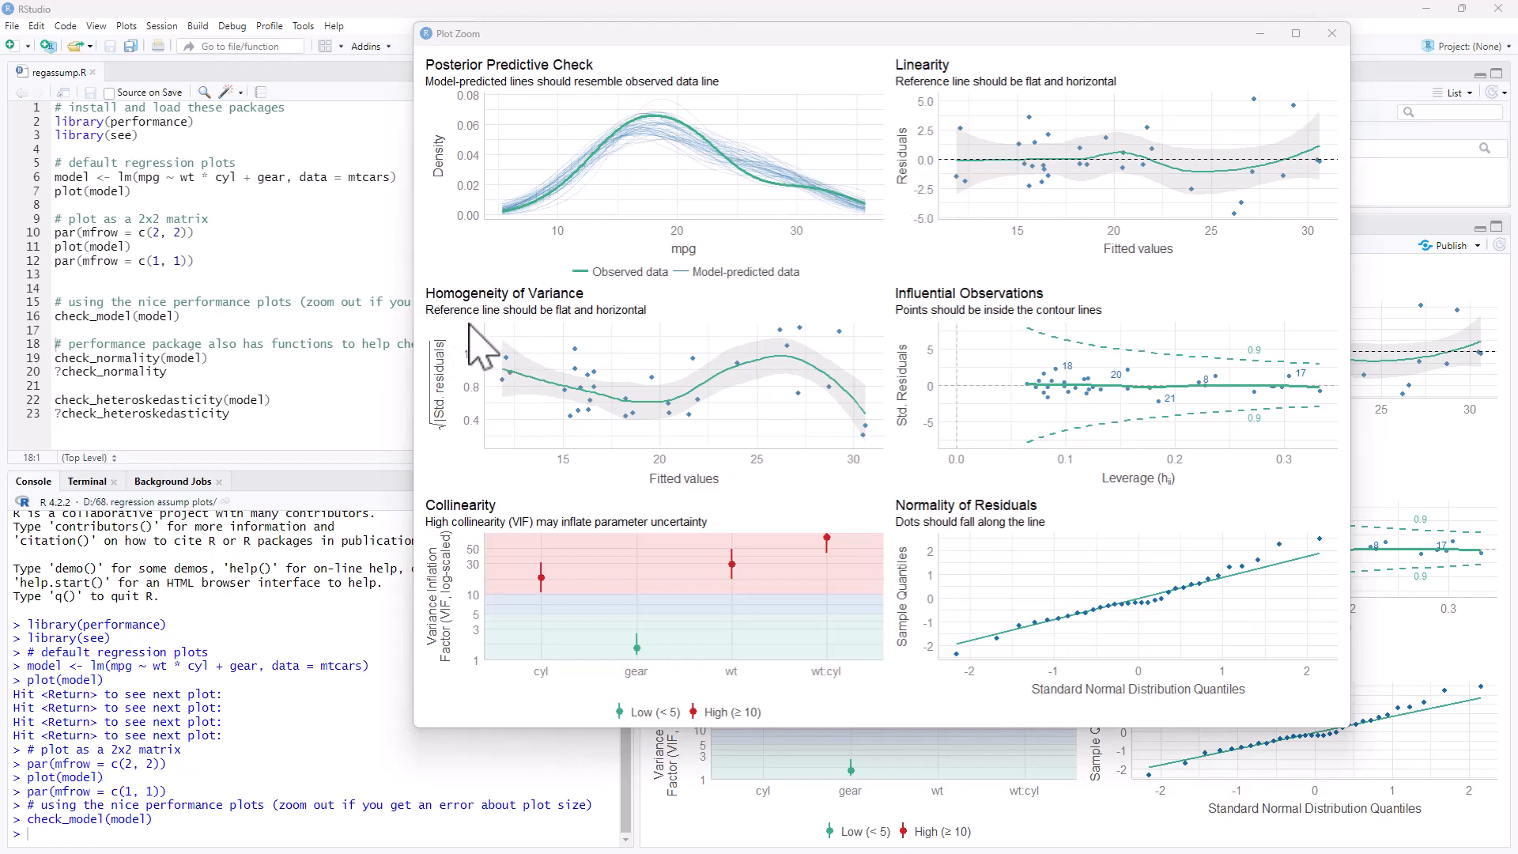
{"action": "mouse_move", "coordinate": [1036, 135]}
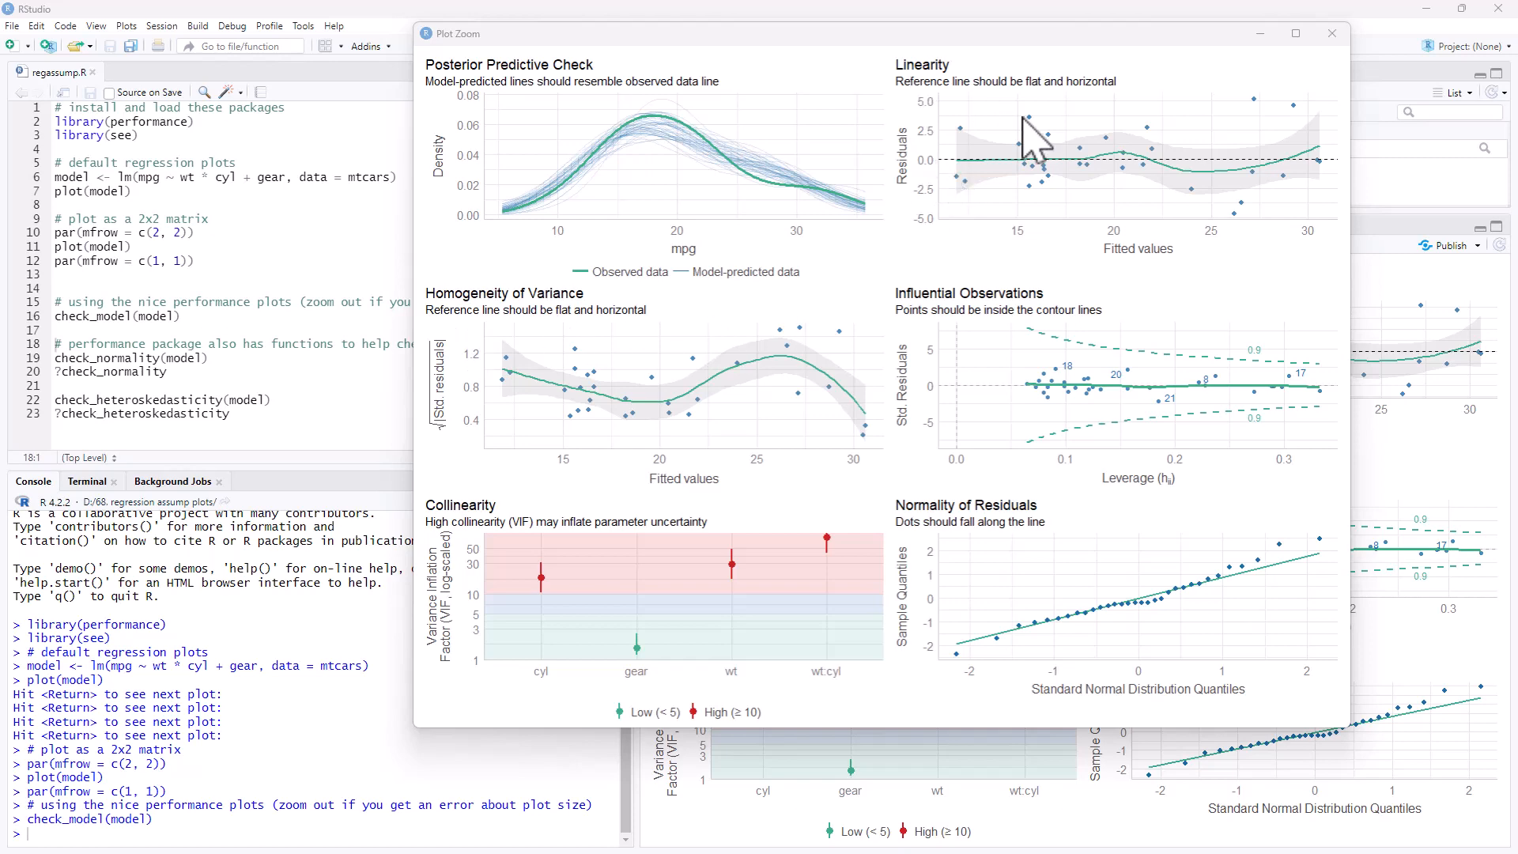
{"action": "mouse_move", "coordinate": [1151, 496]}
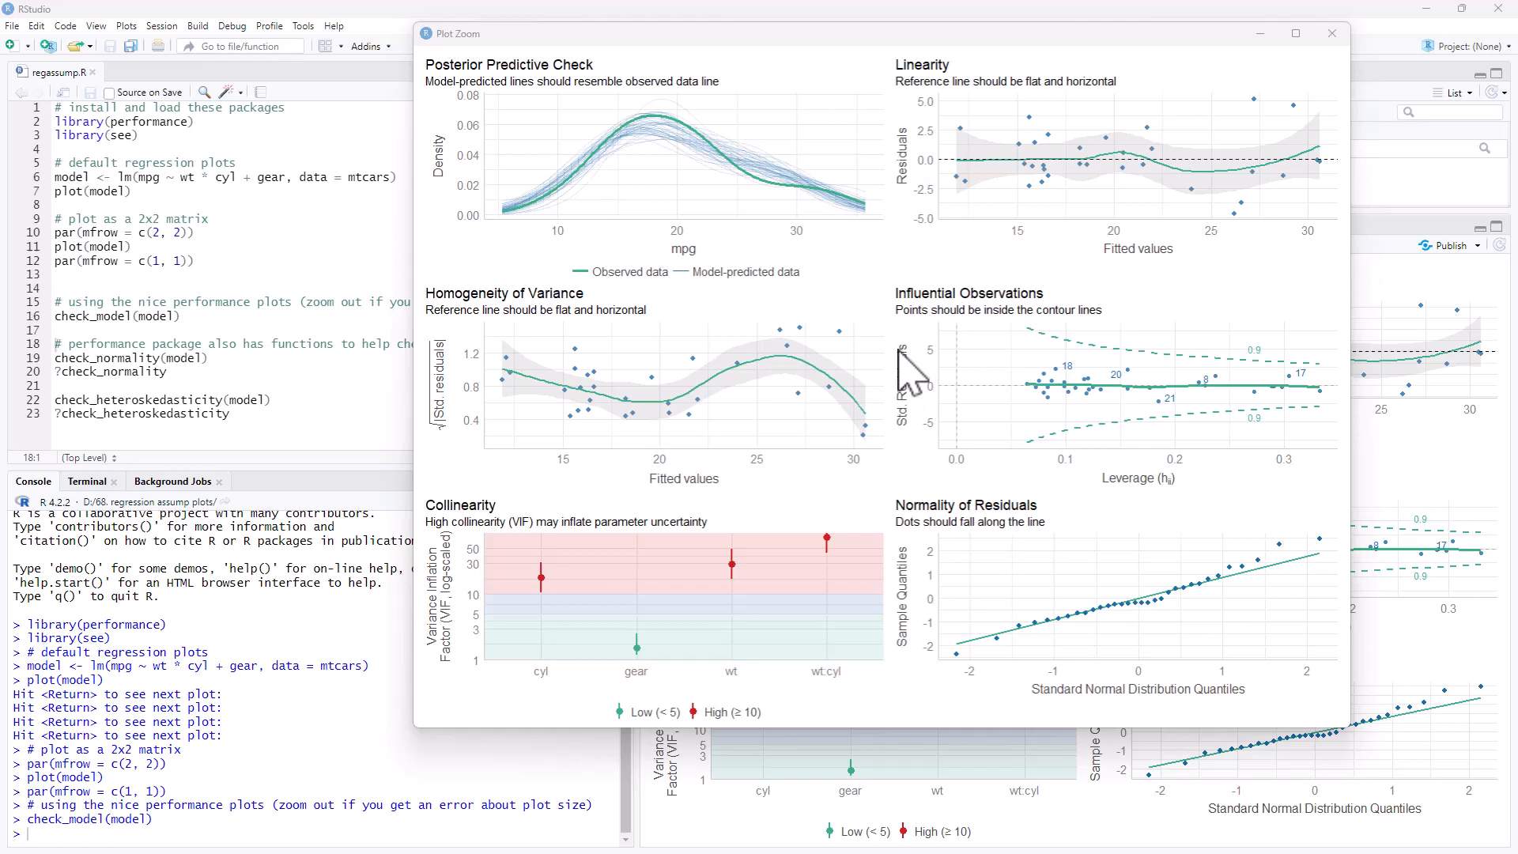
{"action": "mouse_move", "coordinate": [1040, 324]}
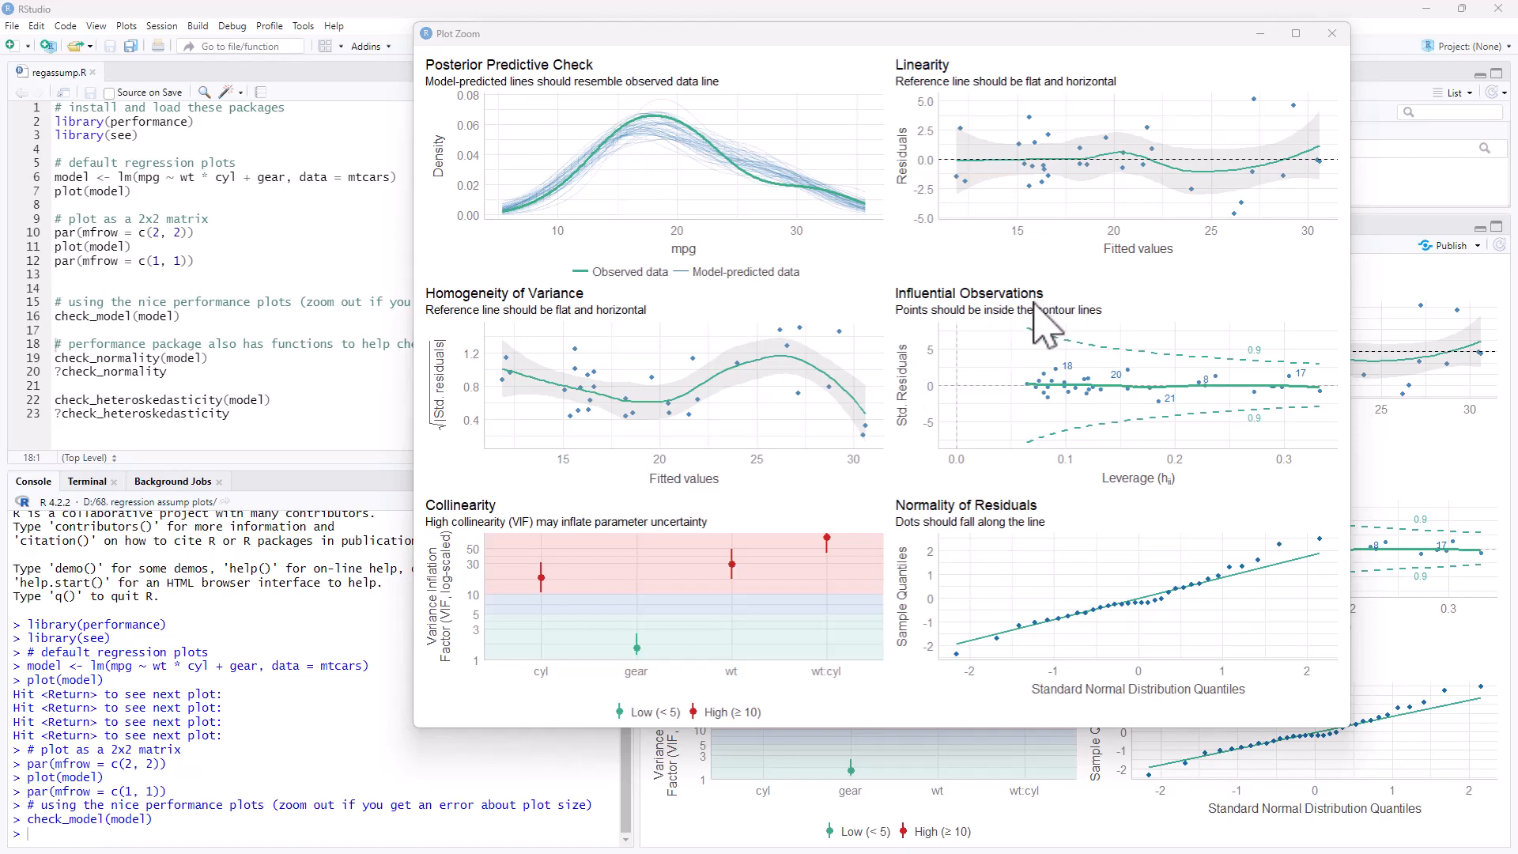
{"action": "mouse_move", "coordinate": [1039, 651]}
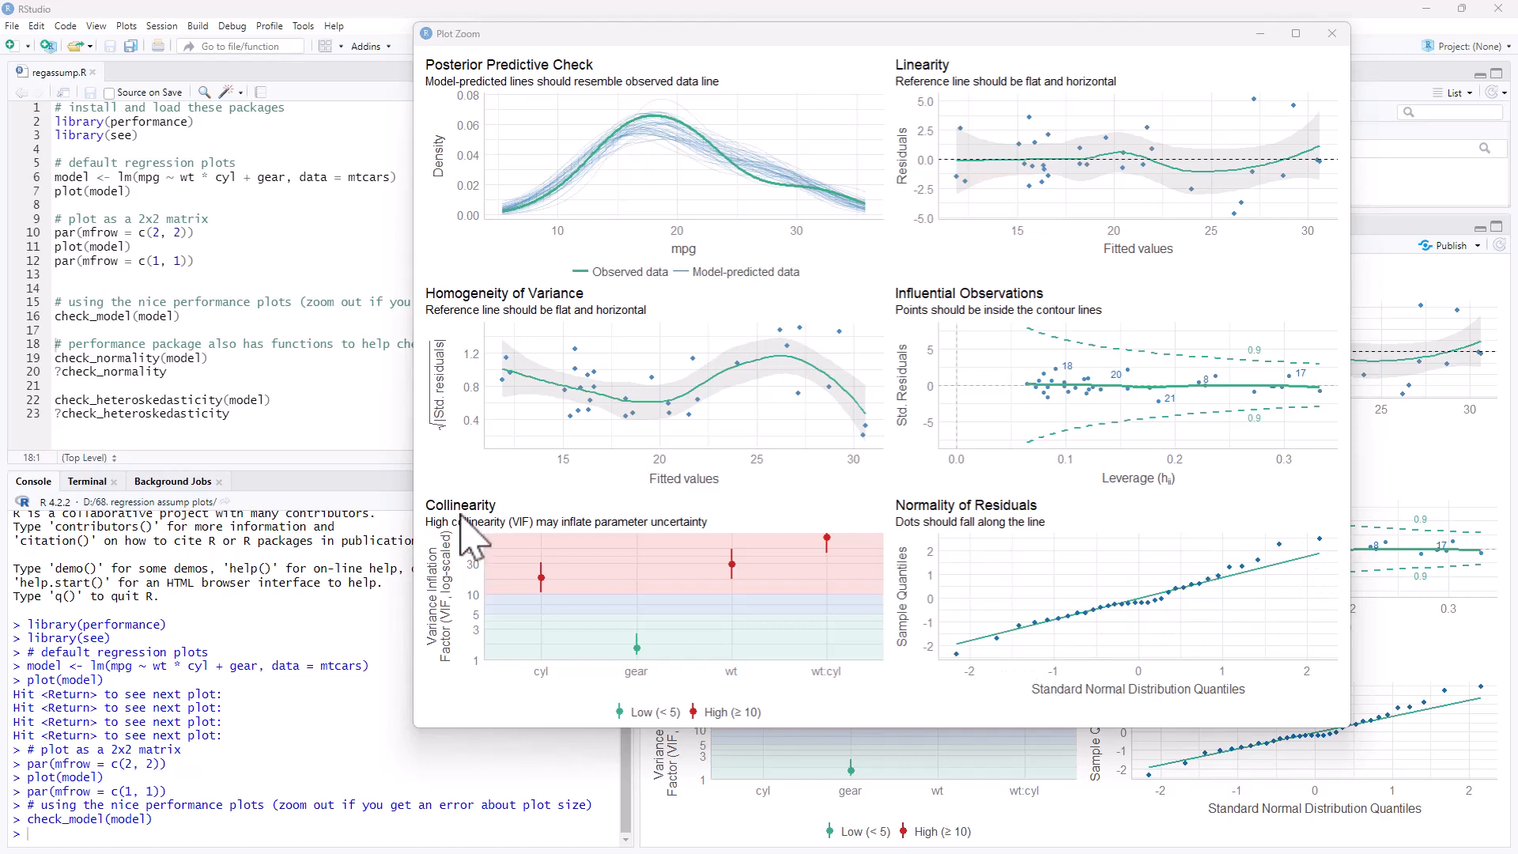
{"action": "mouse_move", "coordinate": [488, 566]}
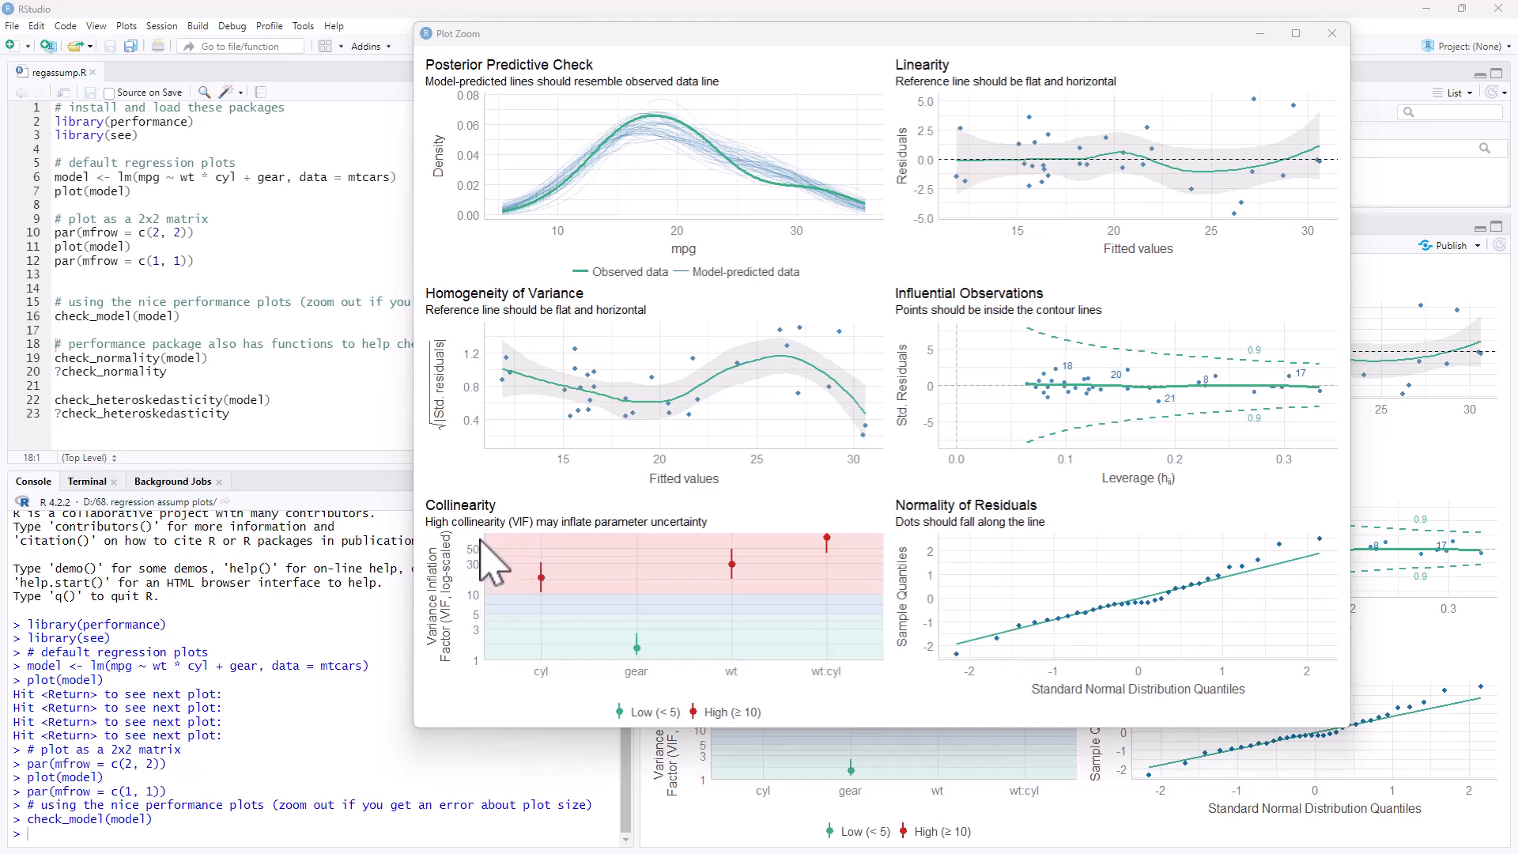
{"action": "mouse_move", "coordinate": [552, 557]}
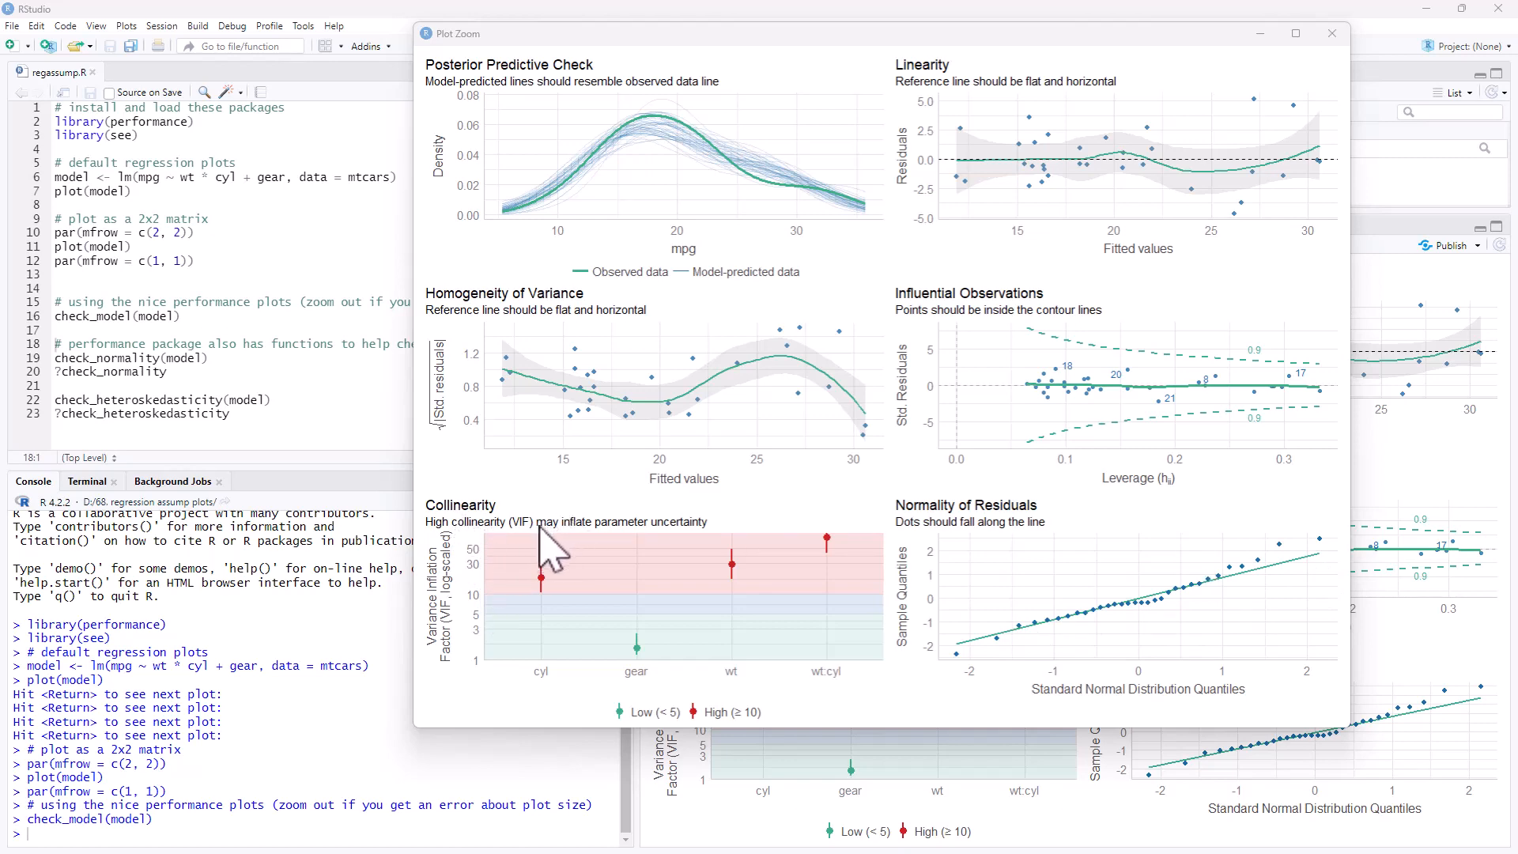
{"action": "mouse_move", "coordinate": [560, 548]}
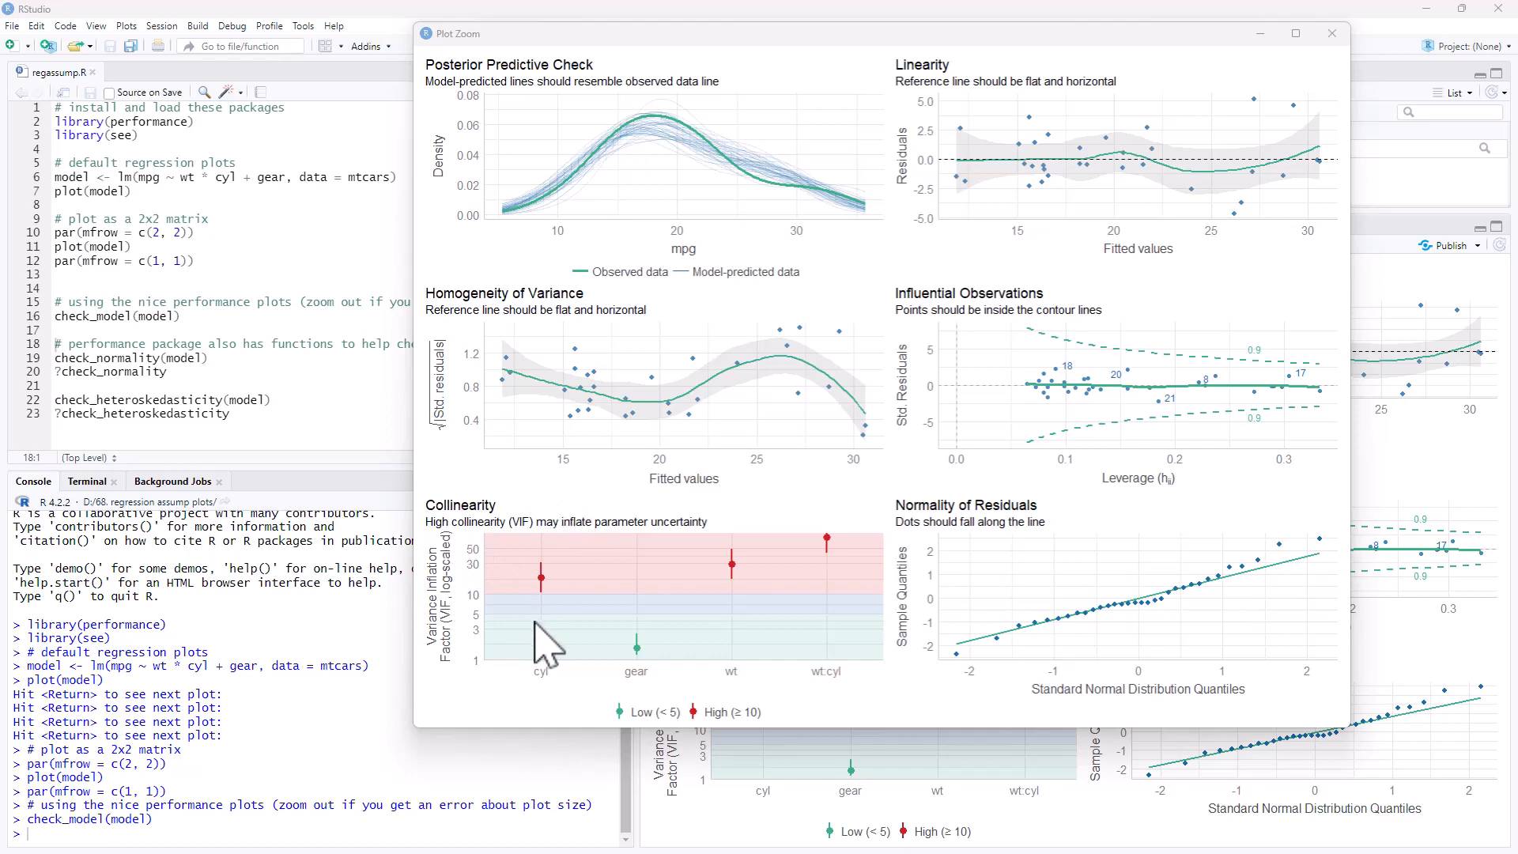
{"action": "mouse_move", "coordinate": [756, 596]}
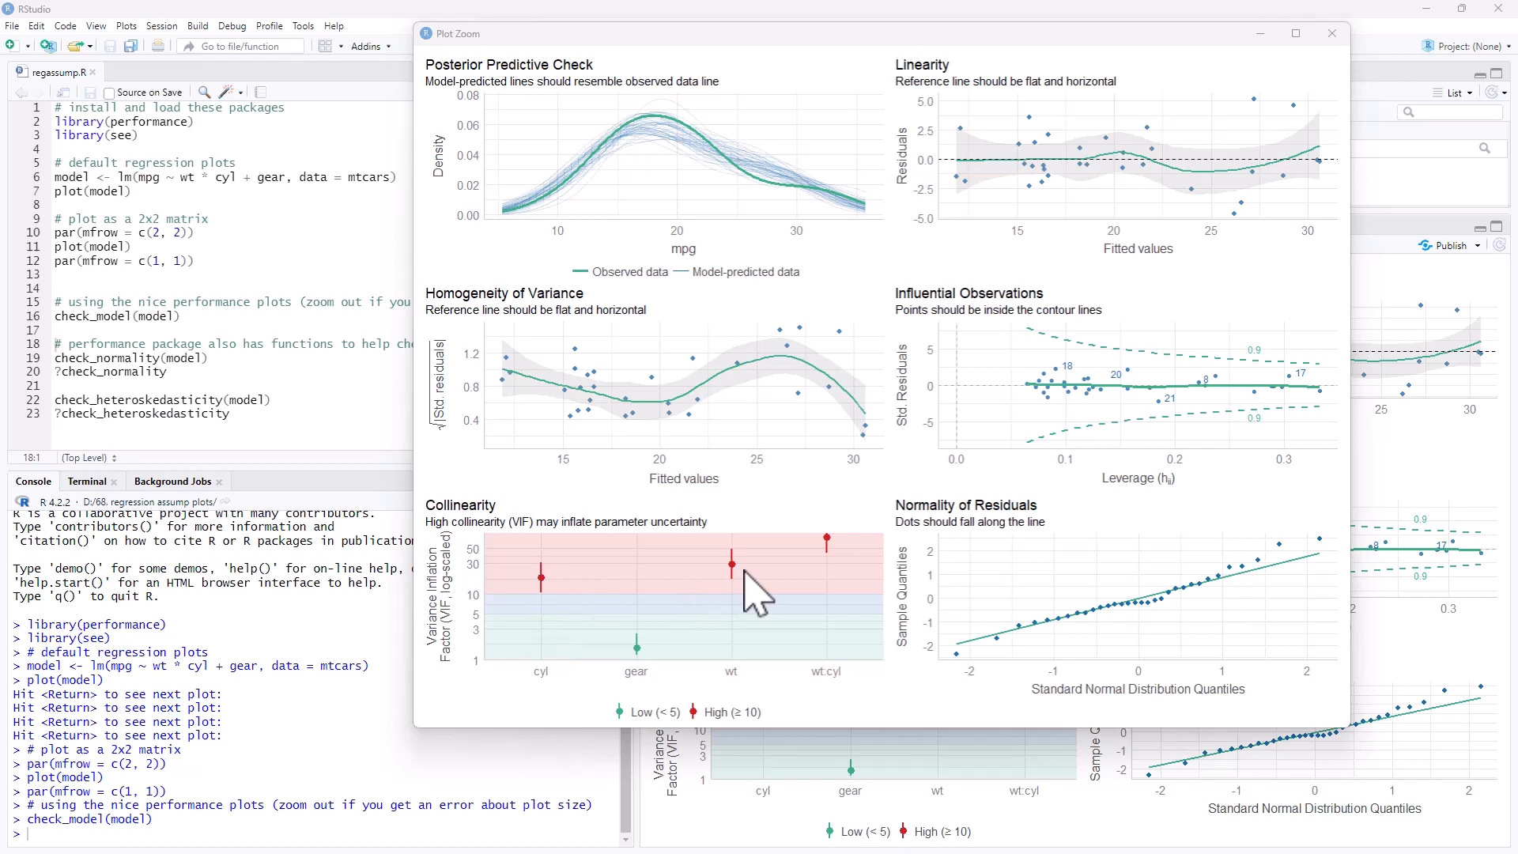
{"action": "mouse_move", "coordinate": [835, 566]}
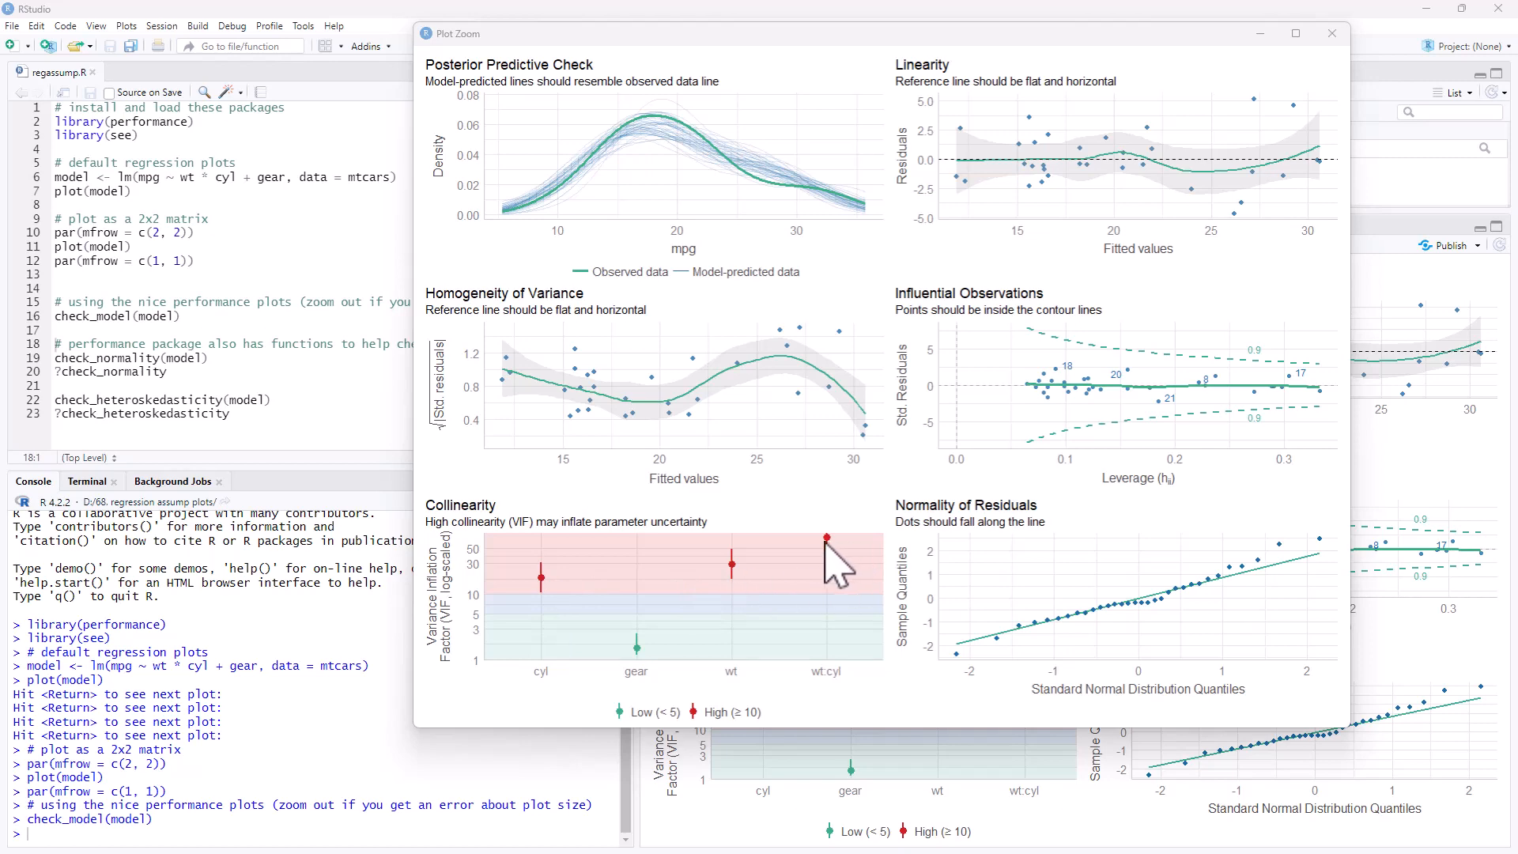
{"action": "mouse_move", "coordinate": [845, 564]}
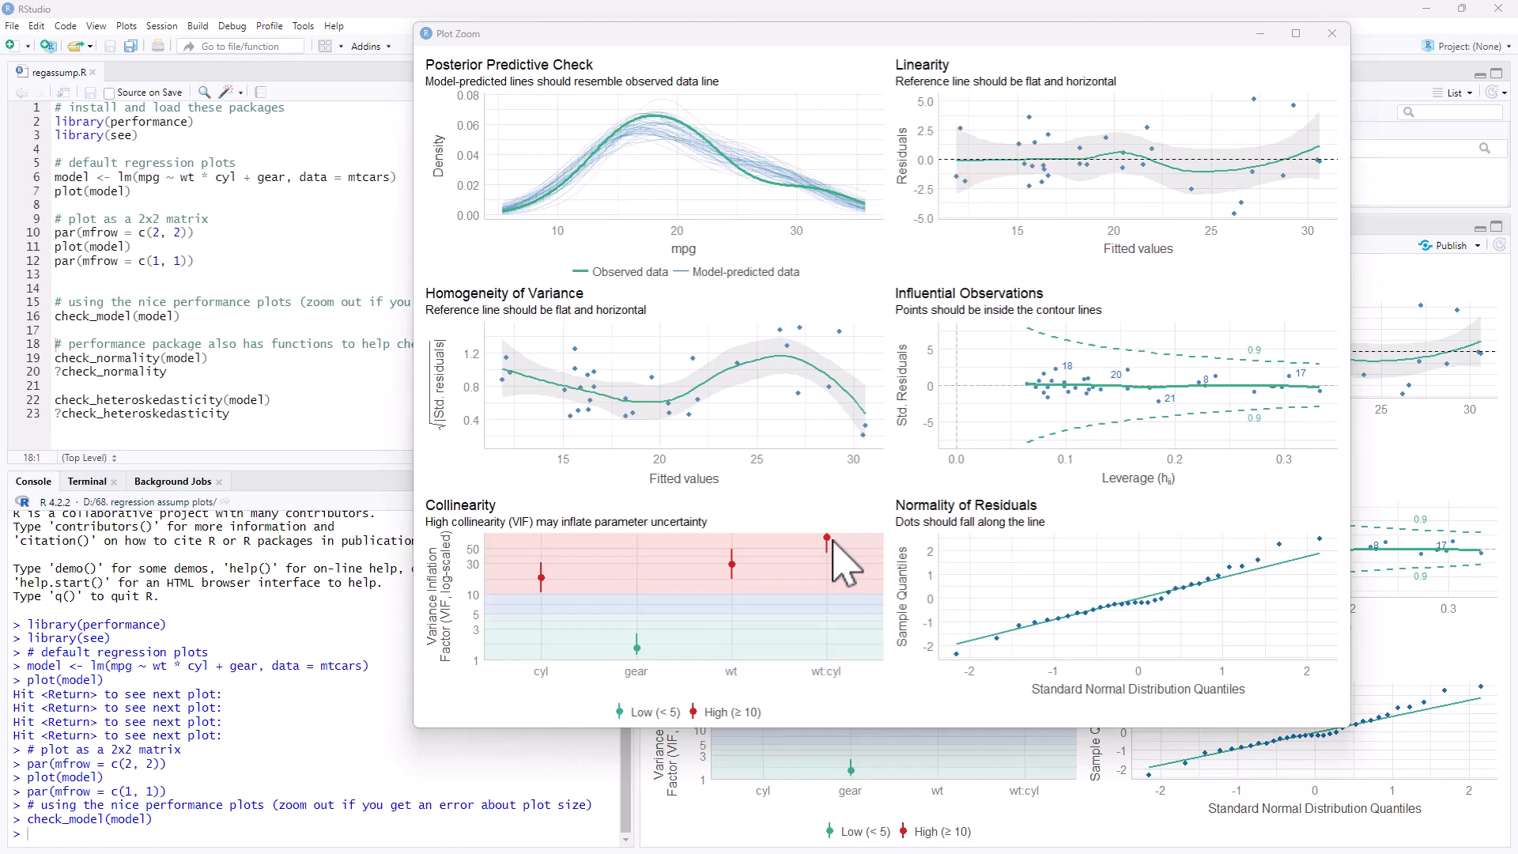
{"action": "mouse_move", "coordinate": [644, 411]}
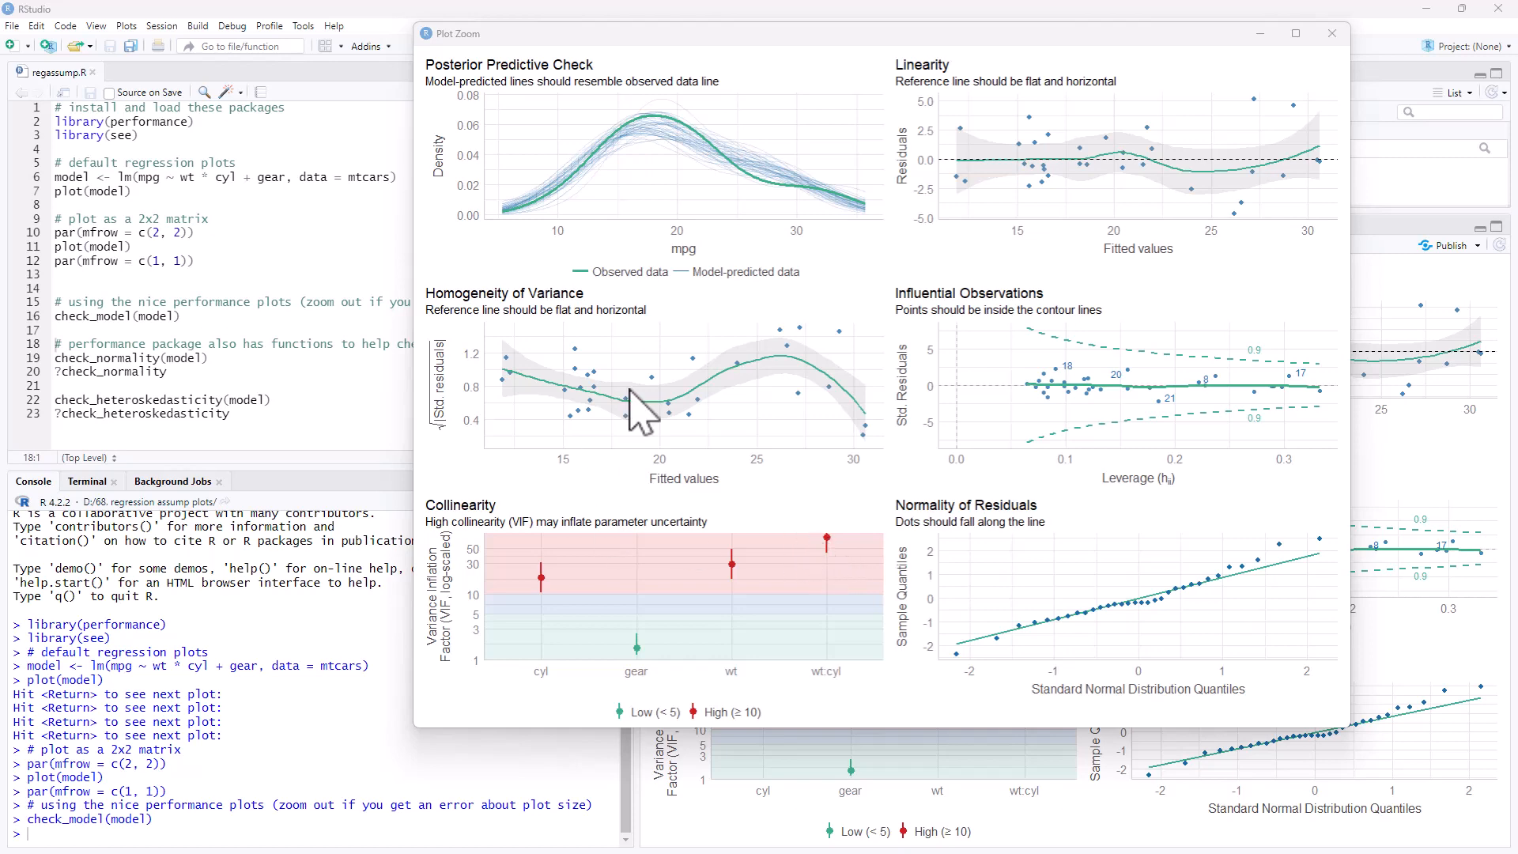
{"action": "mouse_move", "coordinate": [1146, 489]}
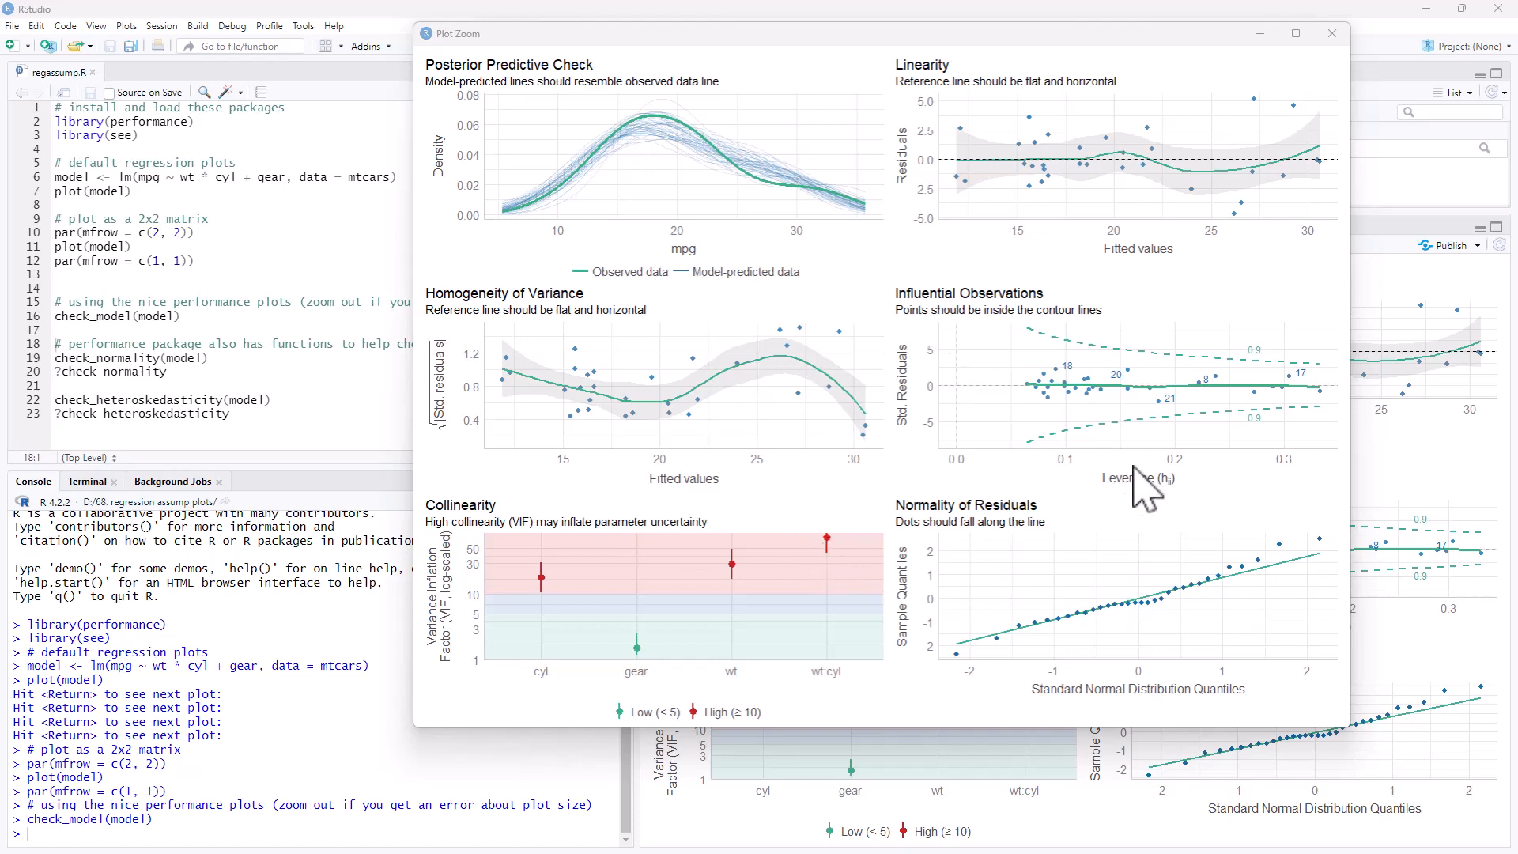
{"action": "mouse_move", "coordinate": [549, 552]}
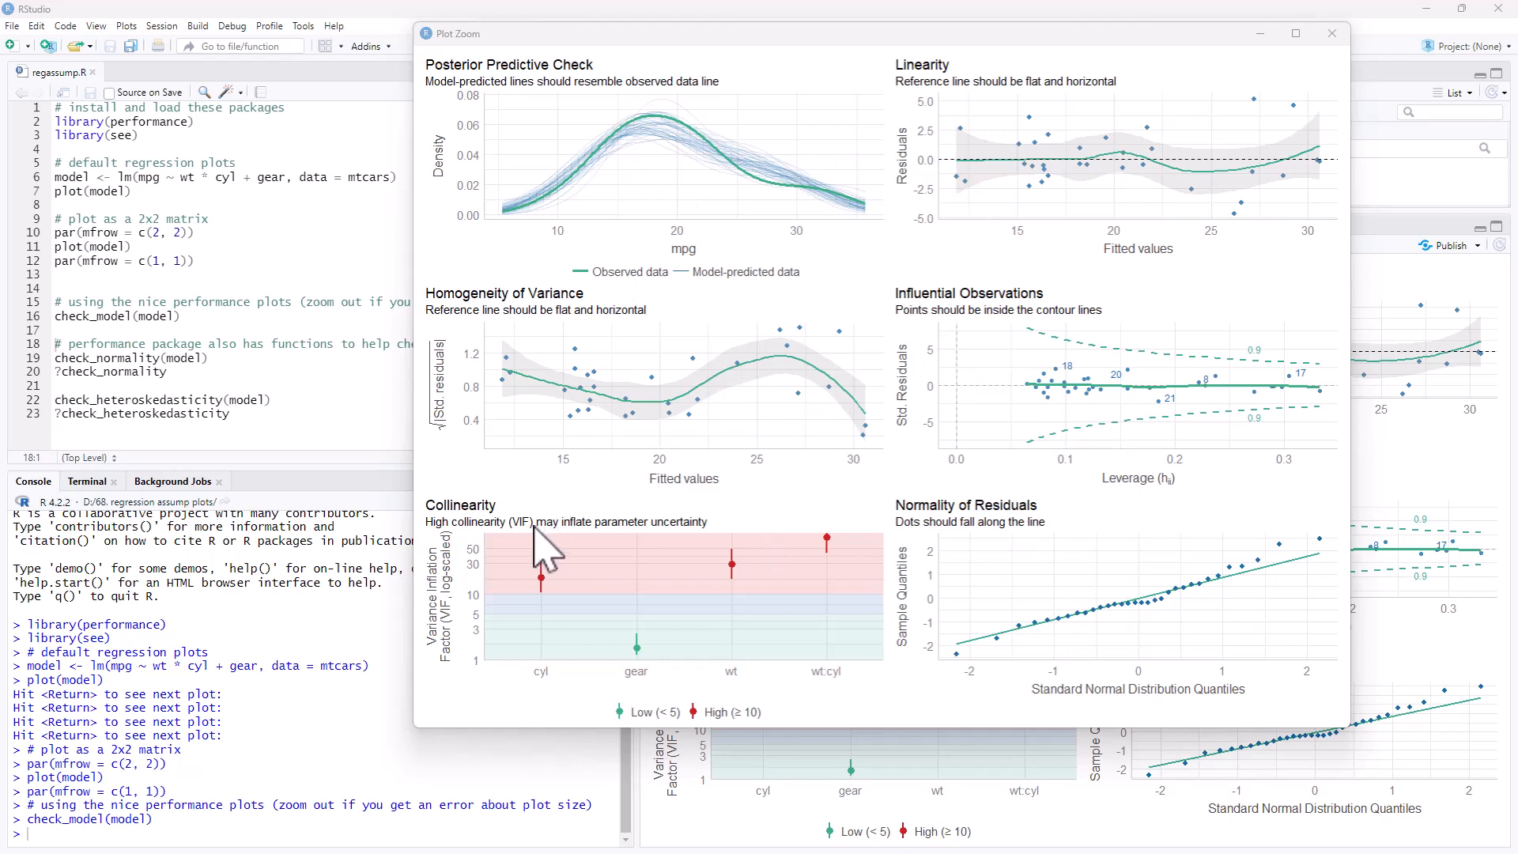
{"action": "mouse_move", "coordinate": [932, 349]}
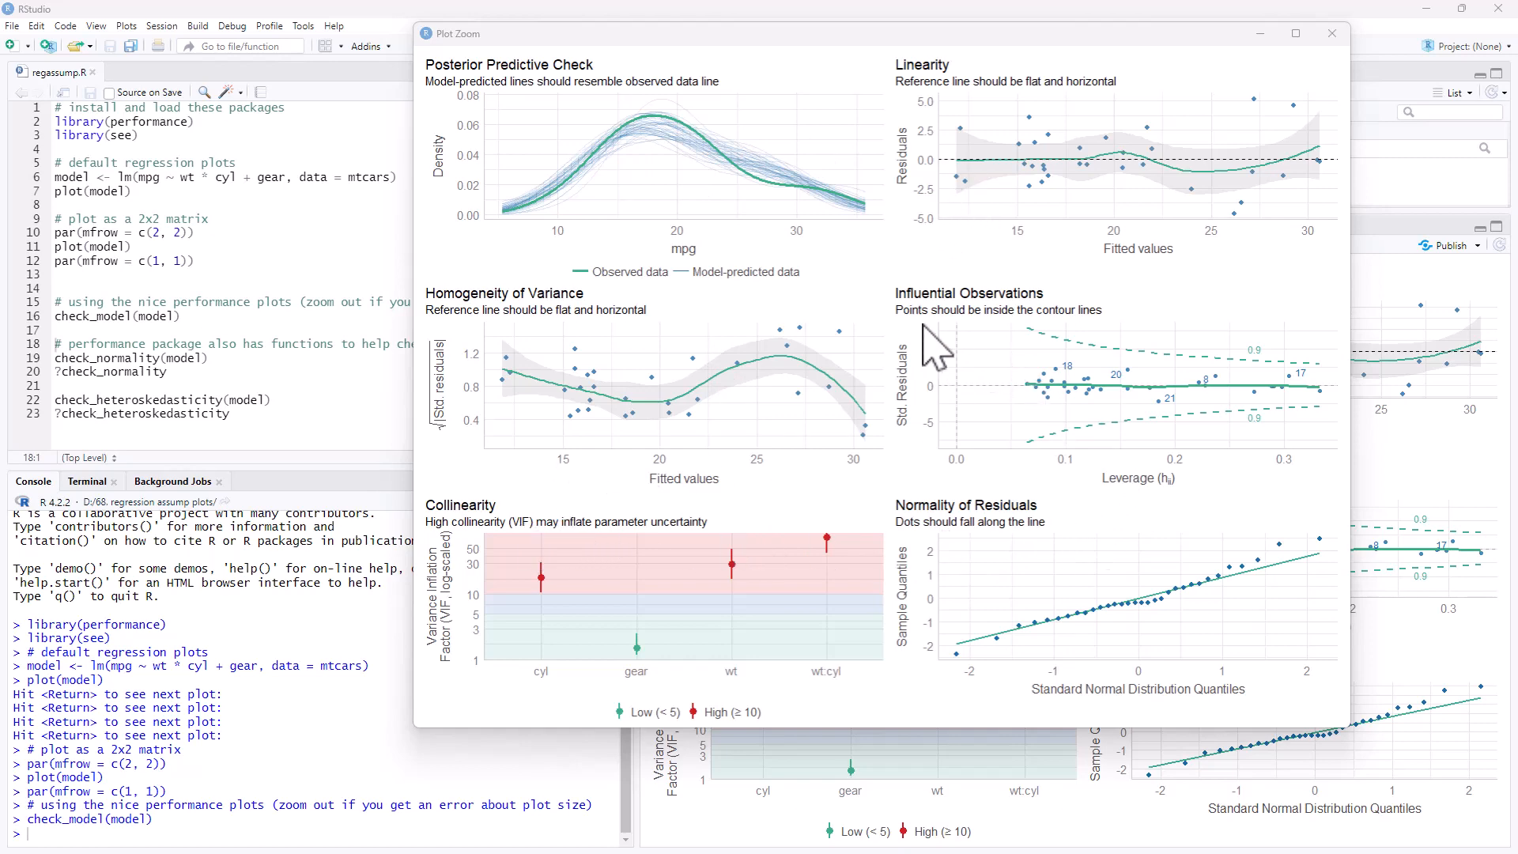
{"action": "mouse_move", "coordinate": [939, 96]}
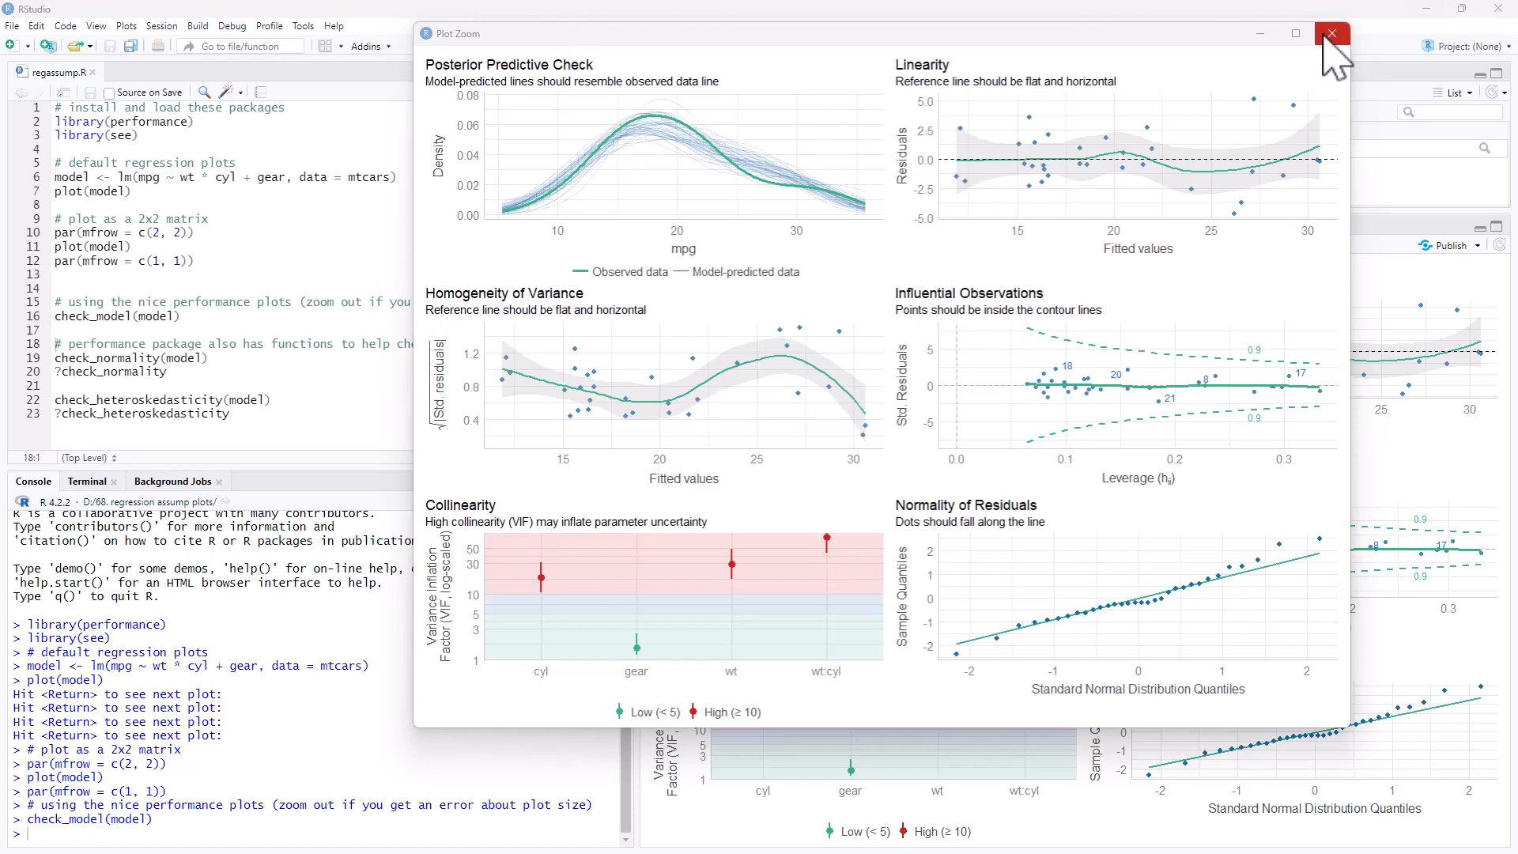
Close Plot Zoom and rerun check_model(model), hitting the too-small-window error
{"action": "left_click", "coordinate": [1332, 34]}
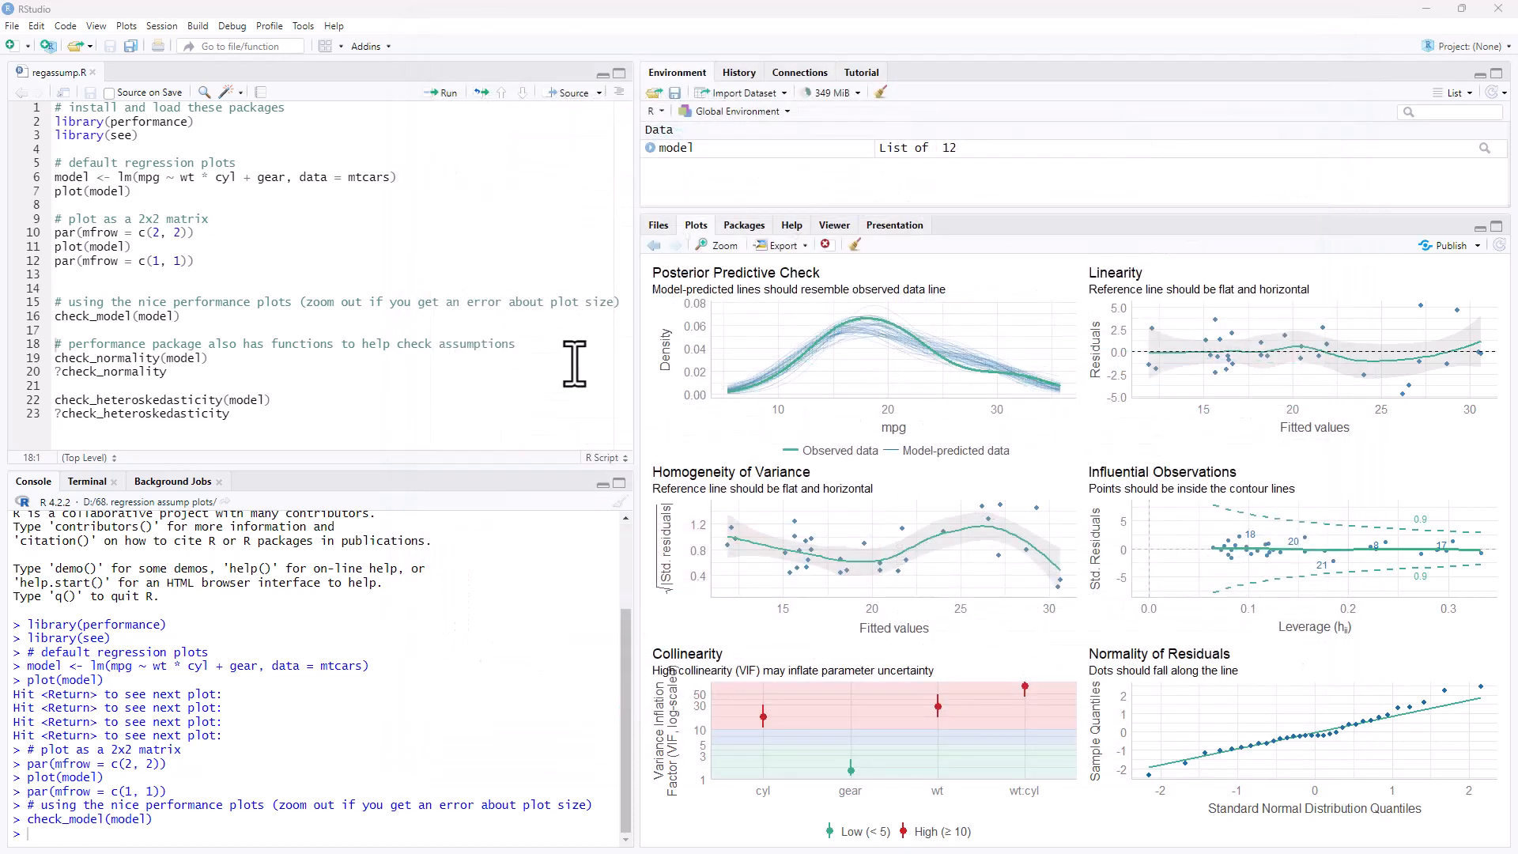
{"action": "mouse_move", "coordinate": [775, 372]}
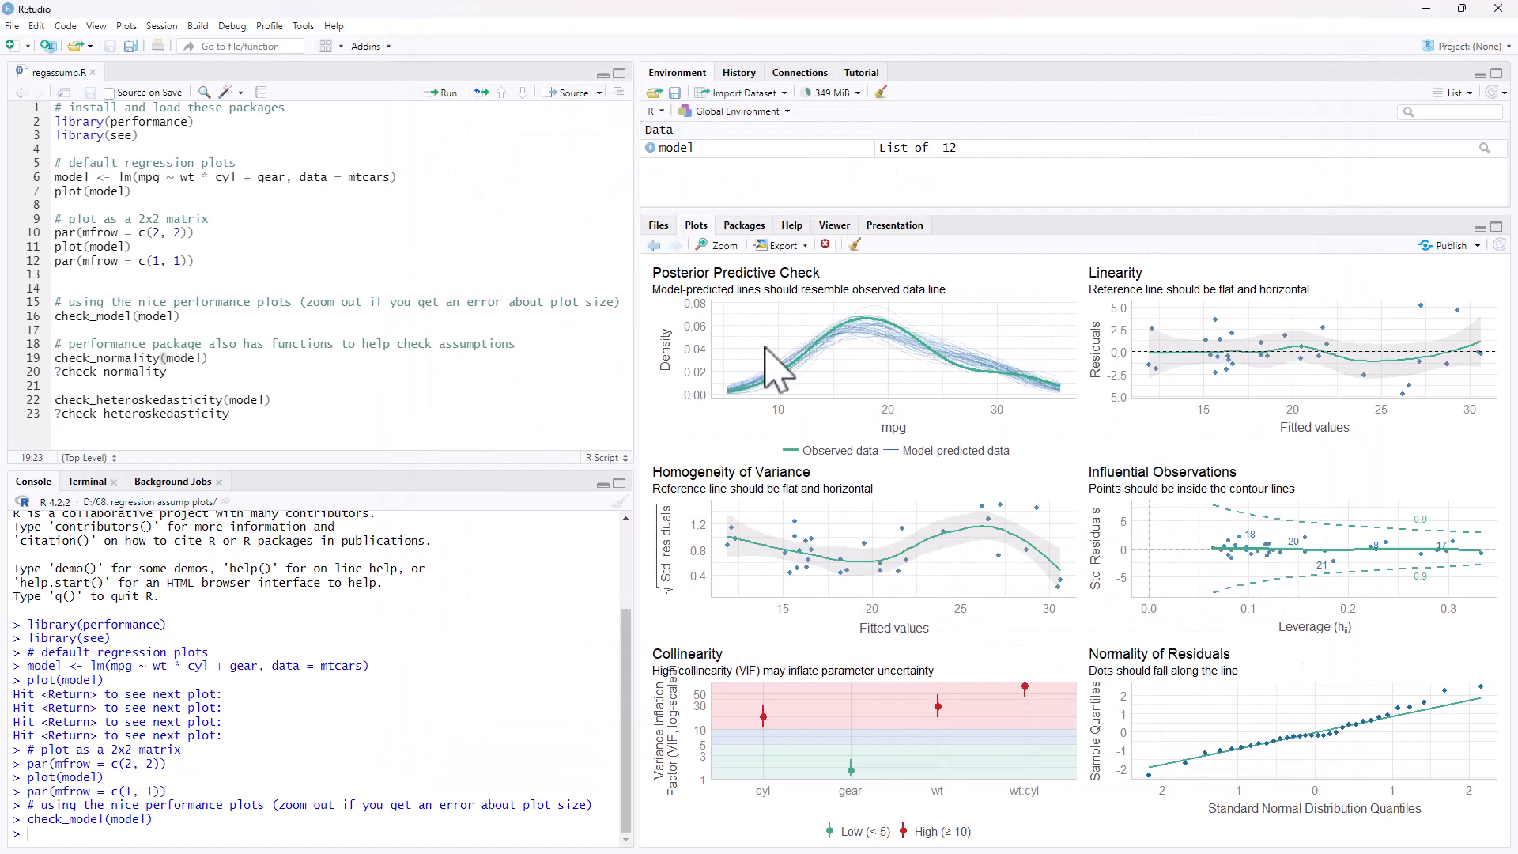
{"action": "mouse_move", "coordinate": [411, 367]}
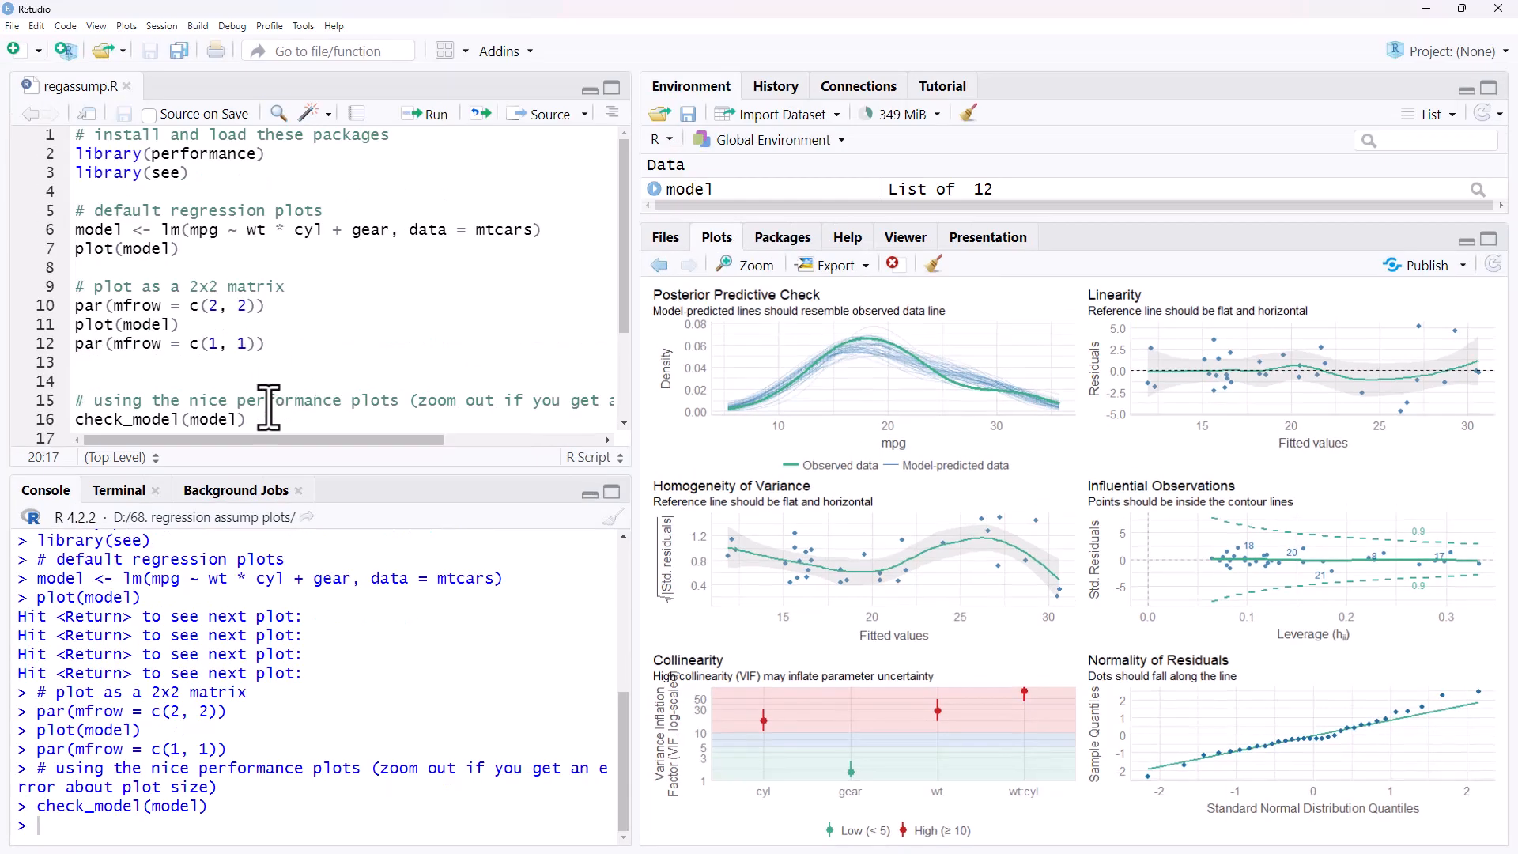
{"action": "scroll", "scroll_direction": "down", "scroll_amount": 3}
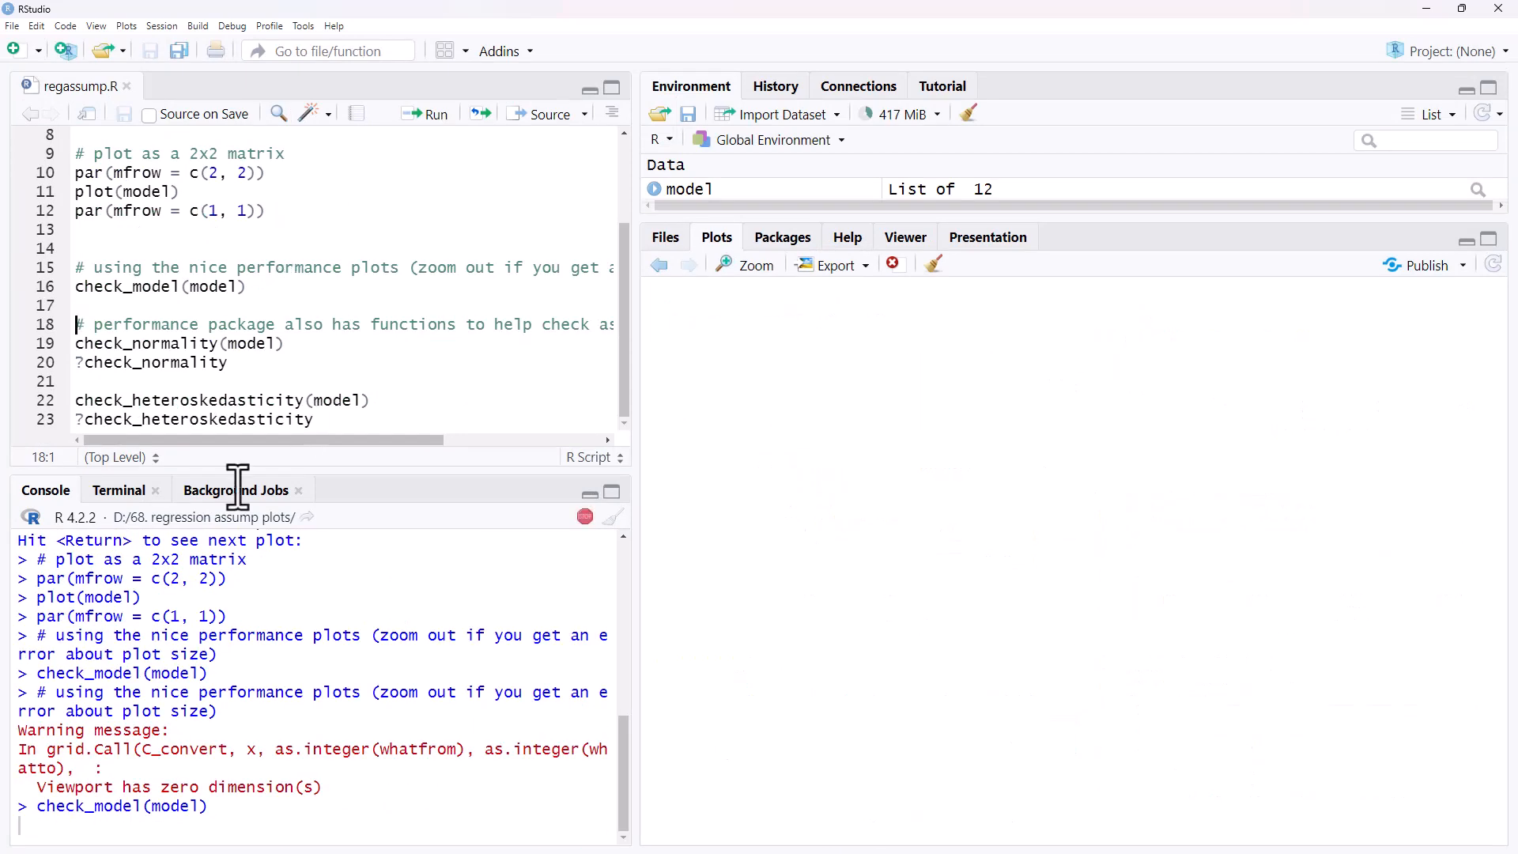
{"action": "key", "text": "enter"}
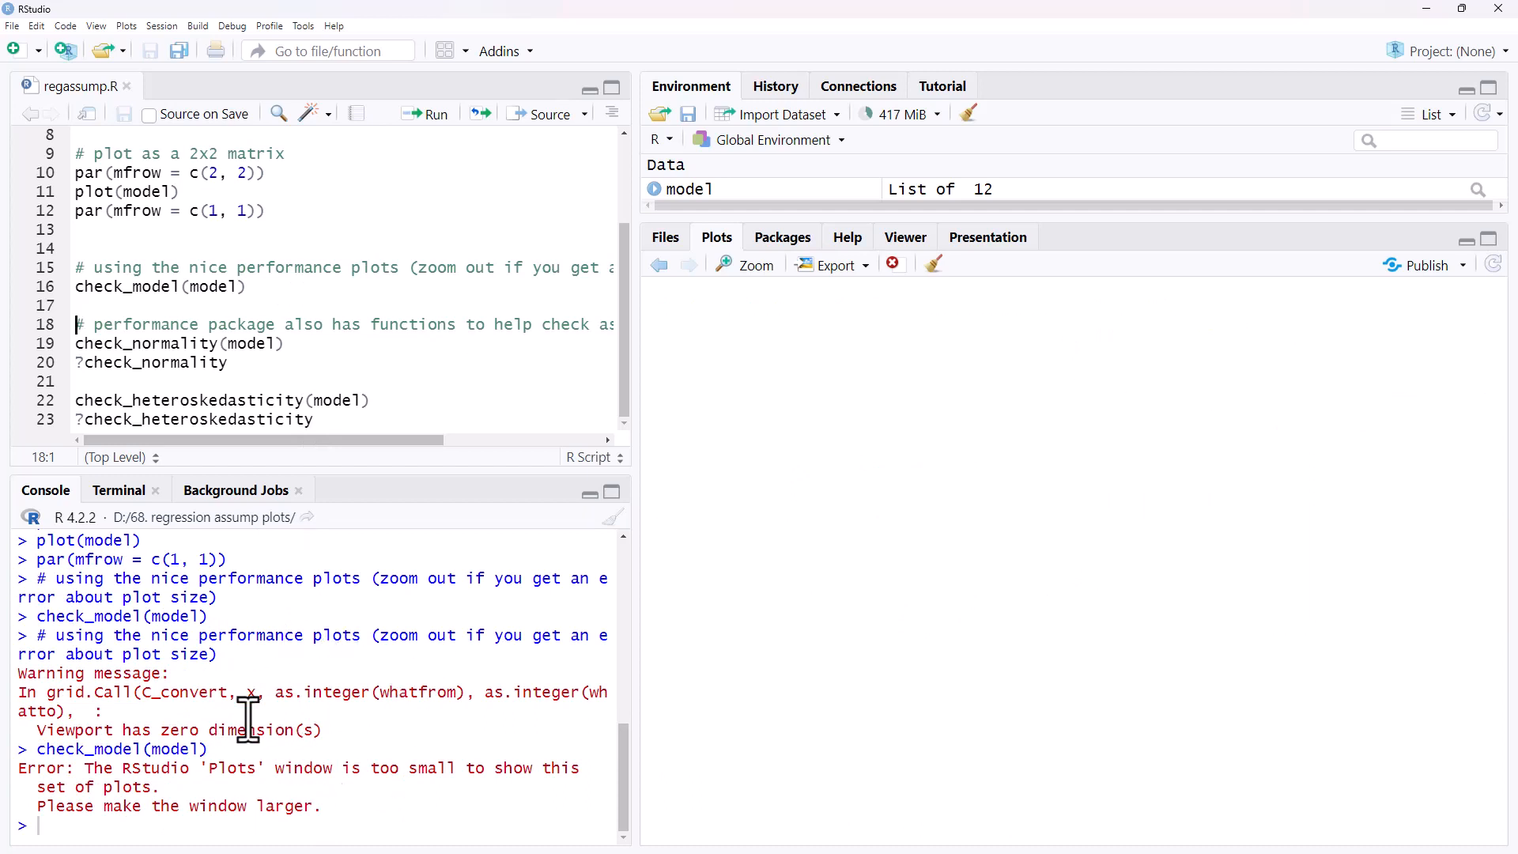
{"action": "mouse_move", "coordinate": [187, 712]}
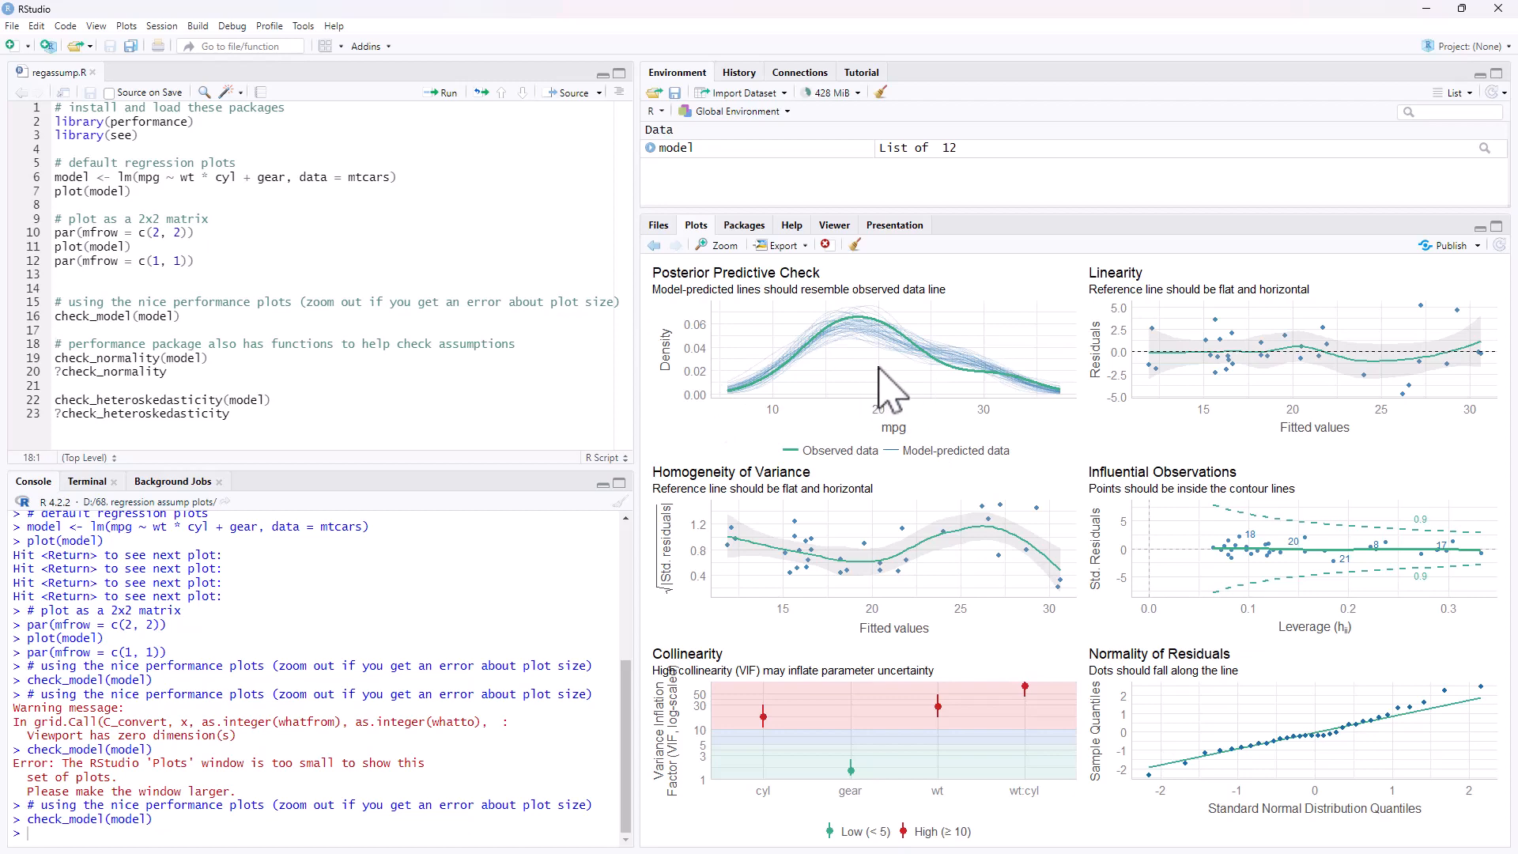
Place the cursor on the check_normality(model) line to run it
{"action": "left_click", "coordinate": [207, 357]}
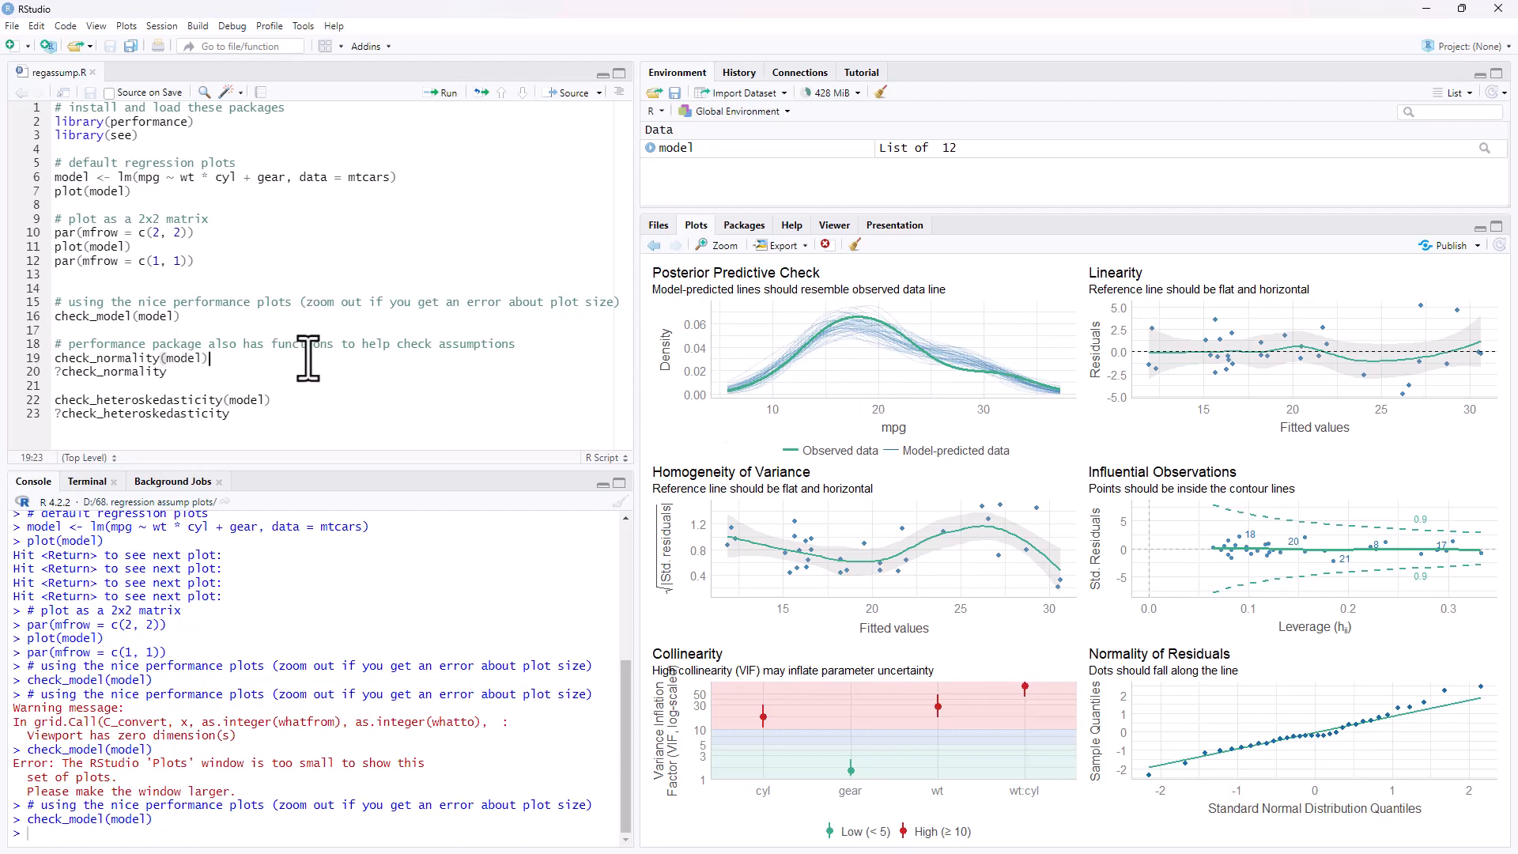
{"action": "mouse_move", "coordinate": [246, 353]}
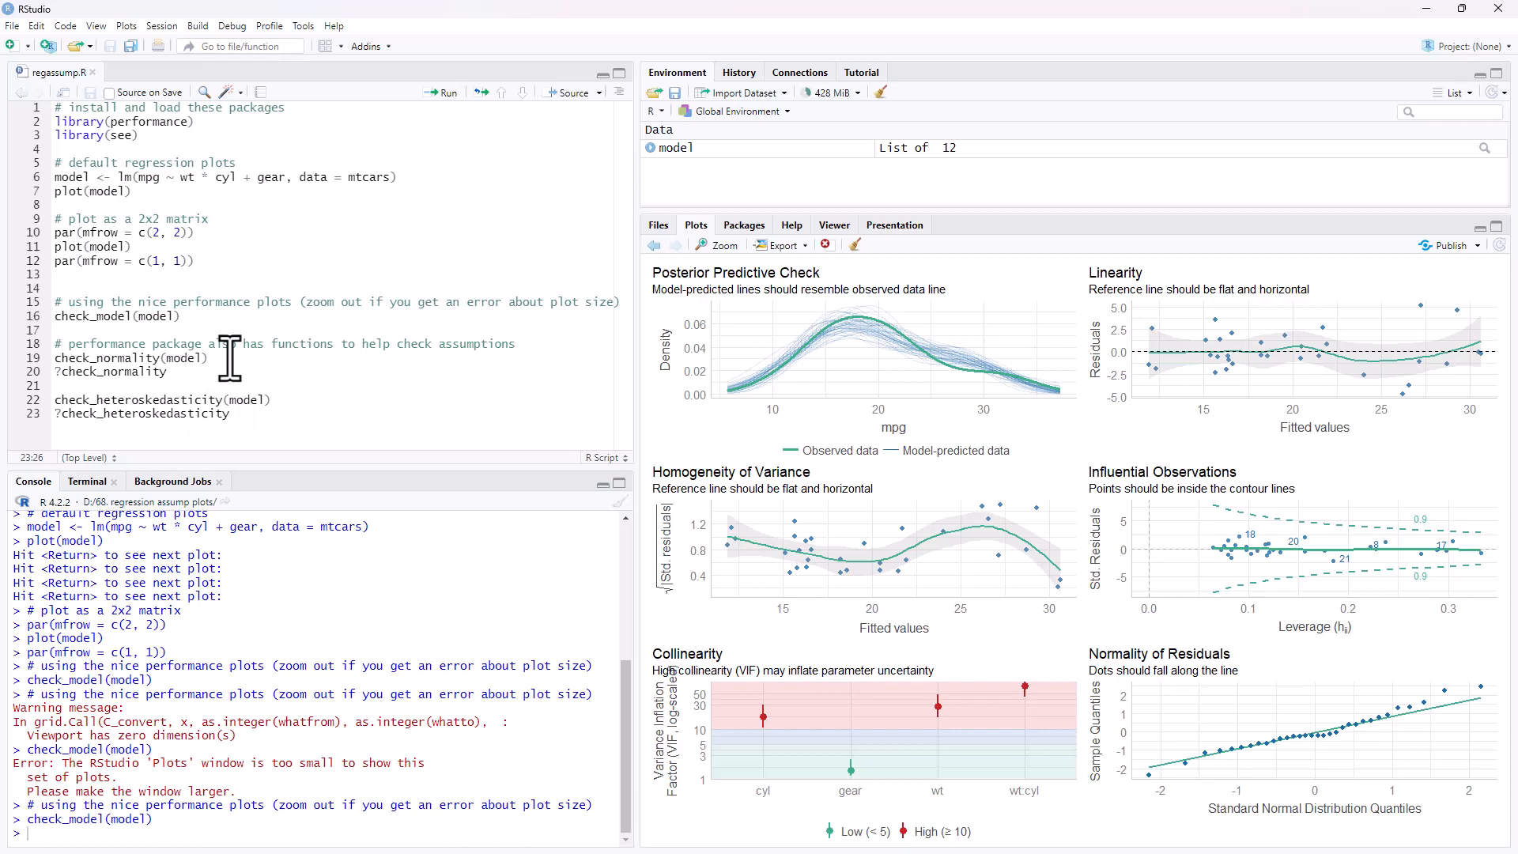
{"action": "left_click", "coordinate": [208, 358]}
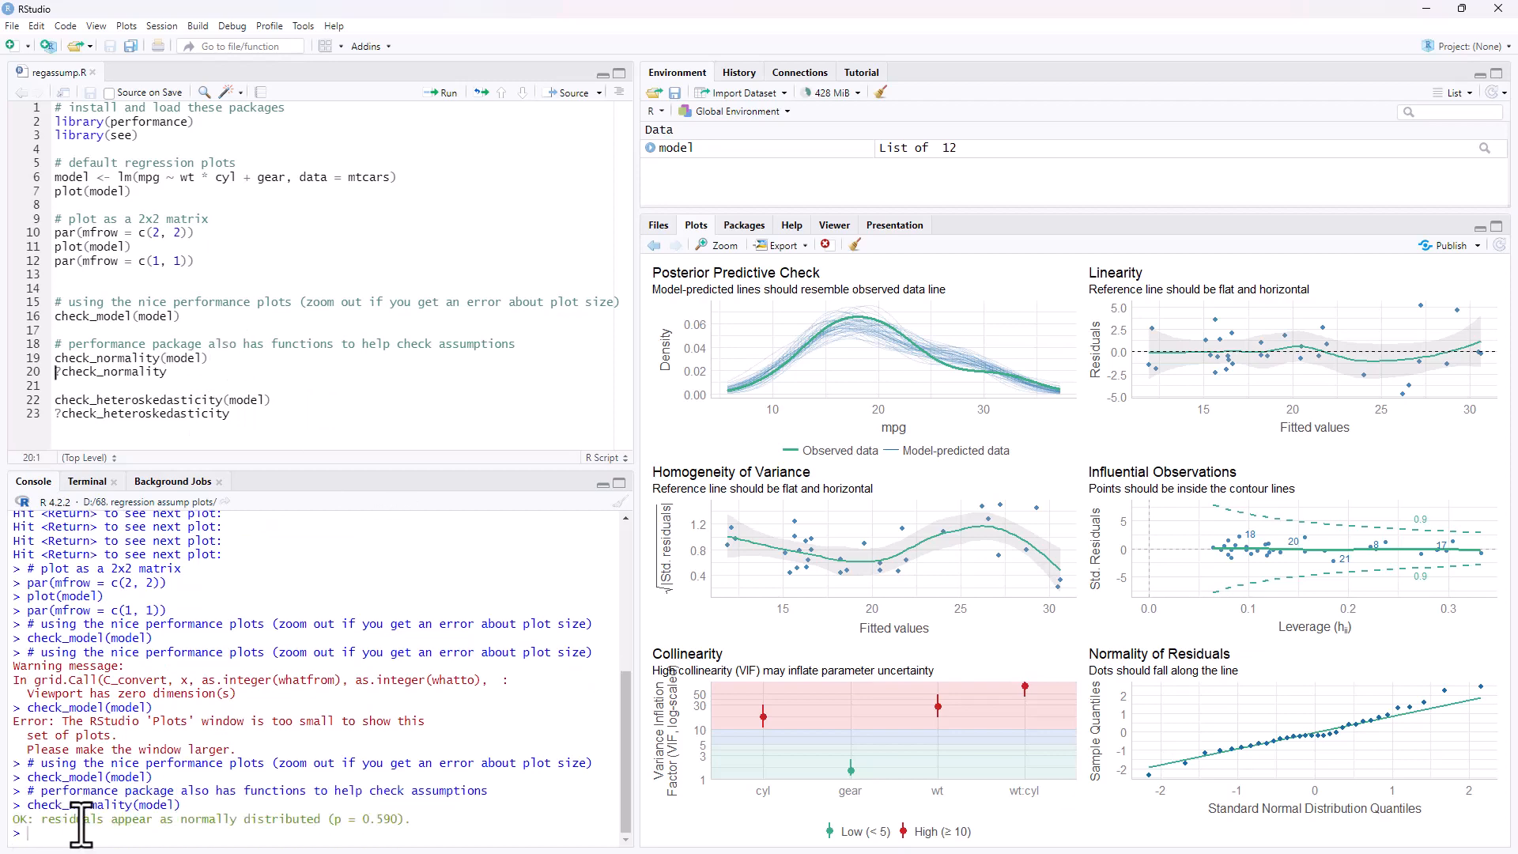
{"action": "mouse_move", "coordinate": [406, 819]}
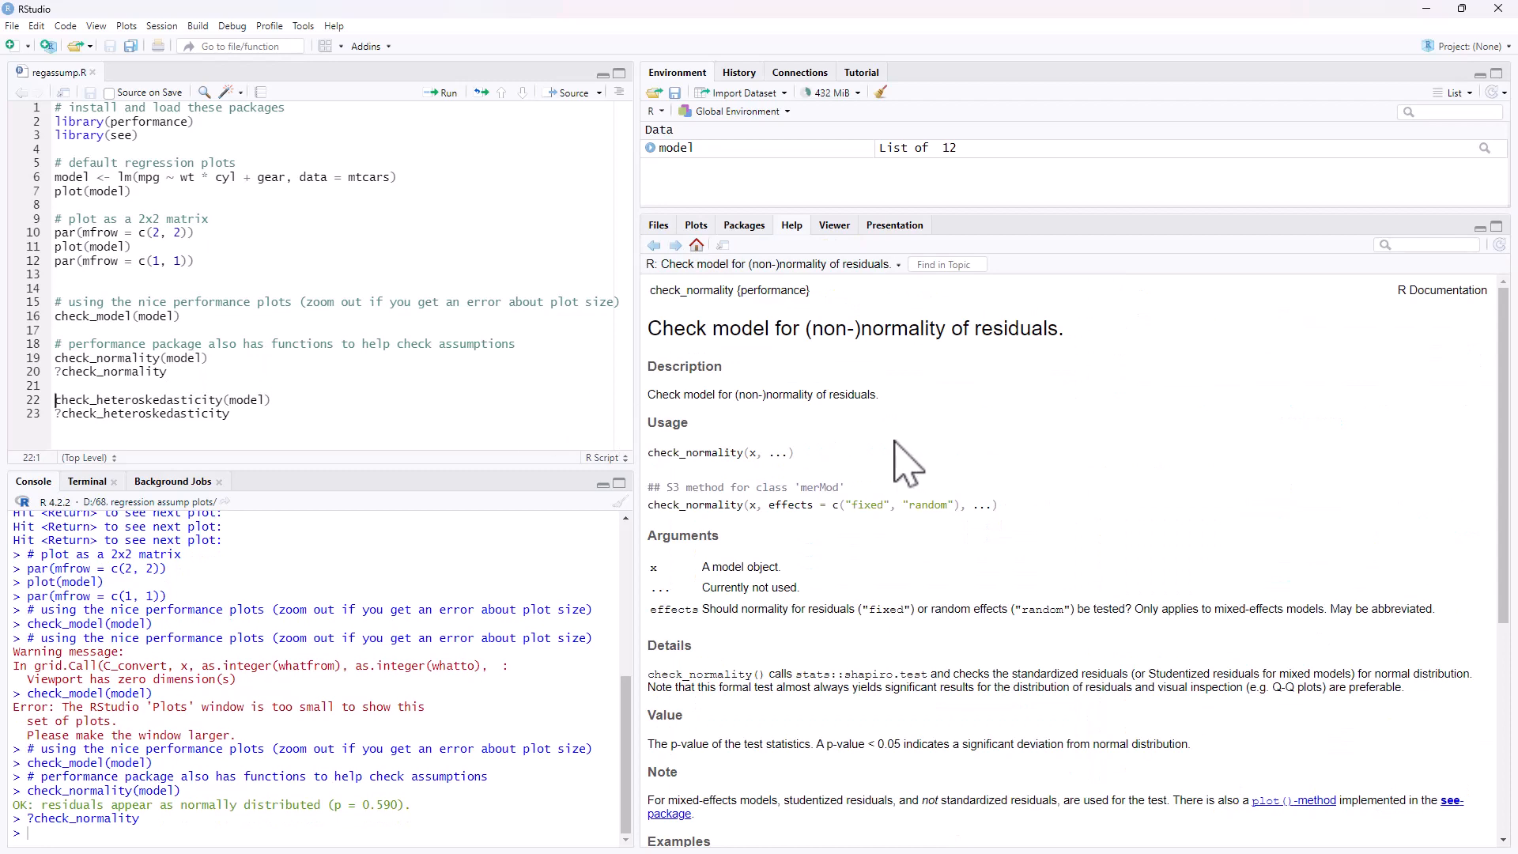
Scroll the check_normality help page and highlight text in it
{"action": "scroll", "scroll_direction": "down", "scroll_amount": 3}
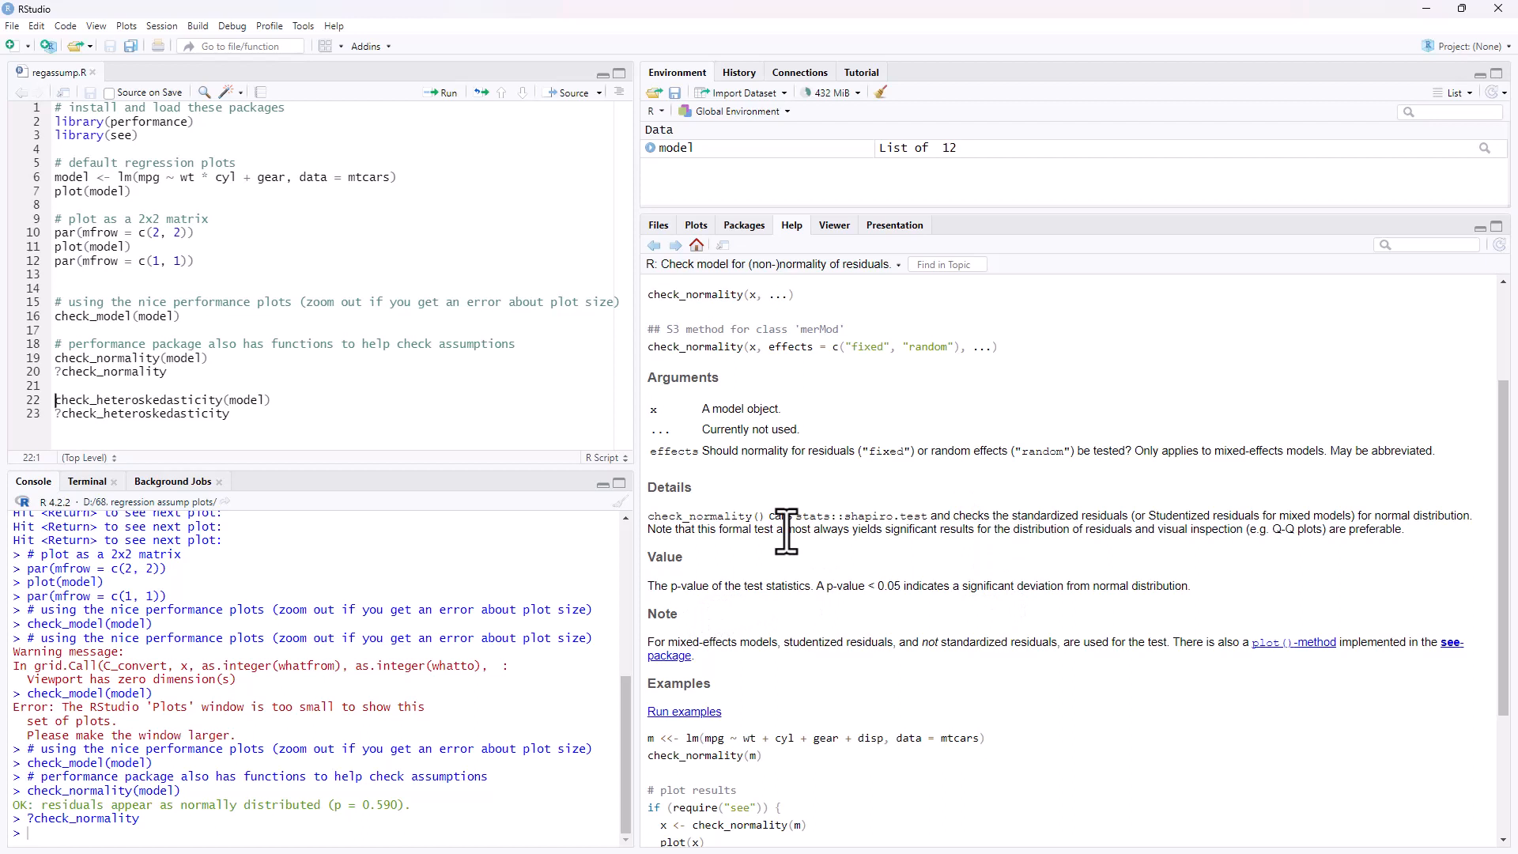
{"action": "mouse_move", "coordinate": [1079, 514]}
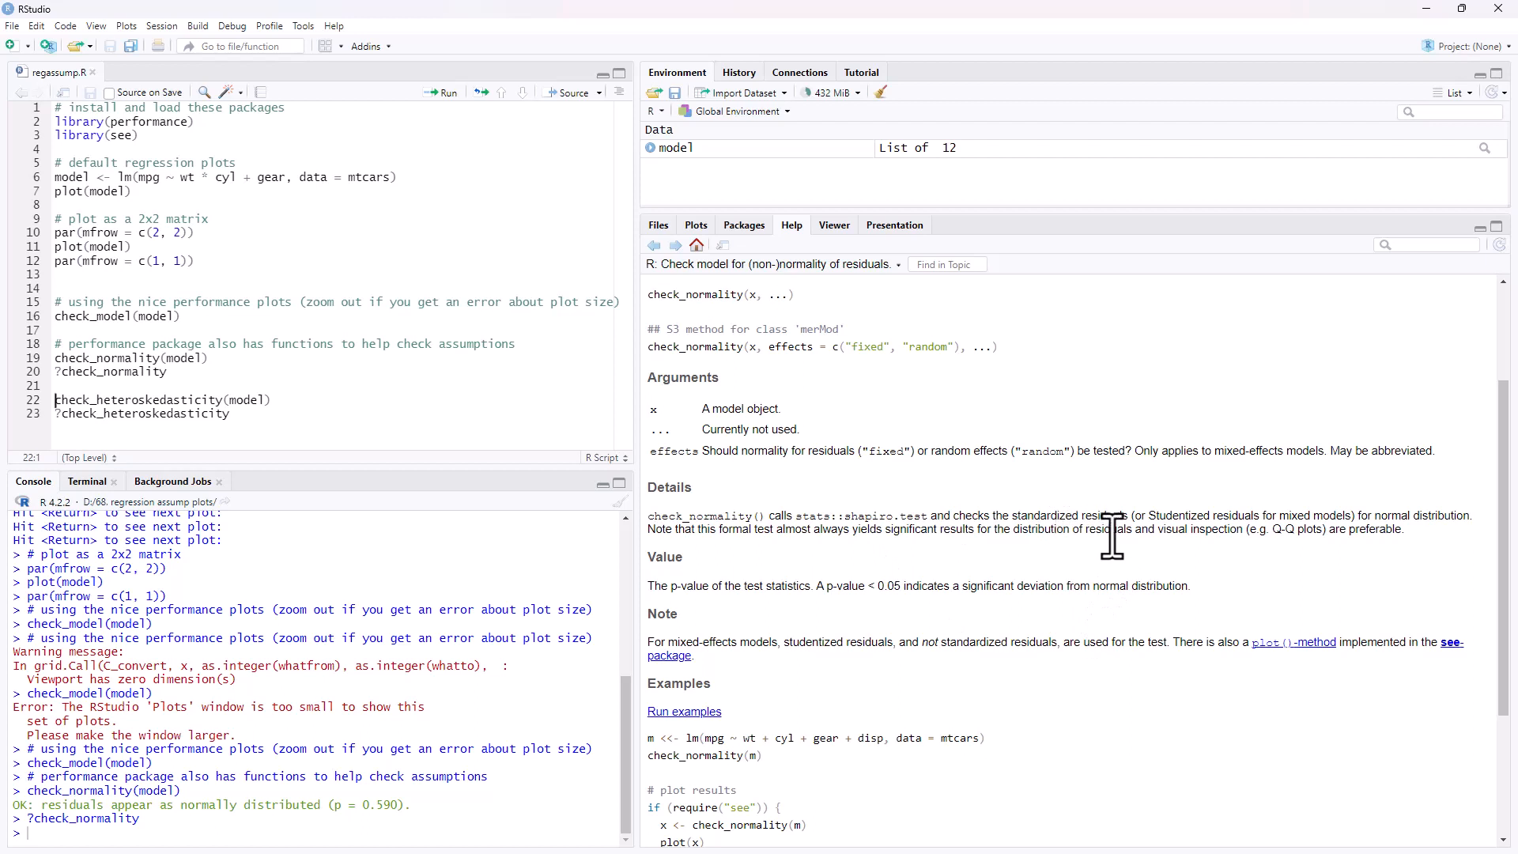
{"action": "mouse_move", "coordinate": [1119, 538]}
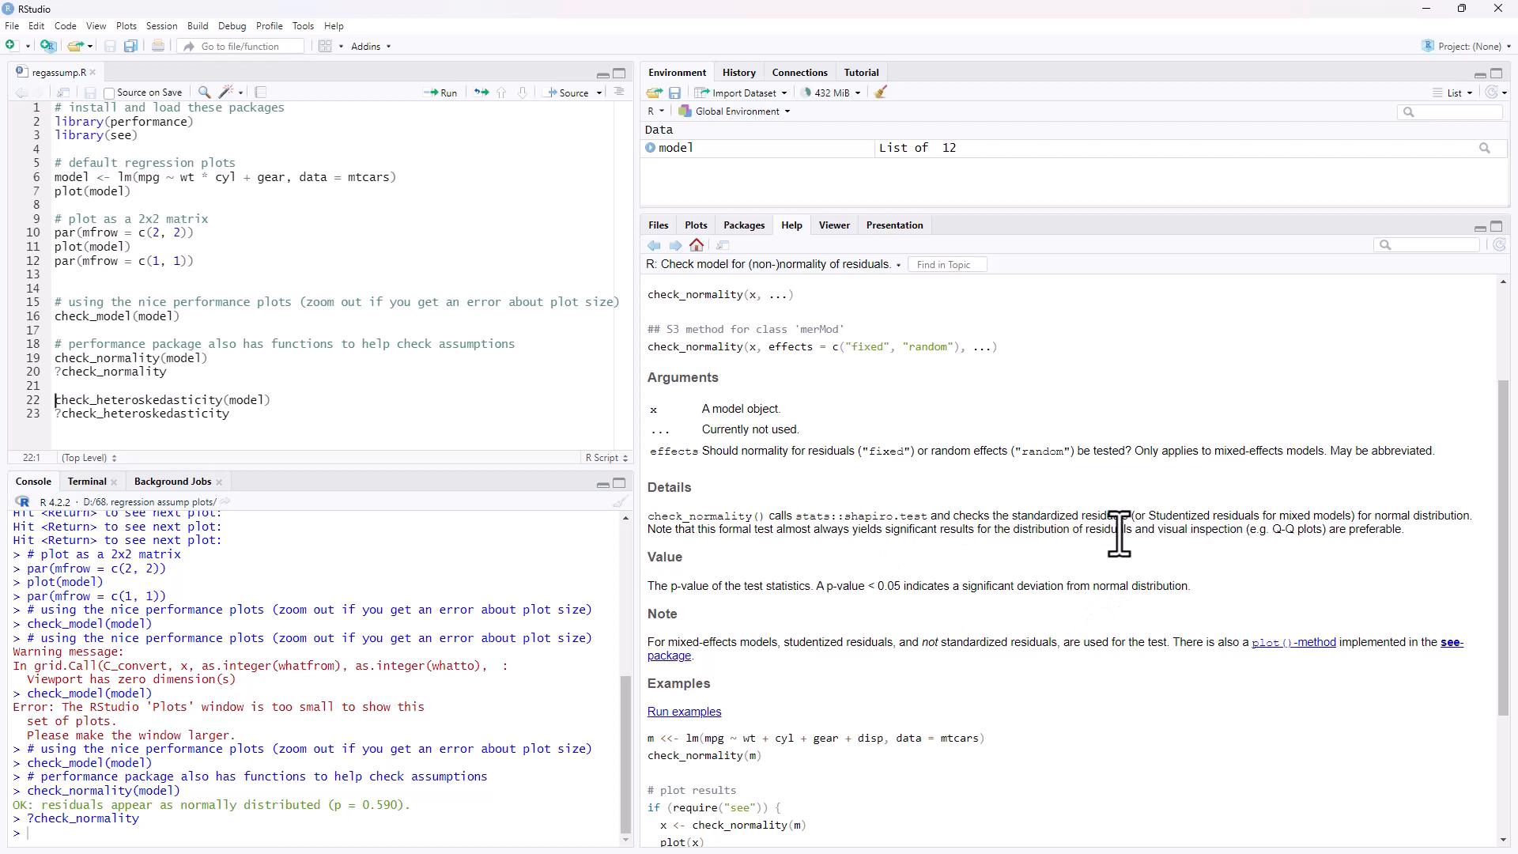
{"action": "left_click_drag", "start_coordinate": [803, 514], "coordinate": [944, 514]}
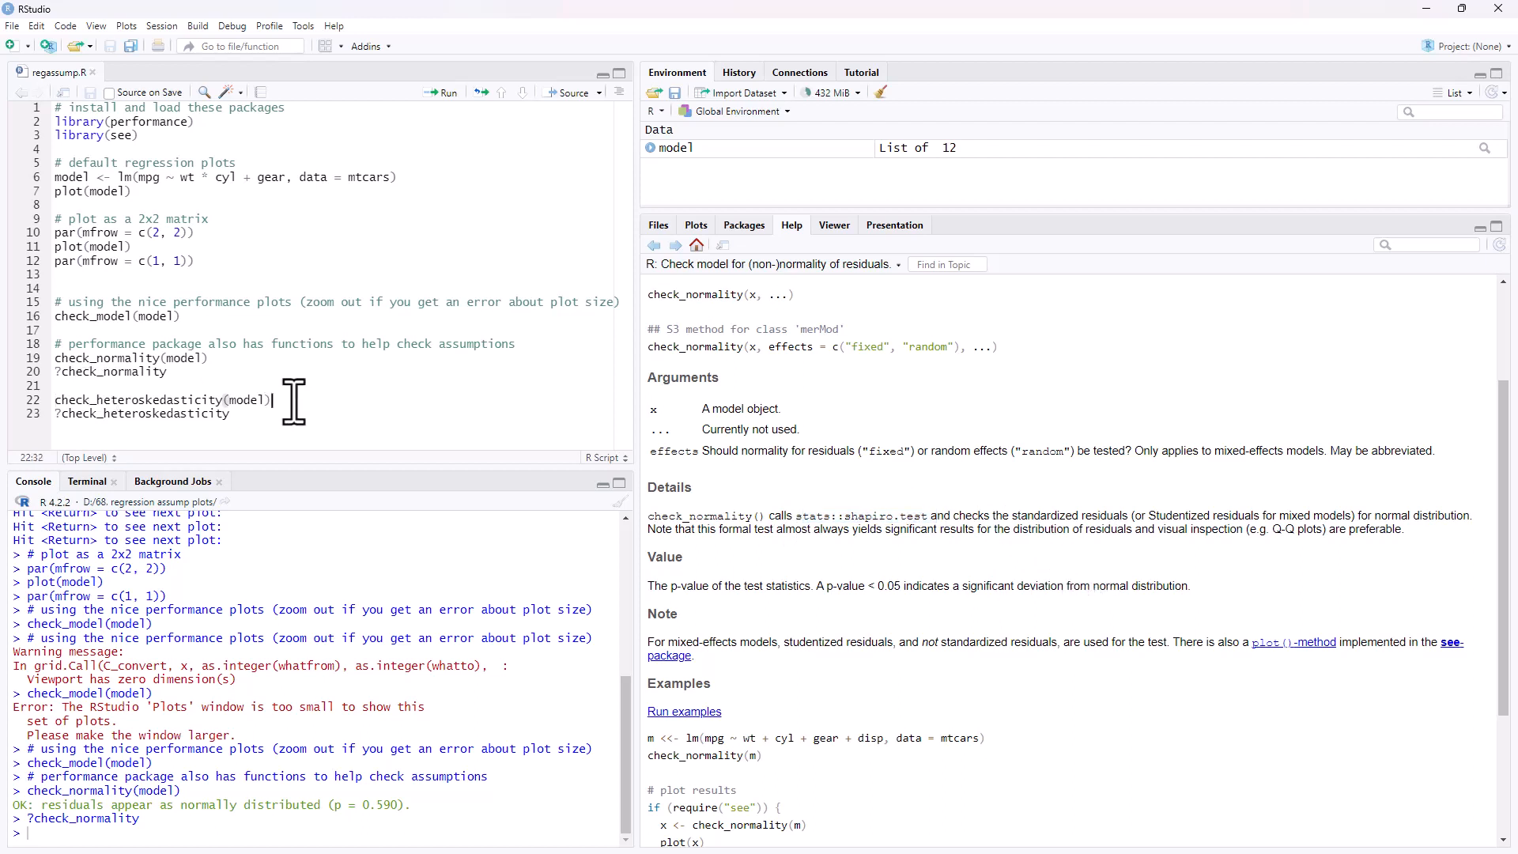
{"action": "mouse_move", "coordinate": [281, 402]}
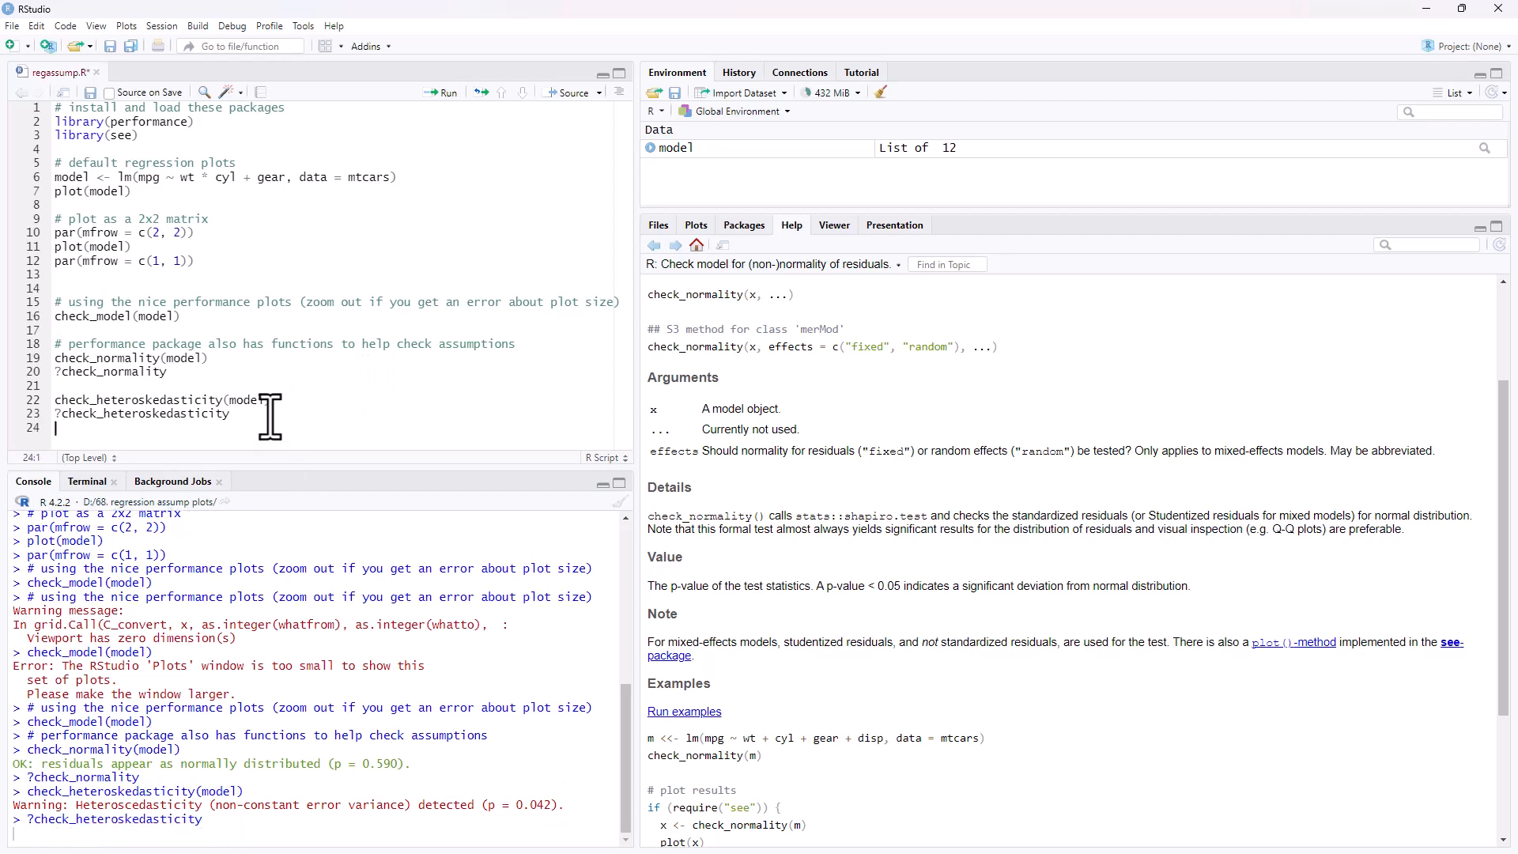
Open check_heteroskedasticity help, highlight 'Breusch-Pagan test (1979)', and refocus the script
{"action": "key", "text": "Return"}
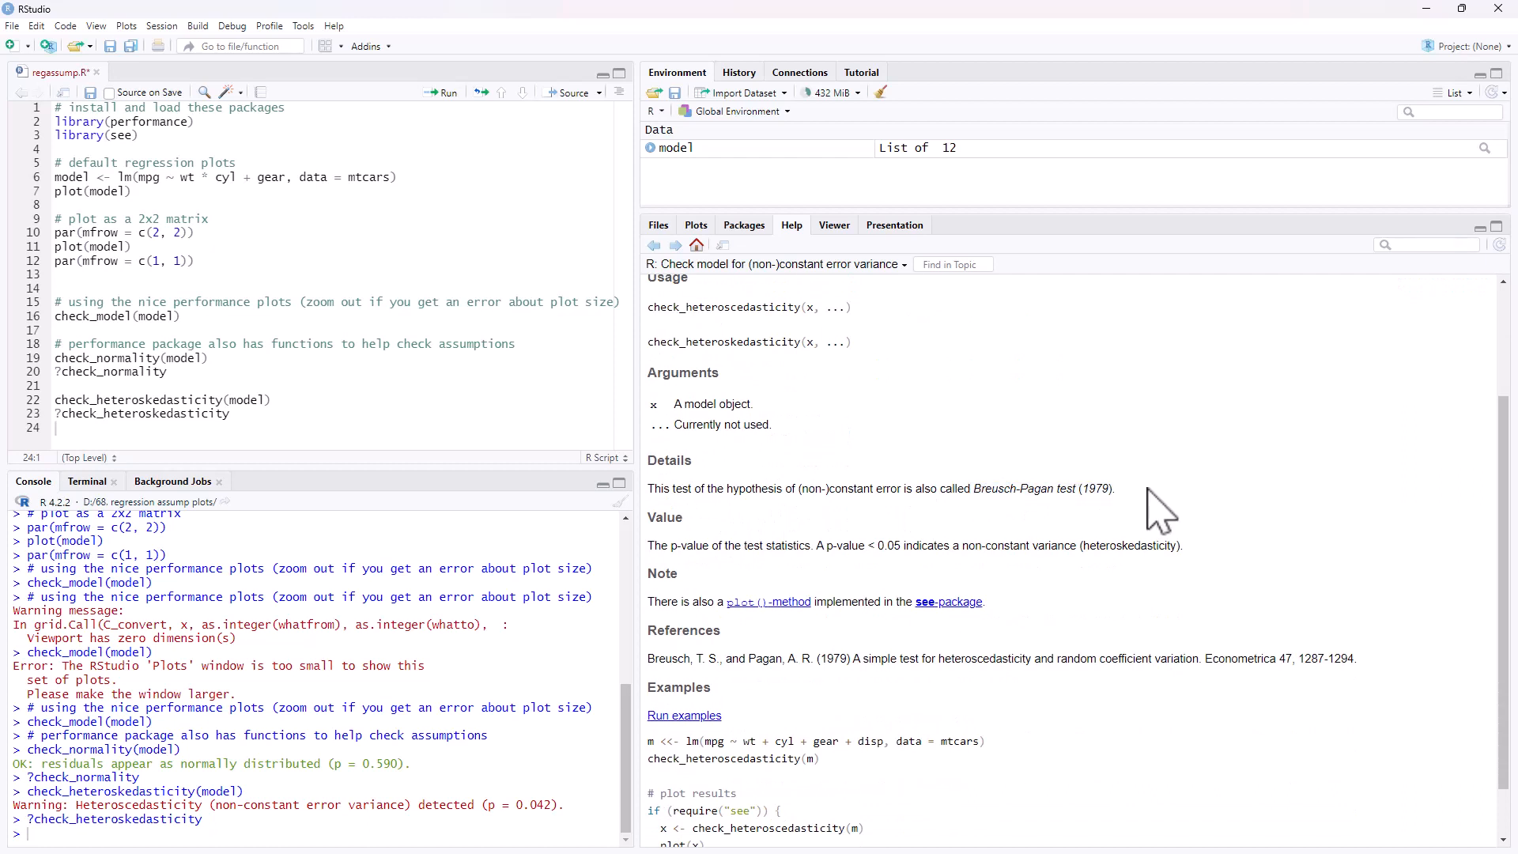
{"action": "left_click_drag", "start_coordinate": [939, 488], "coordinate": [1113, 488]}
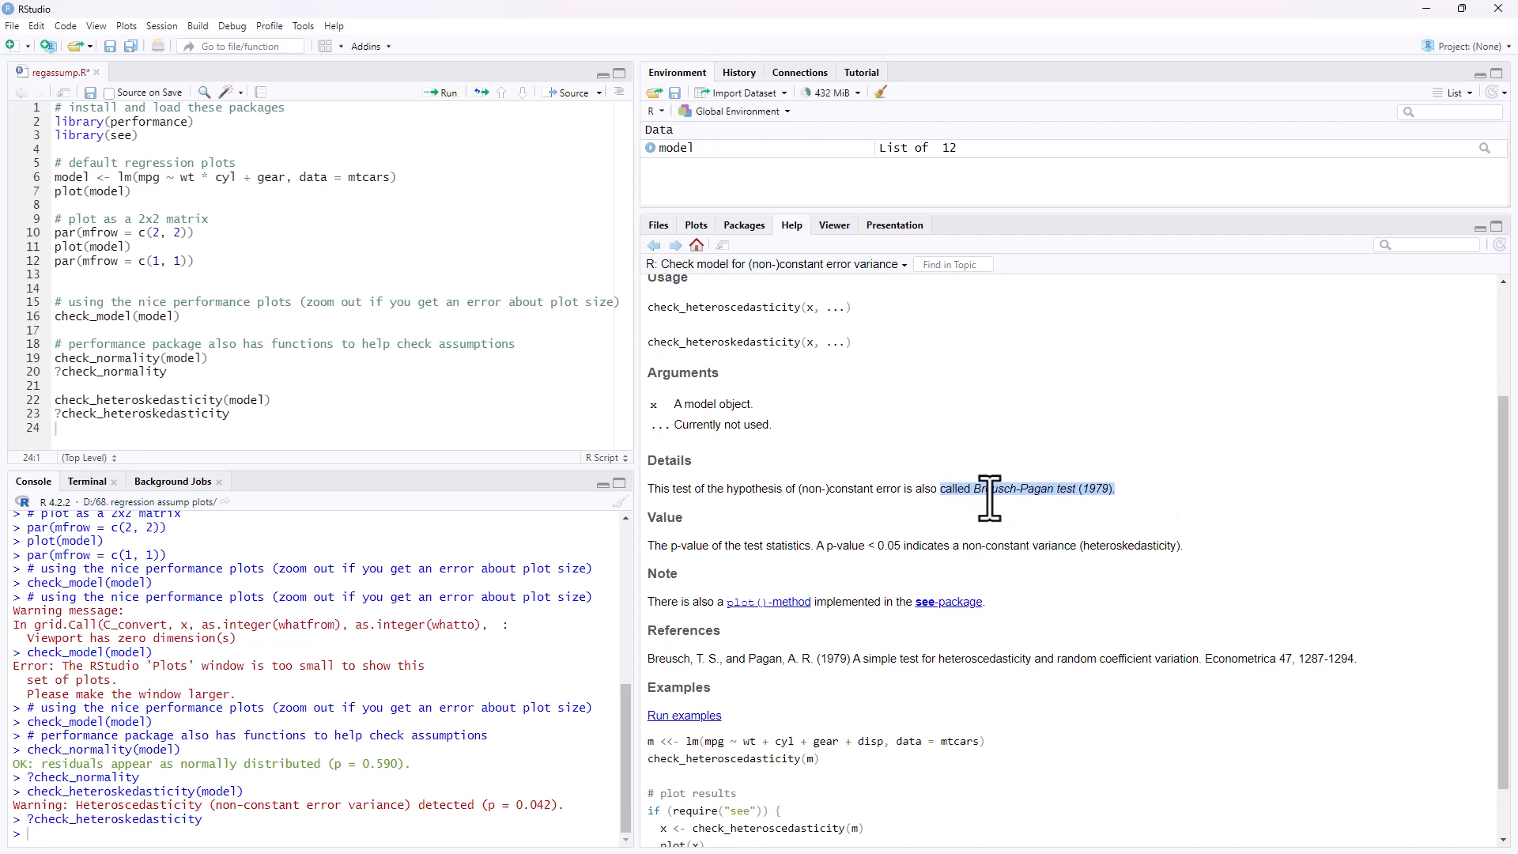
{"action": "mouse_move", "coordinate": [1009, 530]}
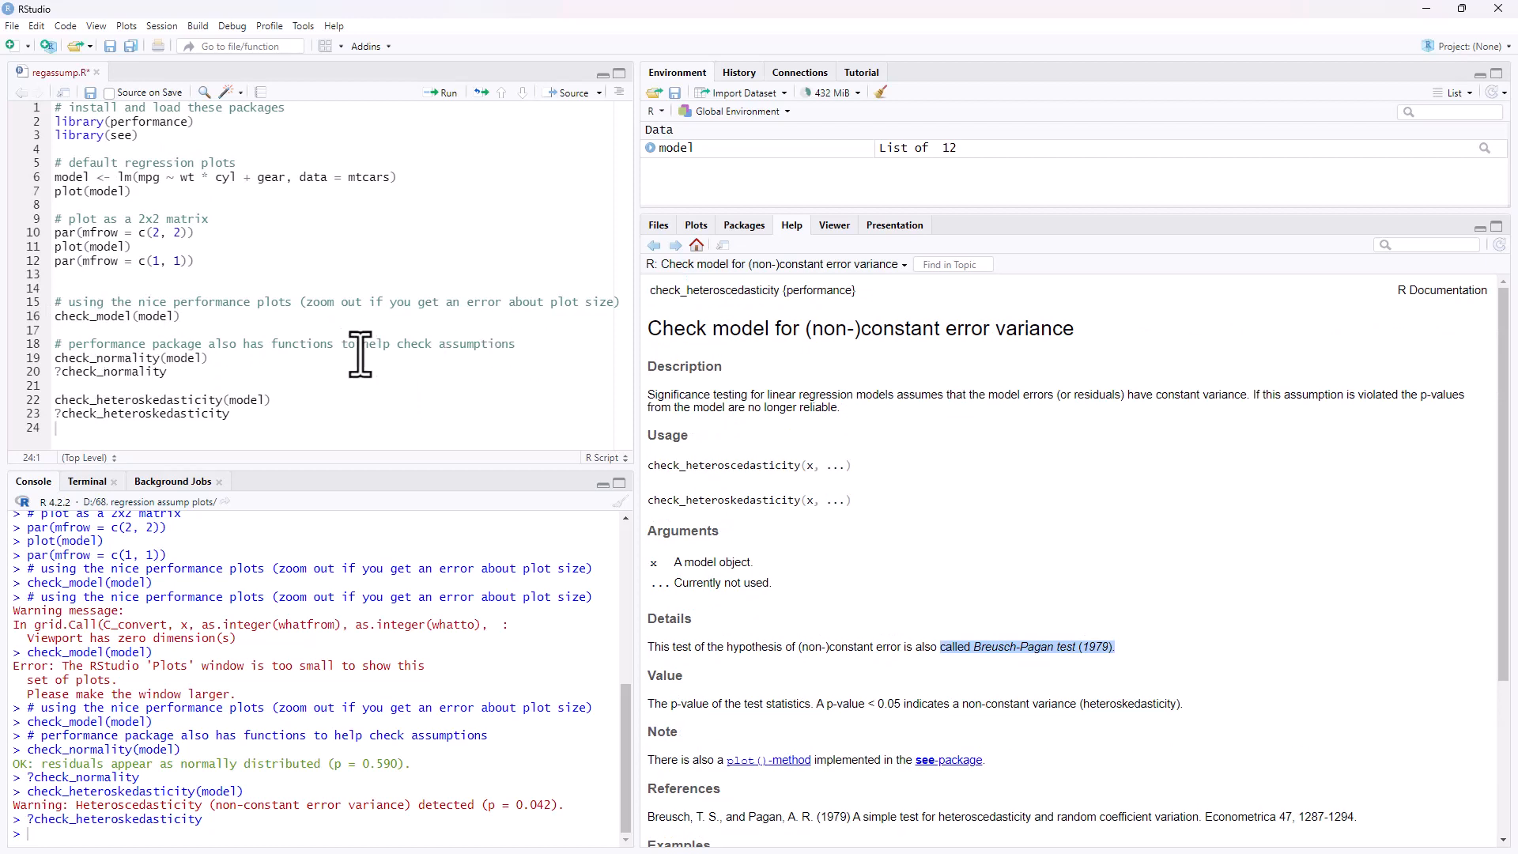
{"action": "left_click", "coordinate": [220, 310]}
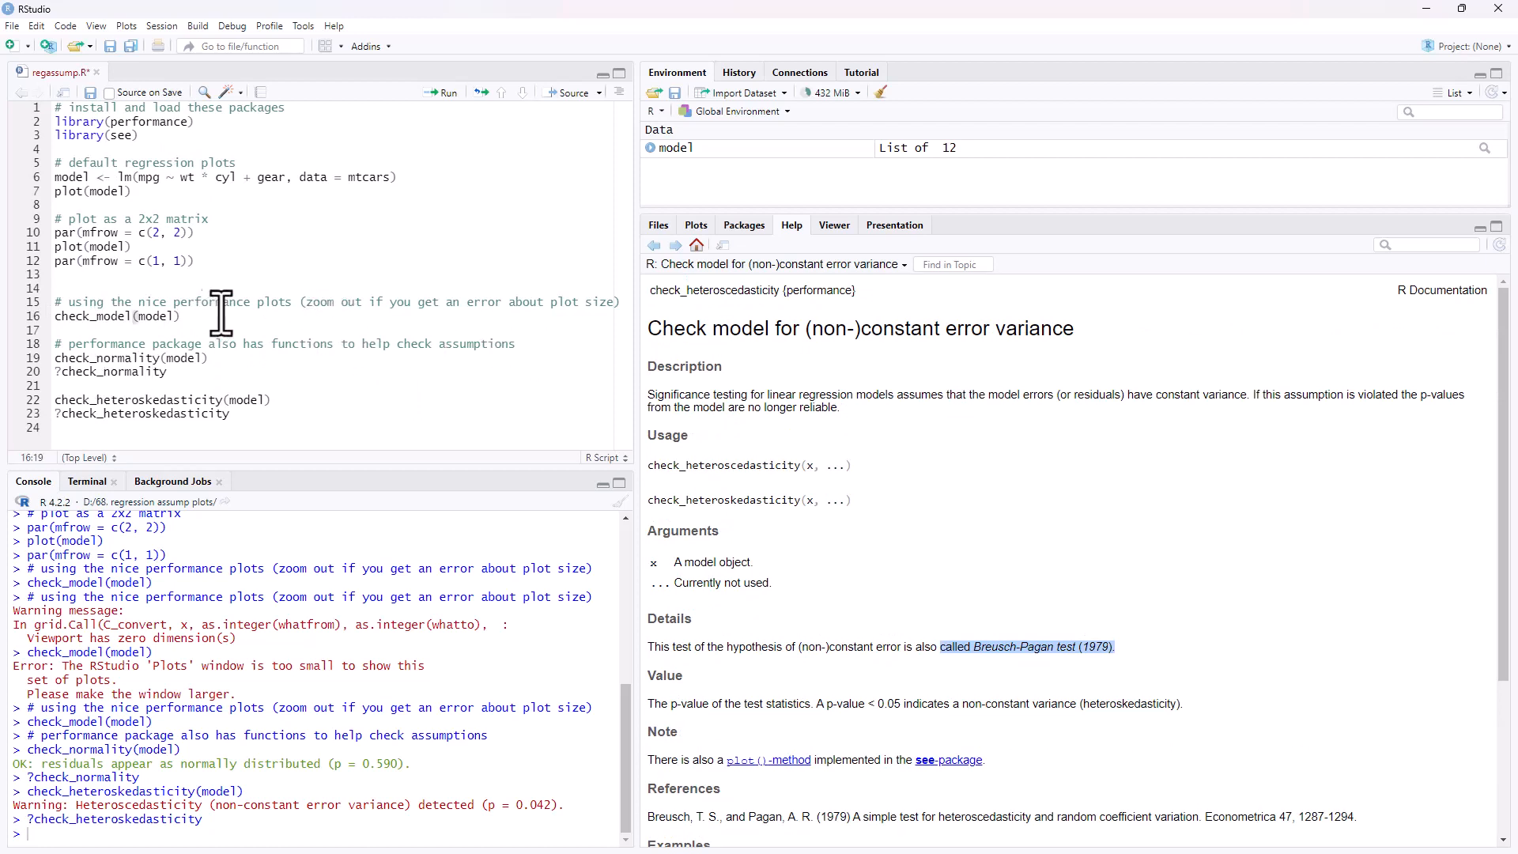
{"action": "mouse_move", "coordinate": [1022, 271]}
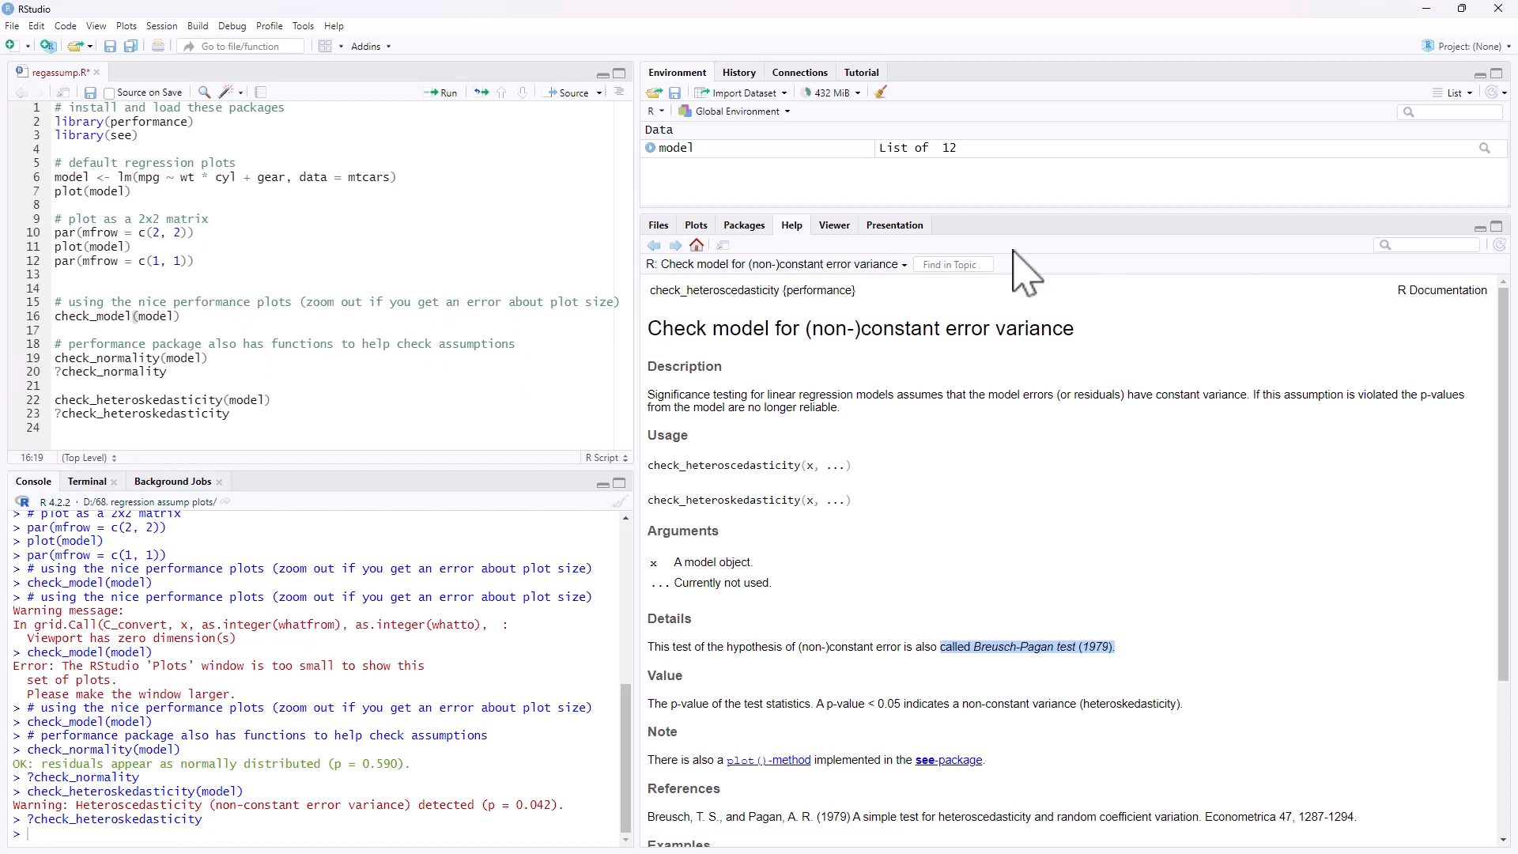